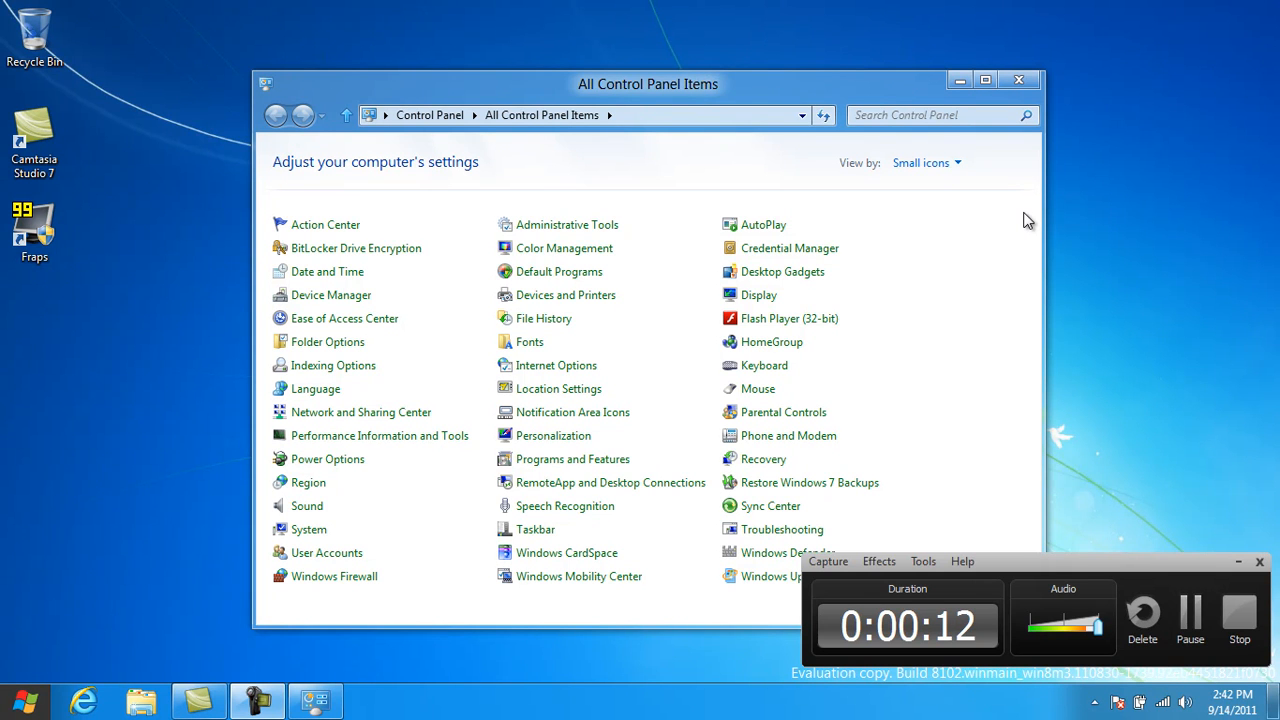
pyautogui.moveTo(924, 180)
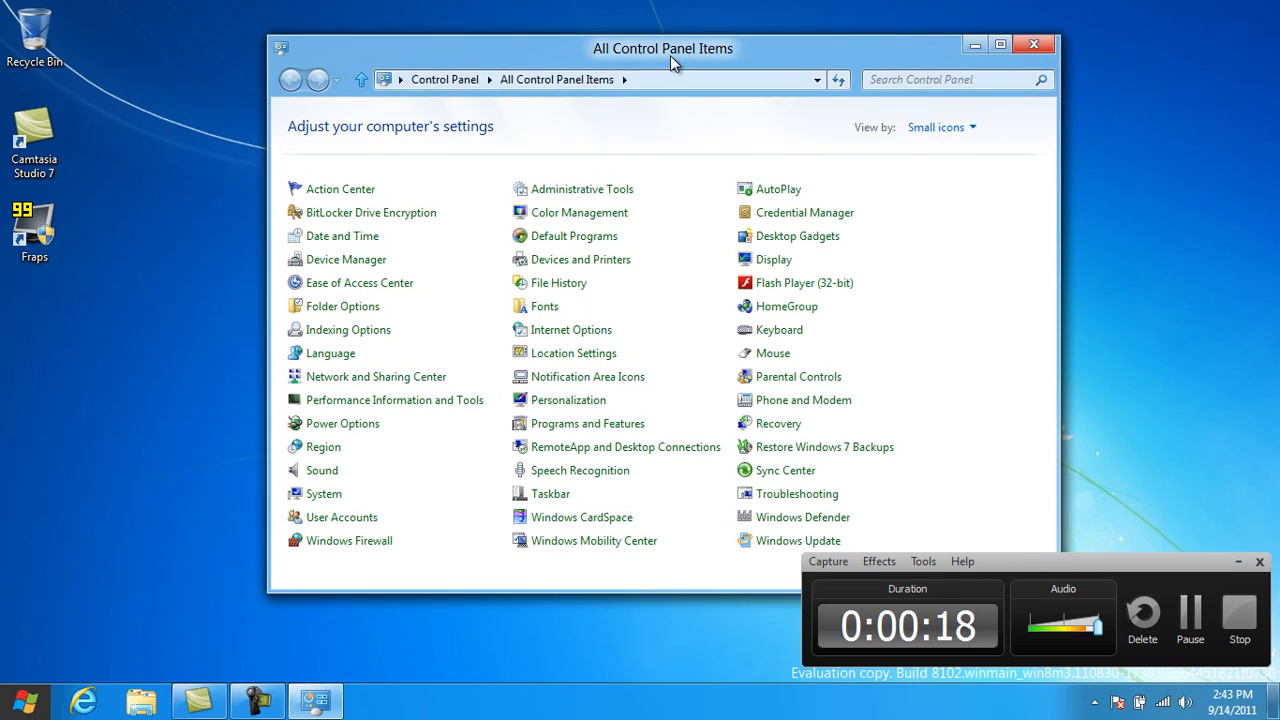
# - Close the All Control Panel Items window to reveal the desktop
pyautogui.moveTo(662, 48); pyautogui.dragTo(636, 104)
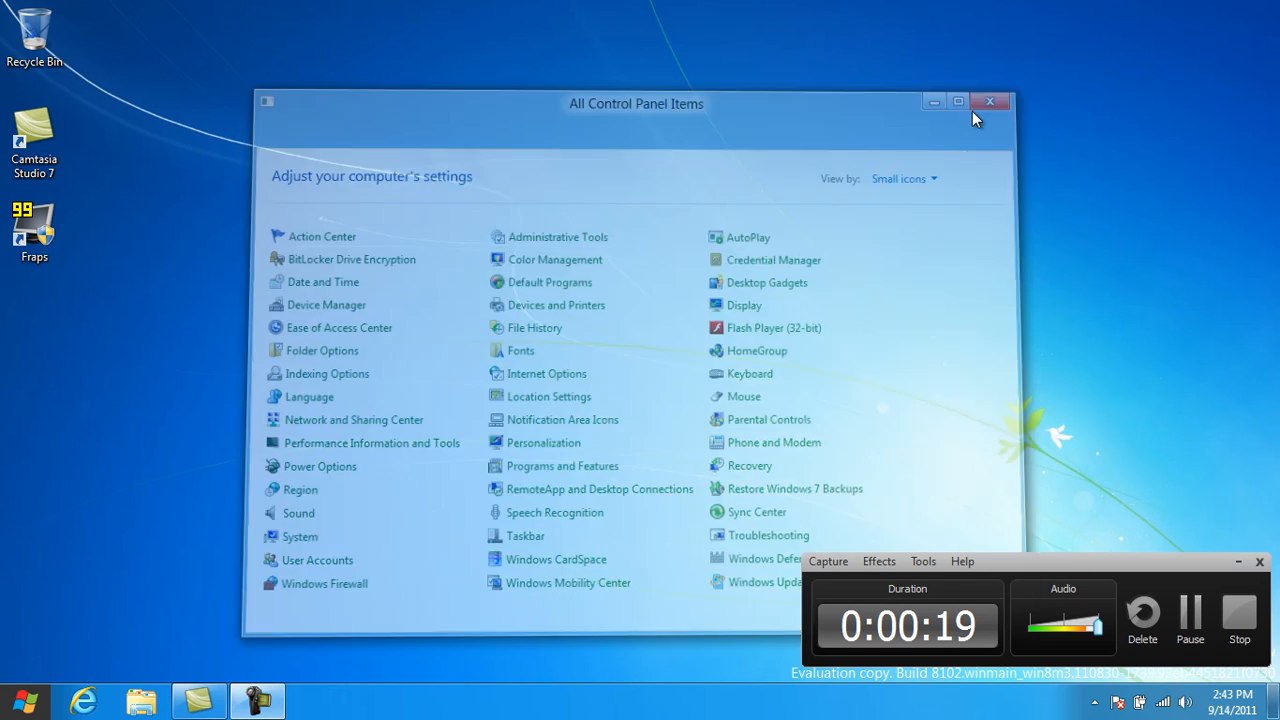
# - Bring up the charms bar and time-and-date panel over the empty desktop
pyautogui.click(990, 102)
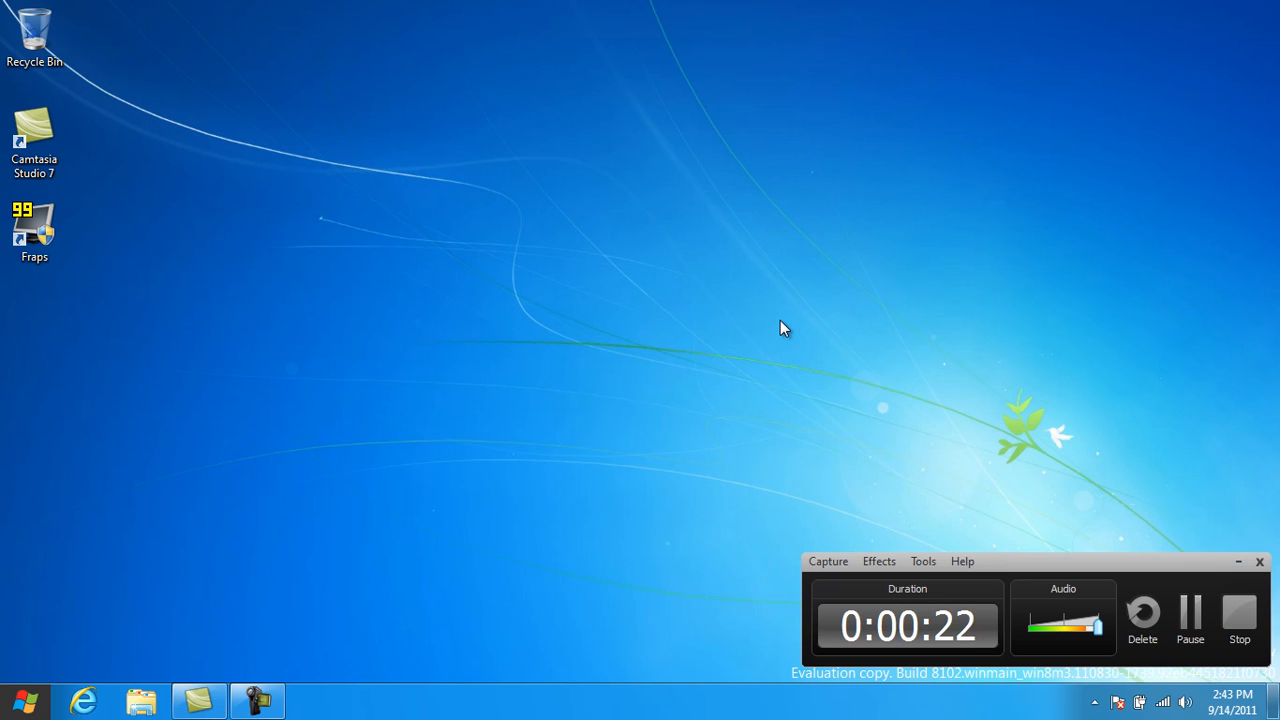
pyautogui.moveTo(660, 280)
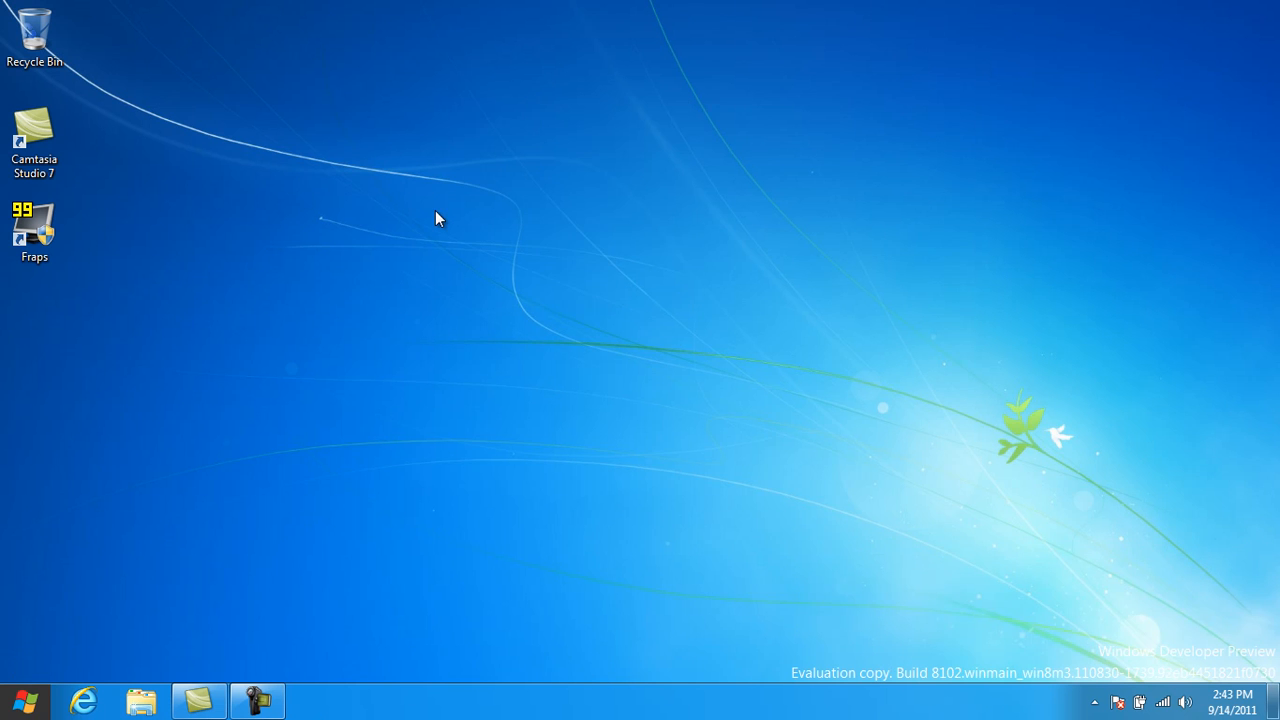
pyautogui.moveTo(256, 632)
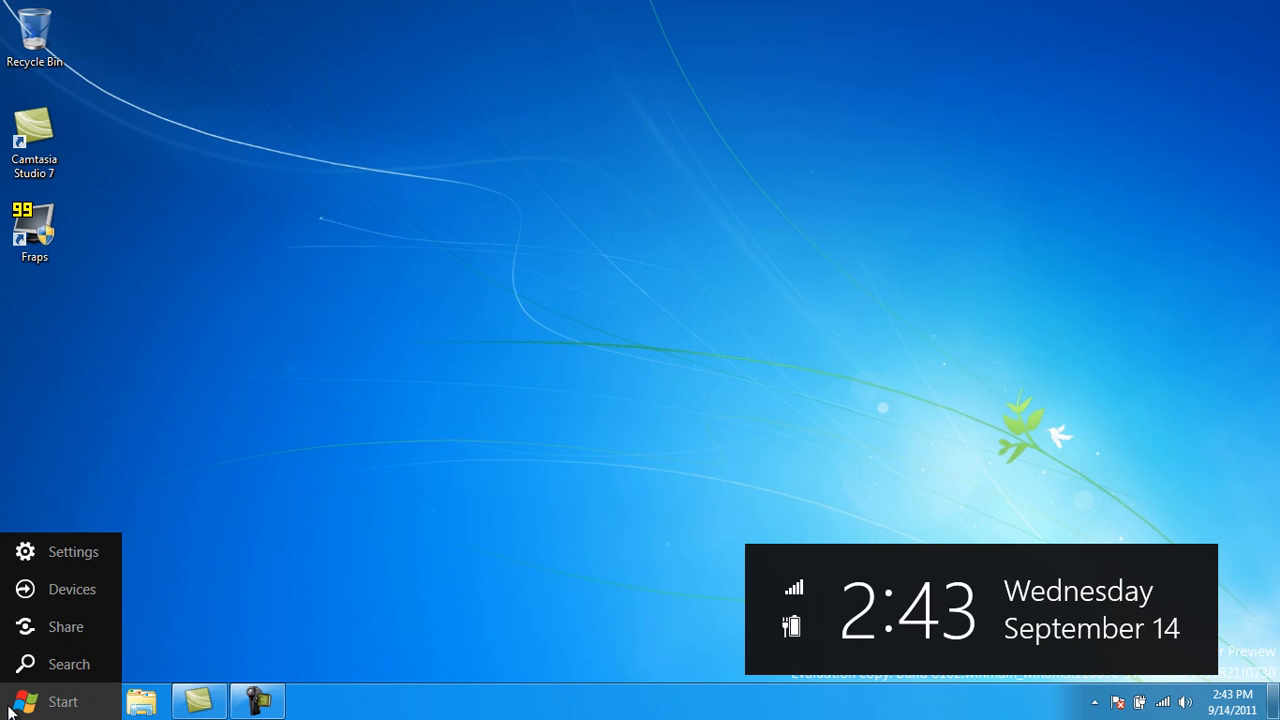
# - Switch from the desktop to the Start screen and scroll across its app tiles
pyautogui.click(34, 700)
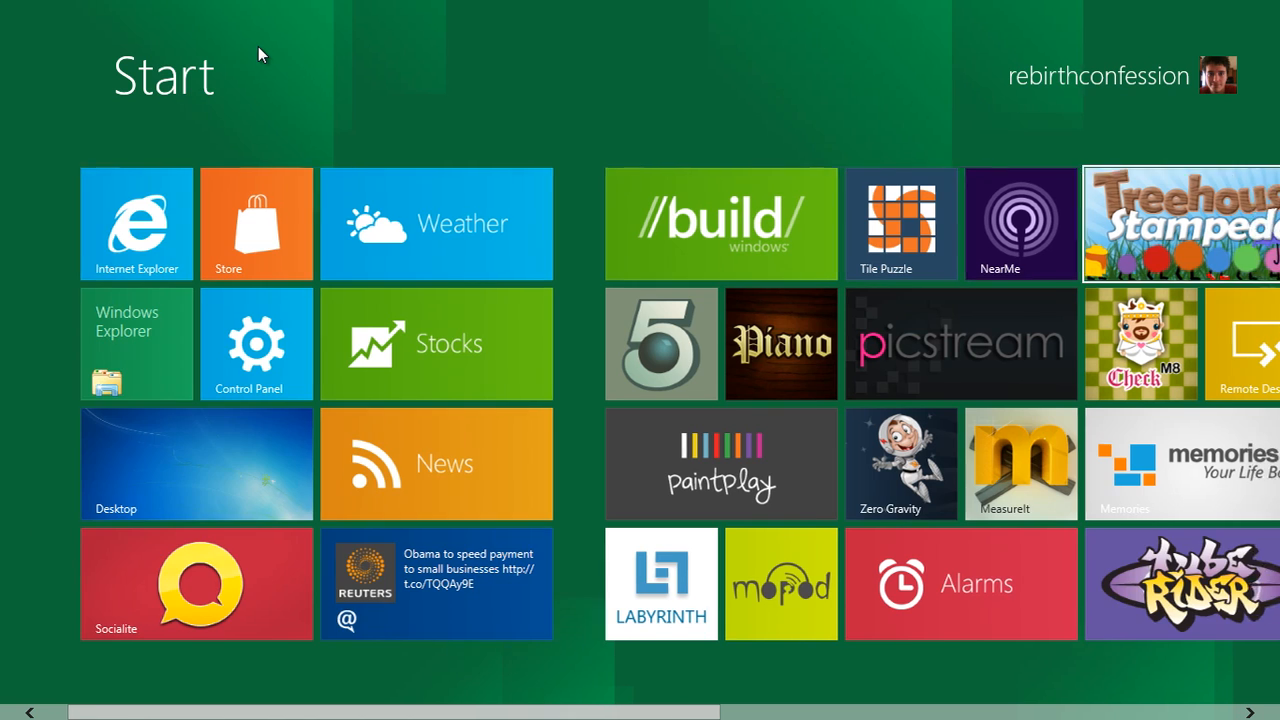
pyautogui.hscroll(3)
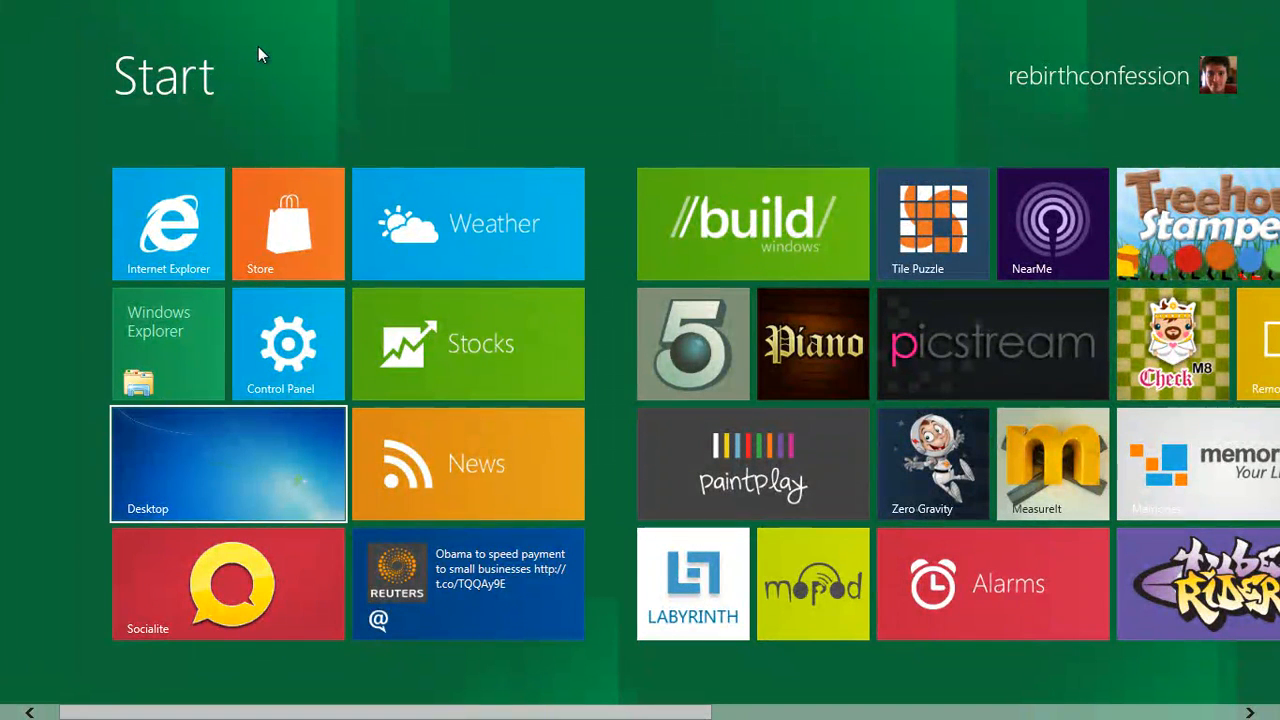
pyautogui.moveTo(360, 214)
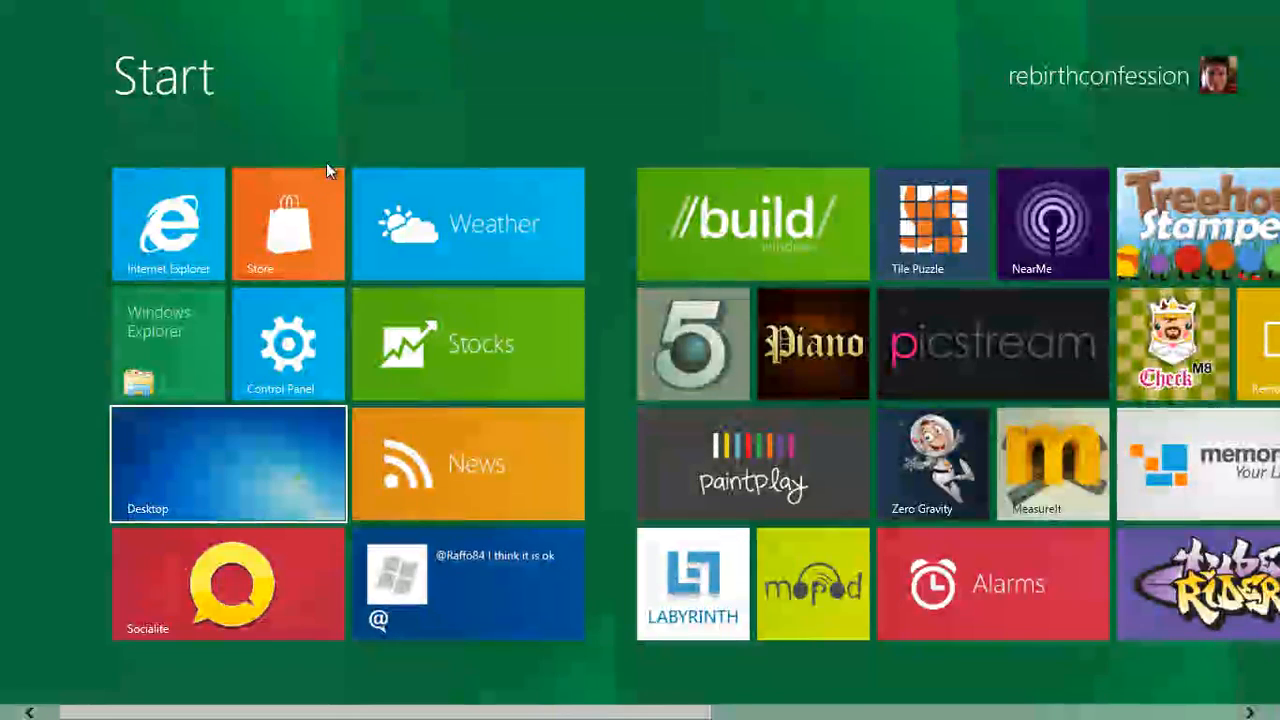
pyautogui.moveTo(910, 296)
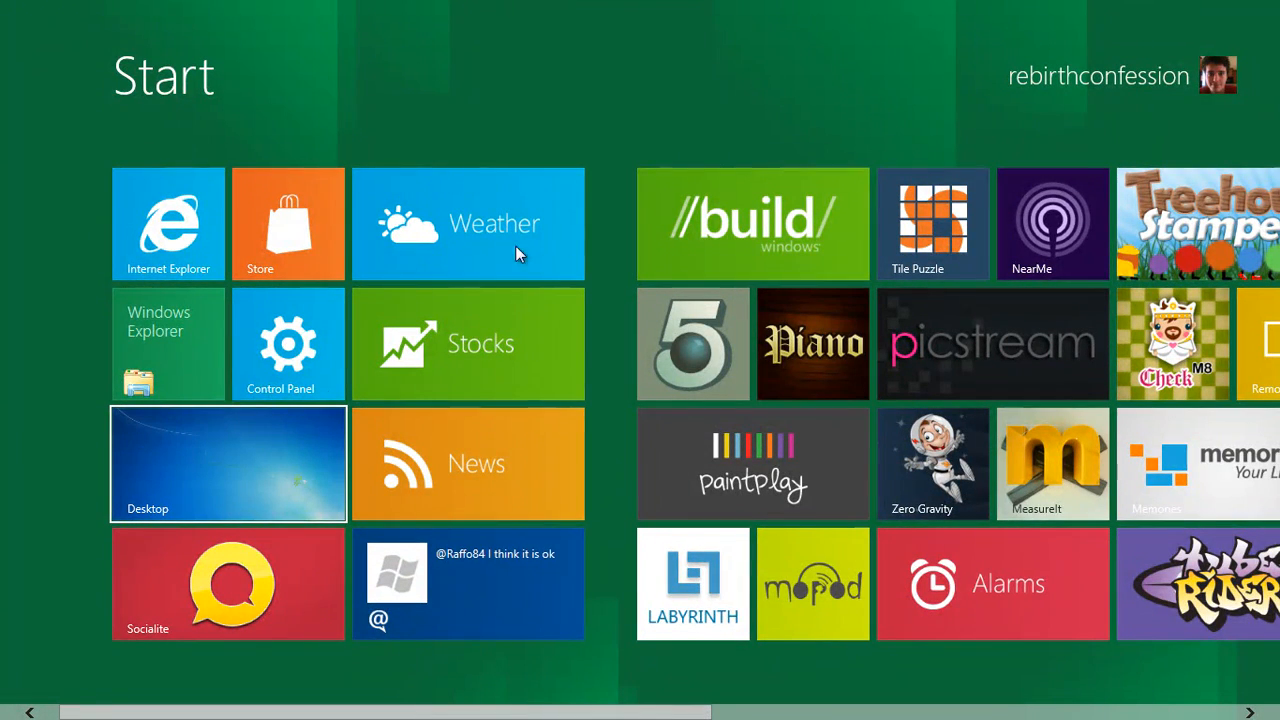
pyautogui.moveTo(80, 238)
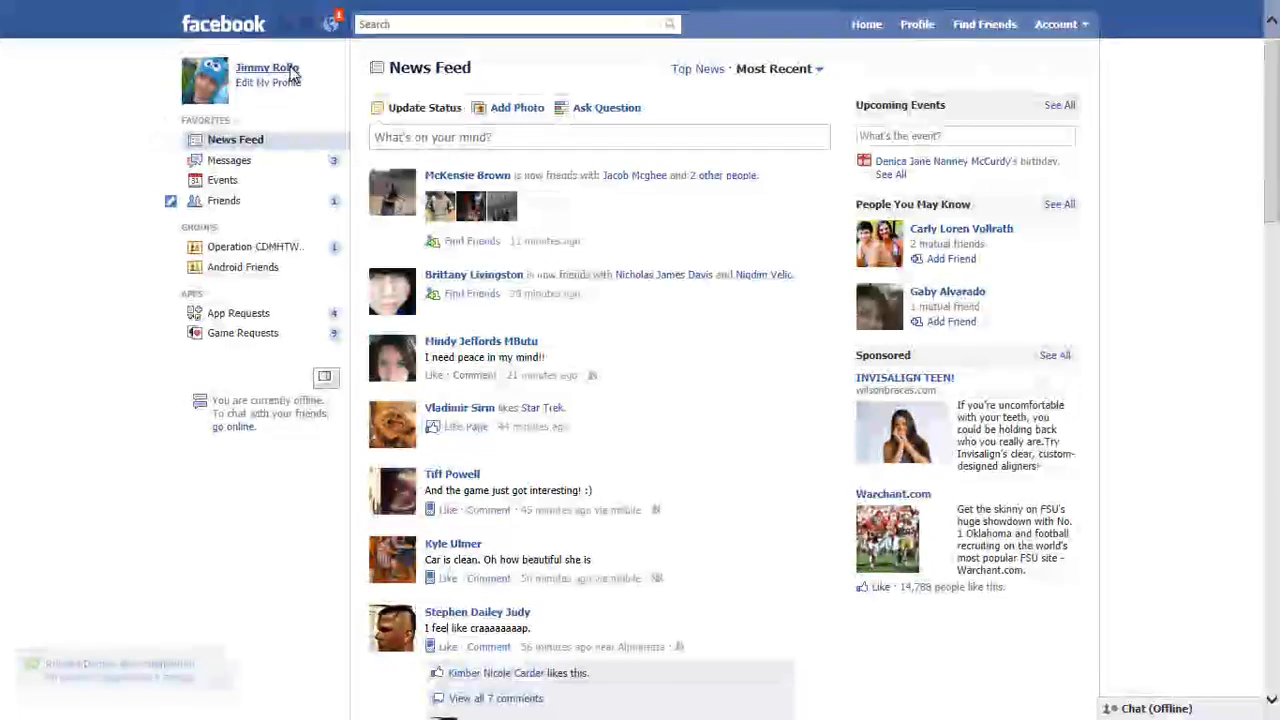
# - Browse the Facebook news feed in Metro Internet Explorer, viewing a post and returning to the feed
pyautogui.scroll(-3)
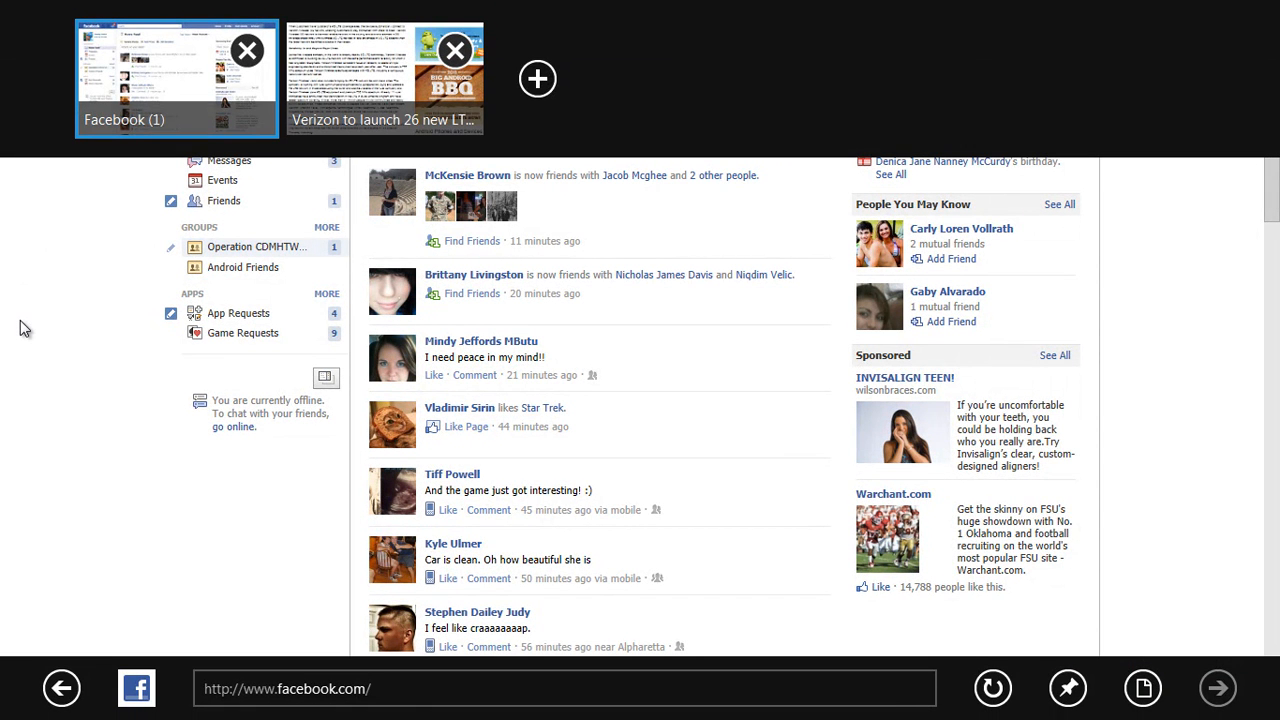
pyautogui.click(392, 76)
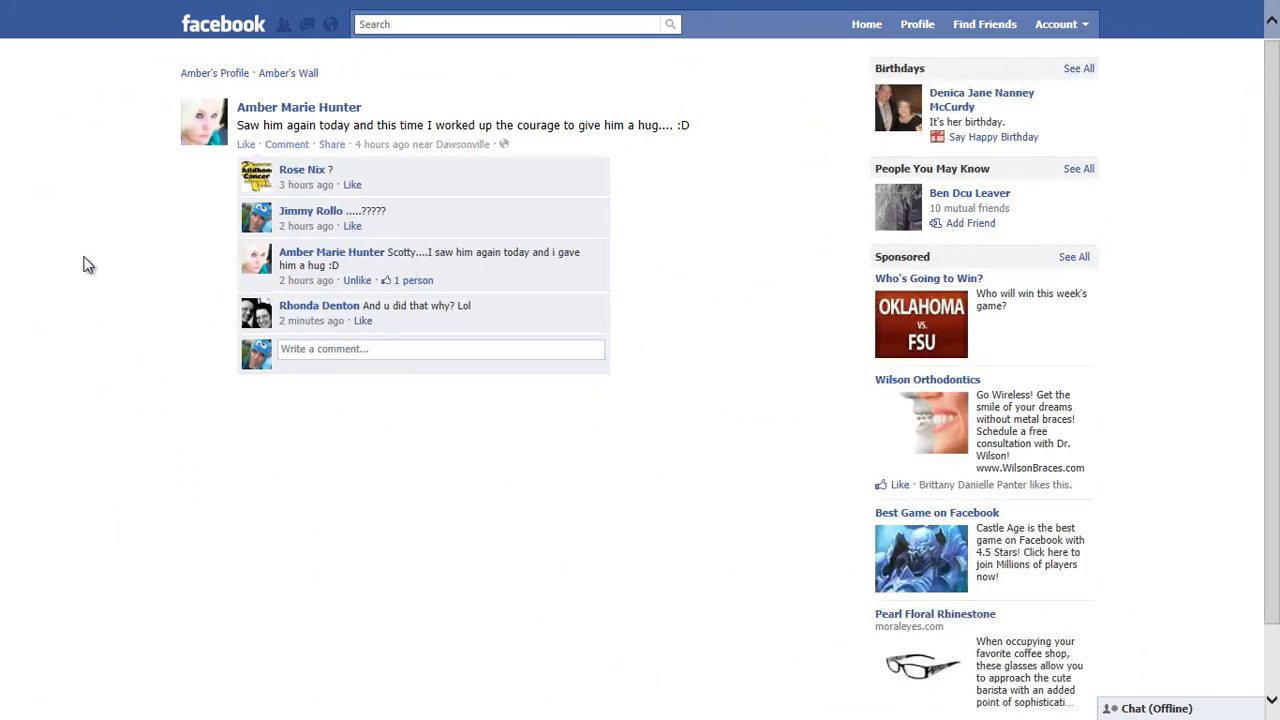
pyautogui.click(866, 24)
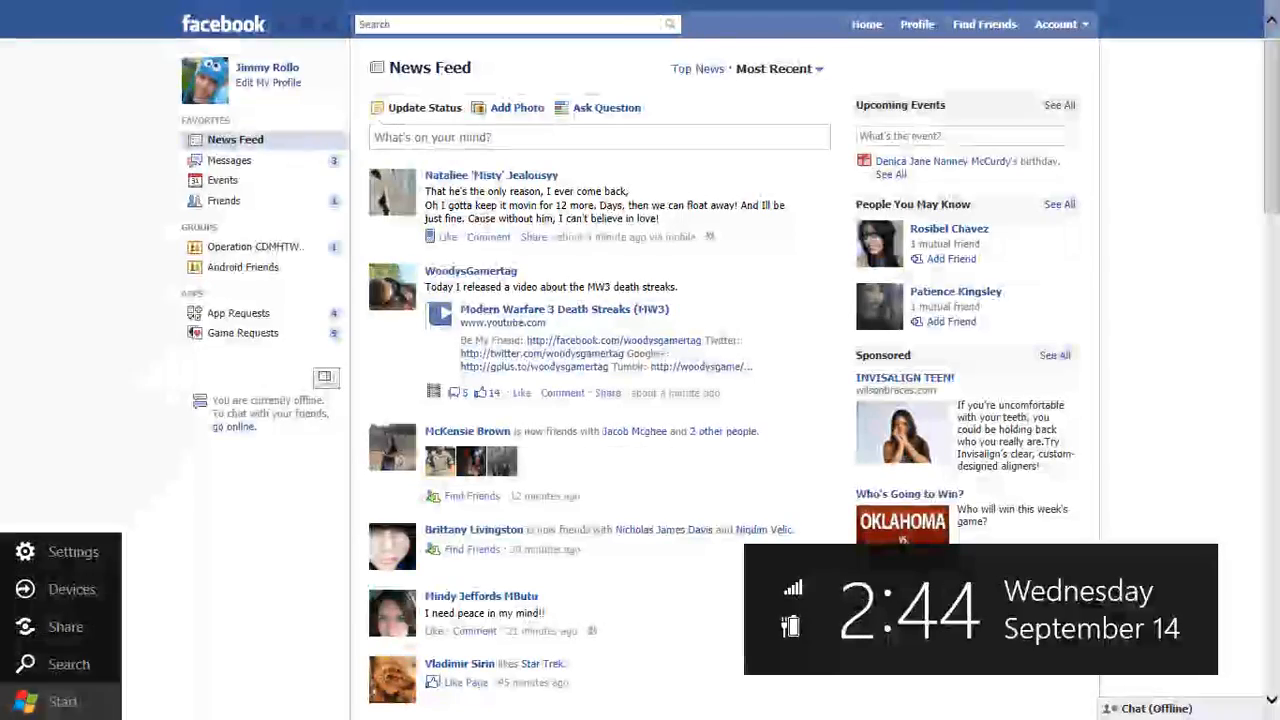
pyautogui.click(62, 700)
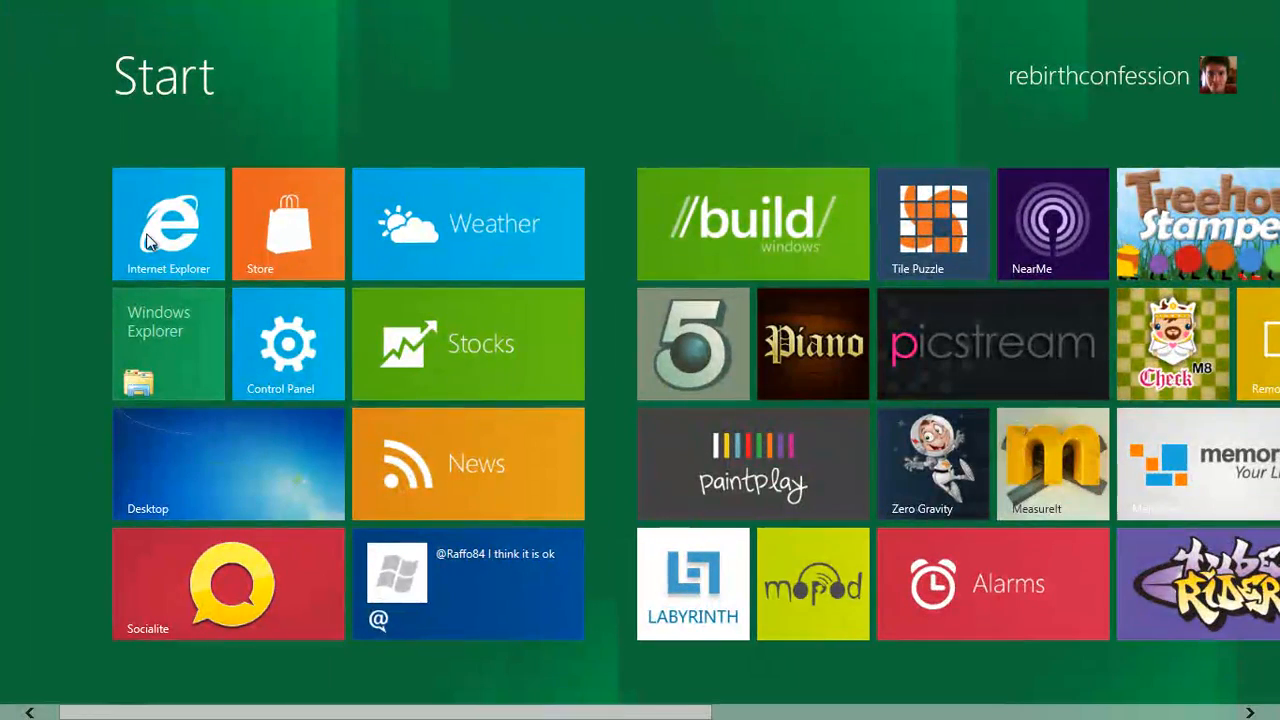
pyautogui.click(288, 224)
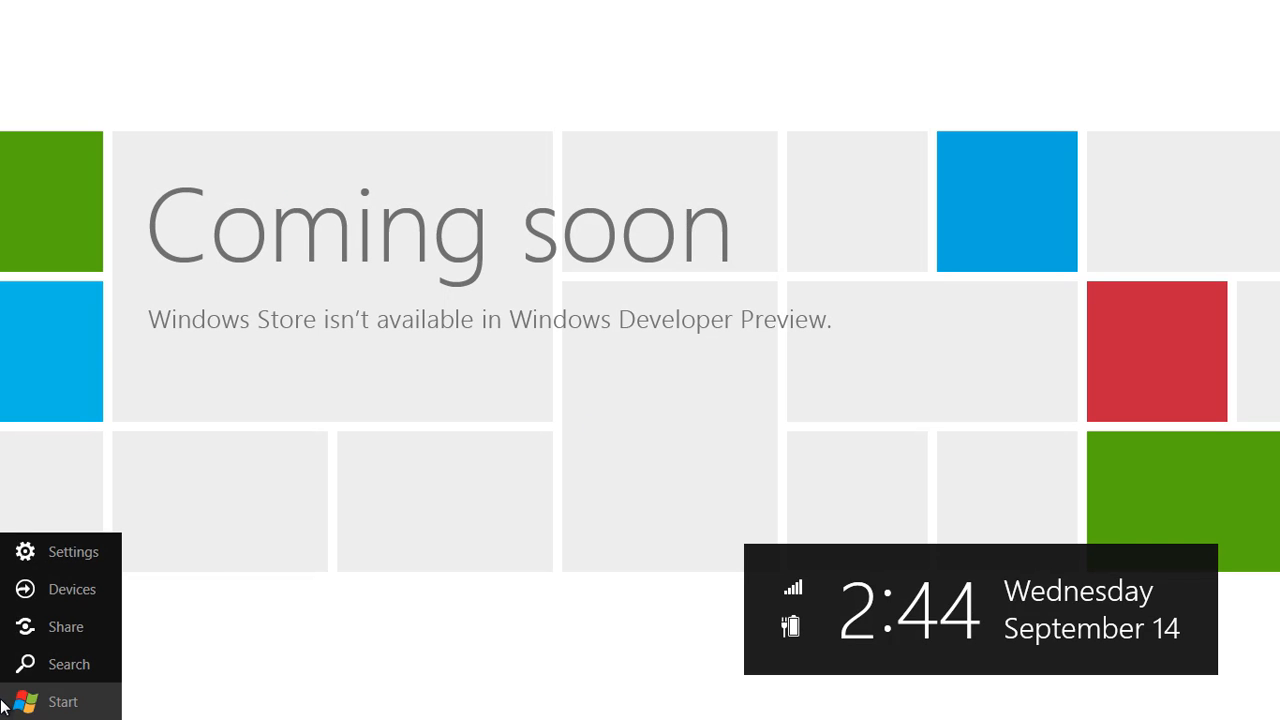
pyautogui.click(62, 700)
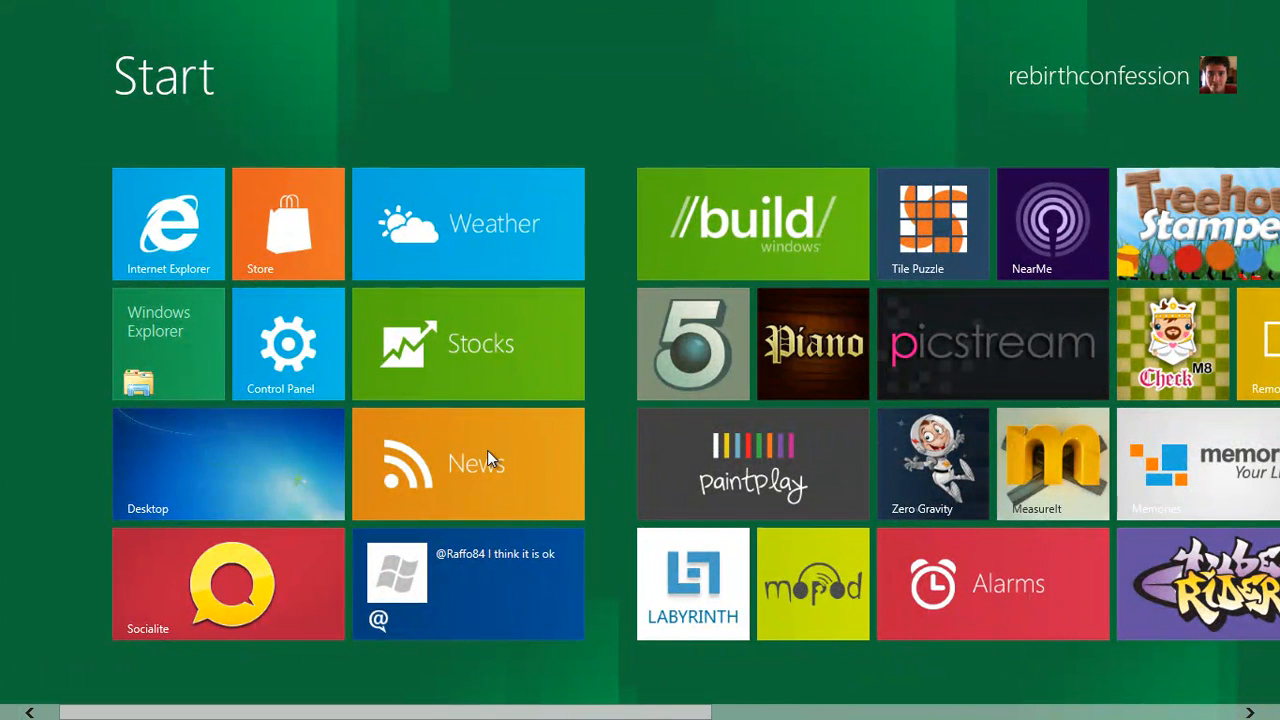
pyautogui.moveTo(456, 586)
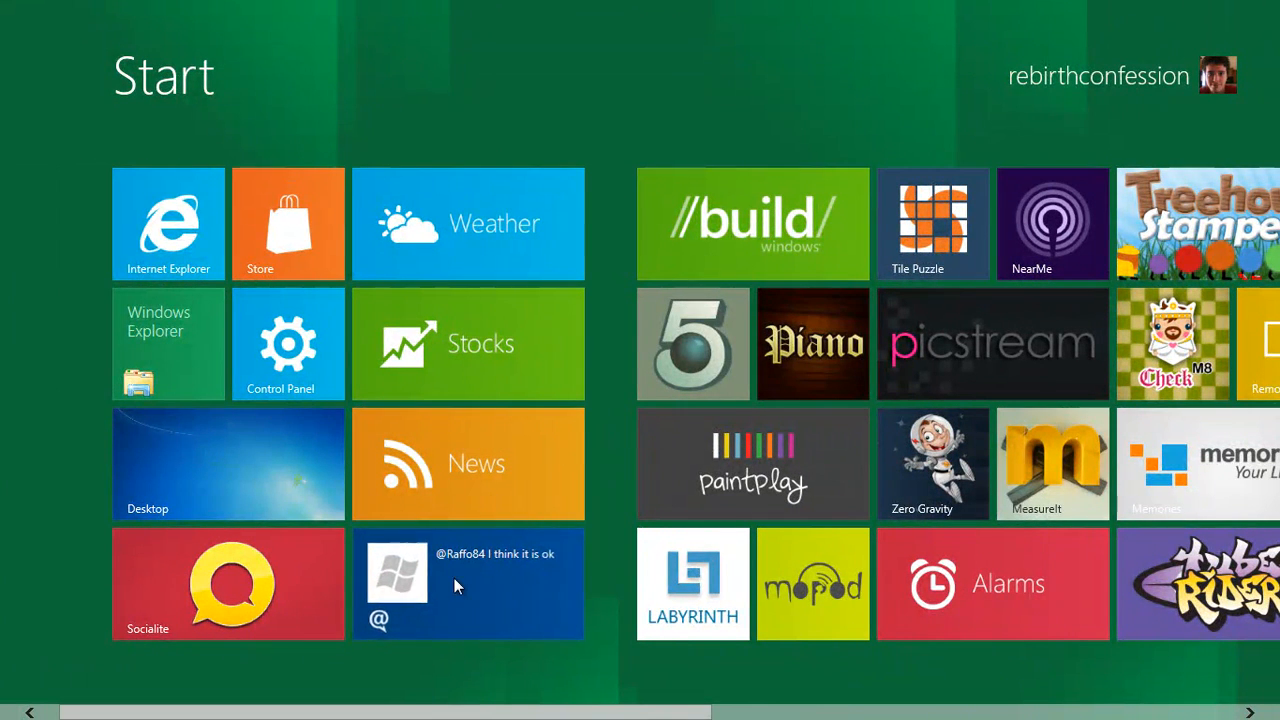
pyautogui.click(468, 584)
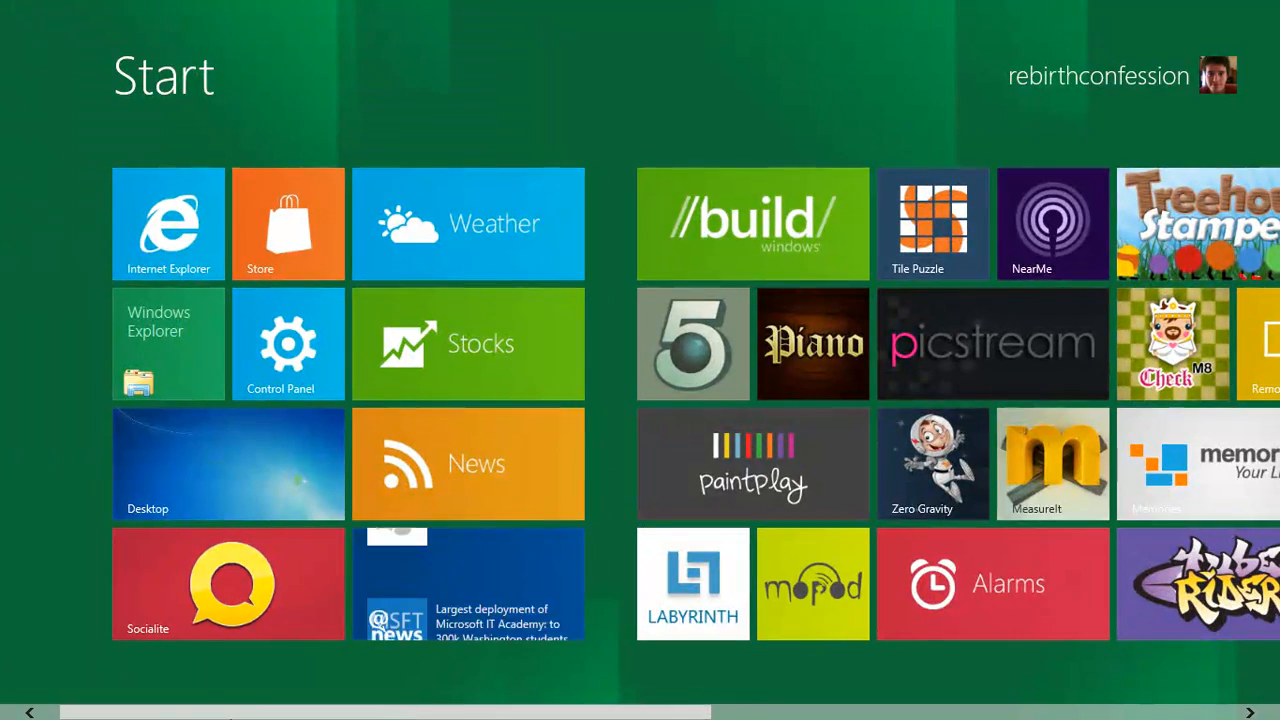
pyautogui.hscroll(3)
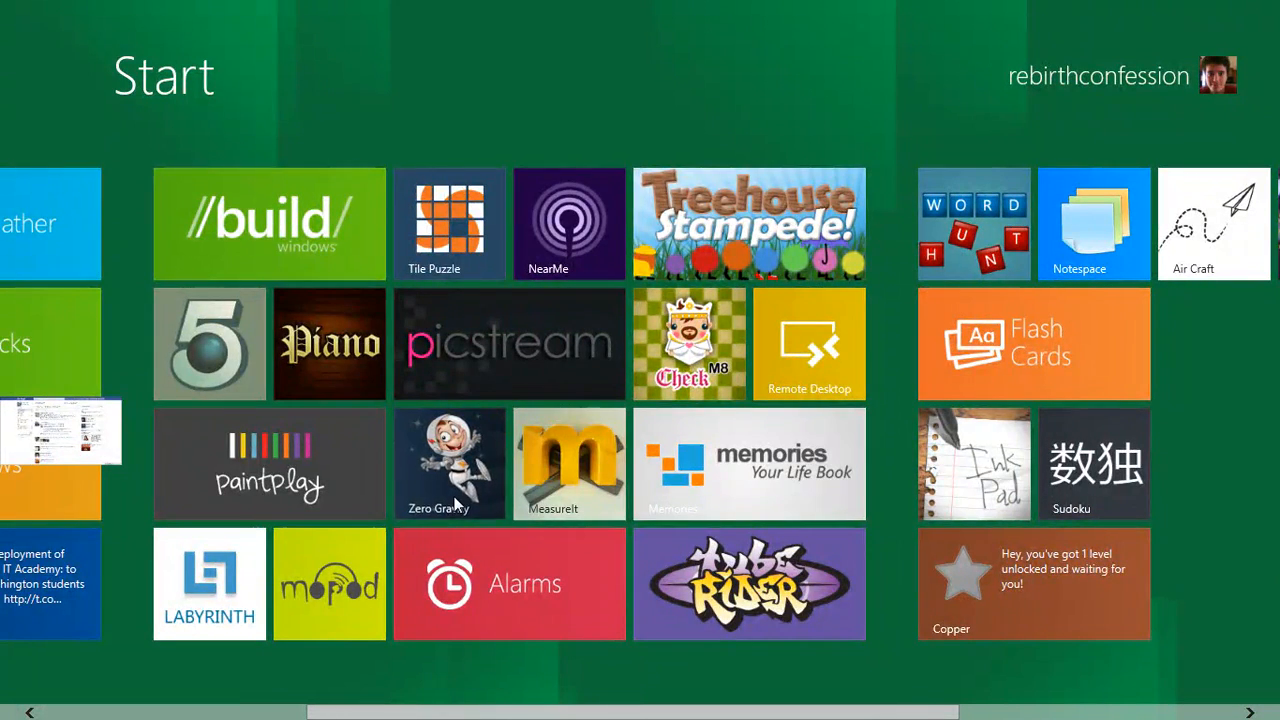
pyautogui.click(450, 464)
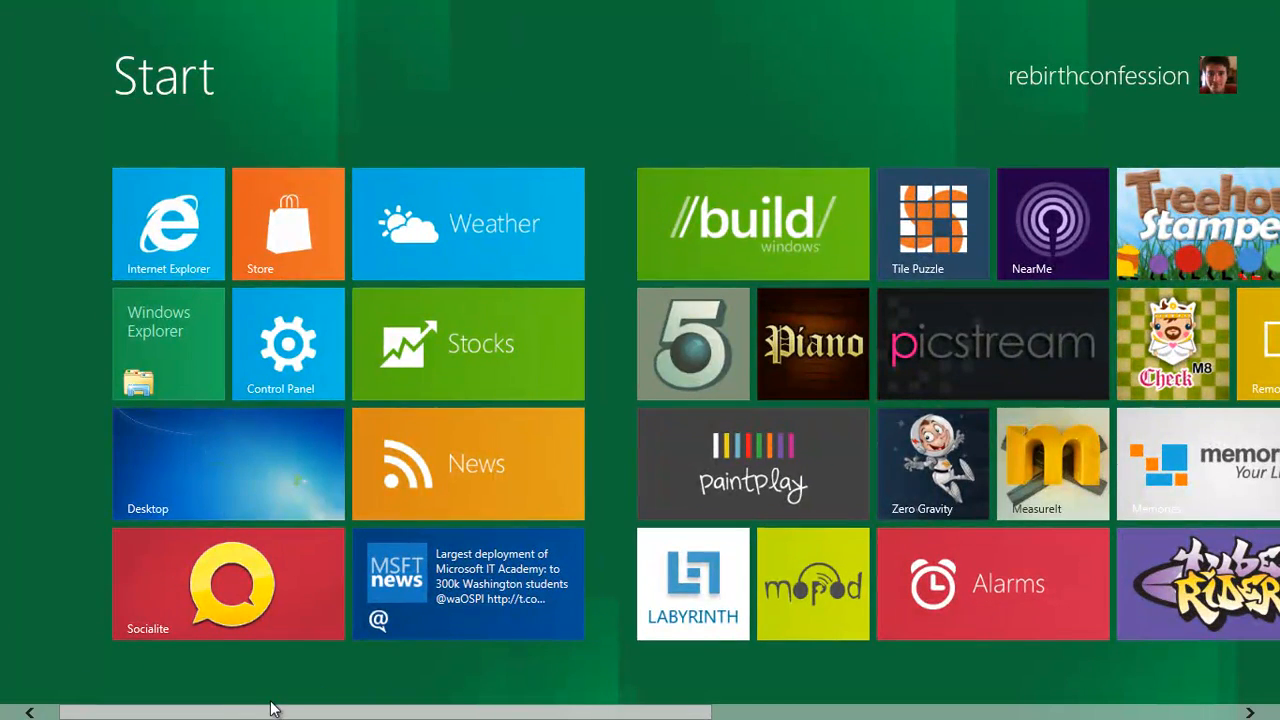
pyautogui.moveTo(462, 106)
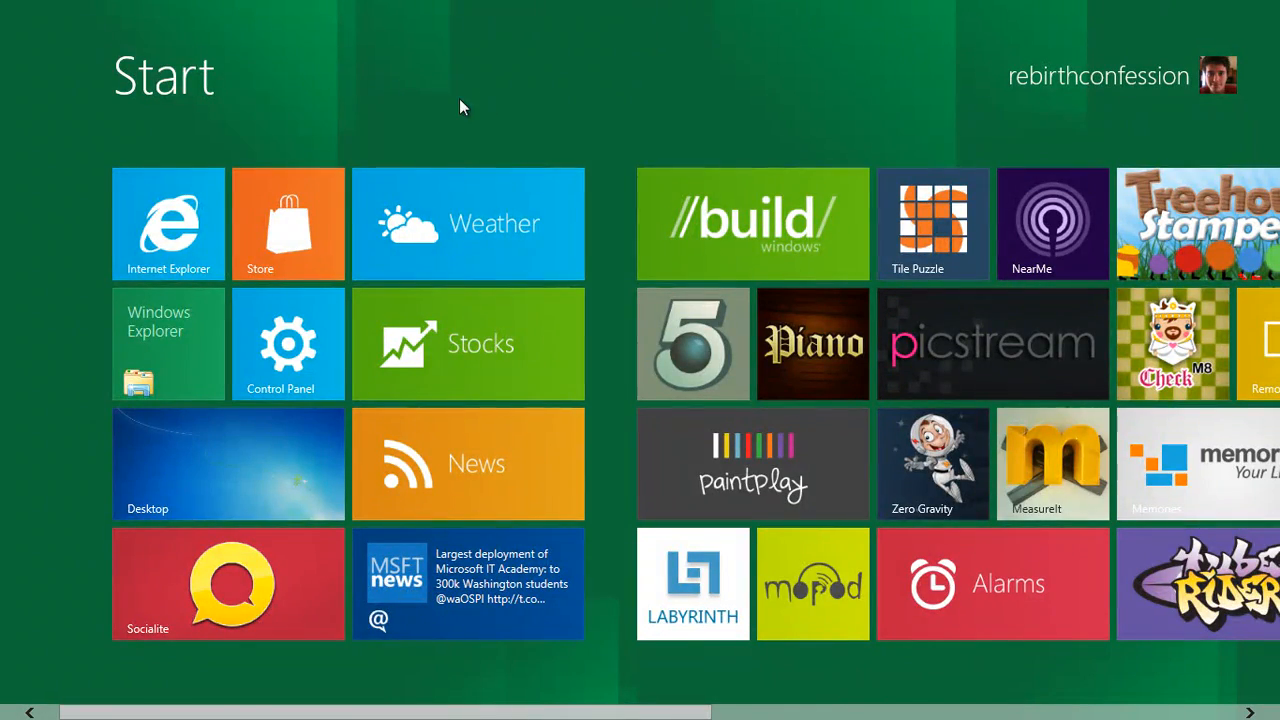
pyautogui.hscroll(3)
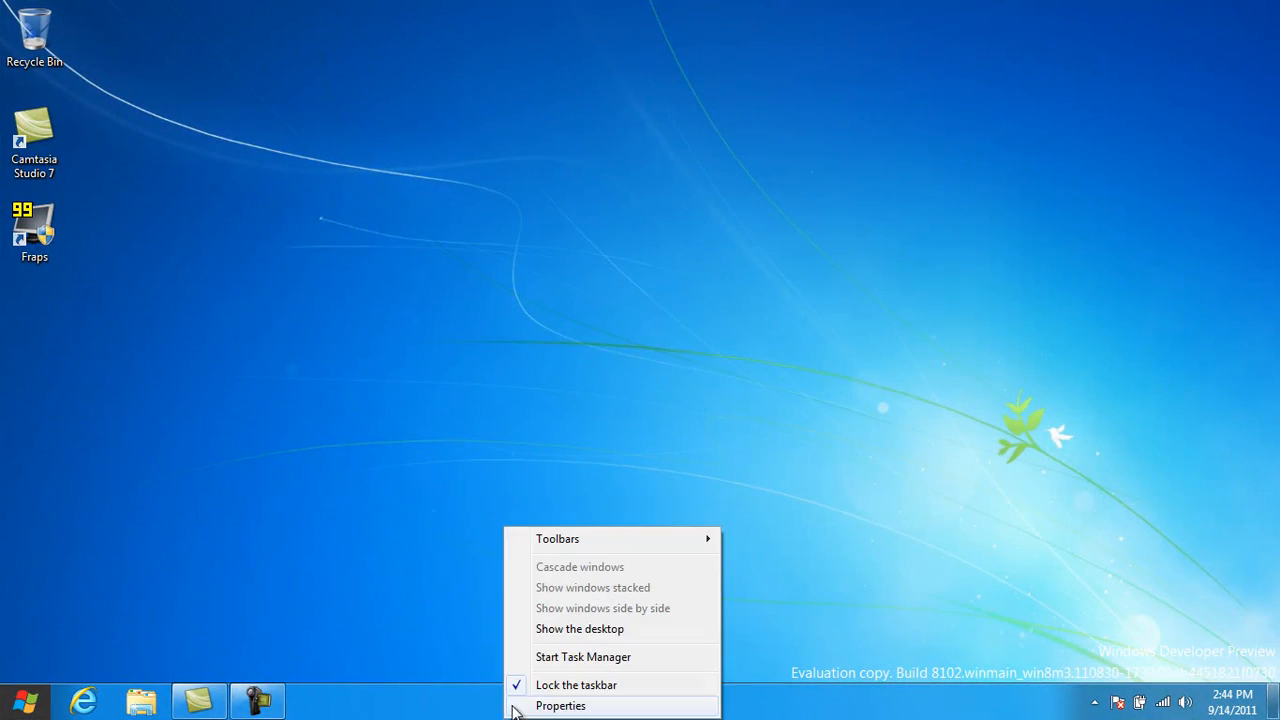
# - Start Task Manager from the taskbar and end the suspended Tweet@rama app, then target the next one
pyautogui.click(584, 656)
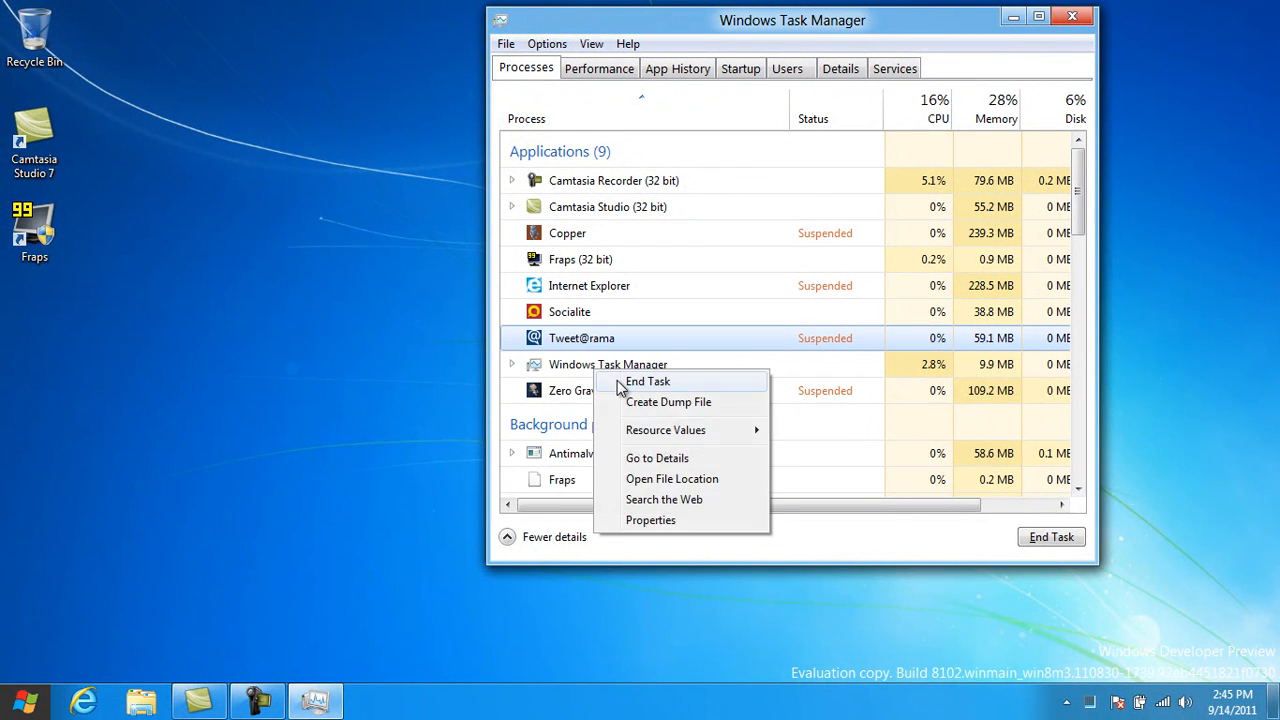
pyautogui.click(648, 380)
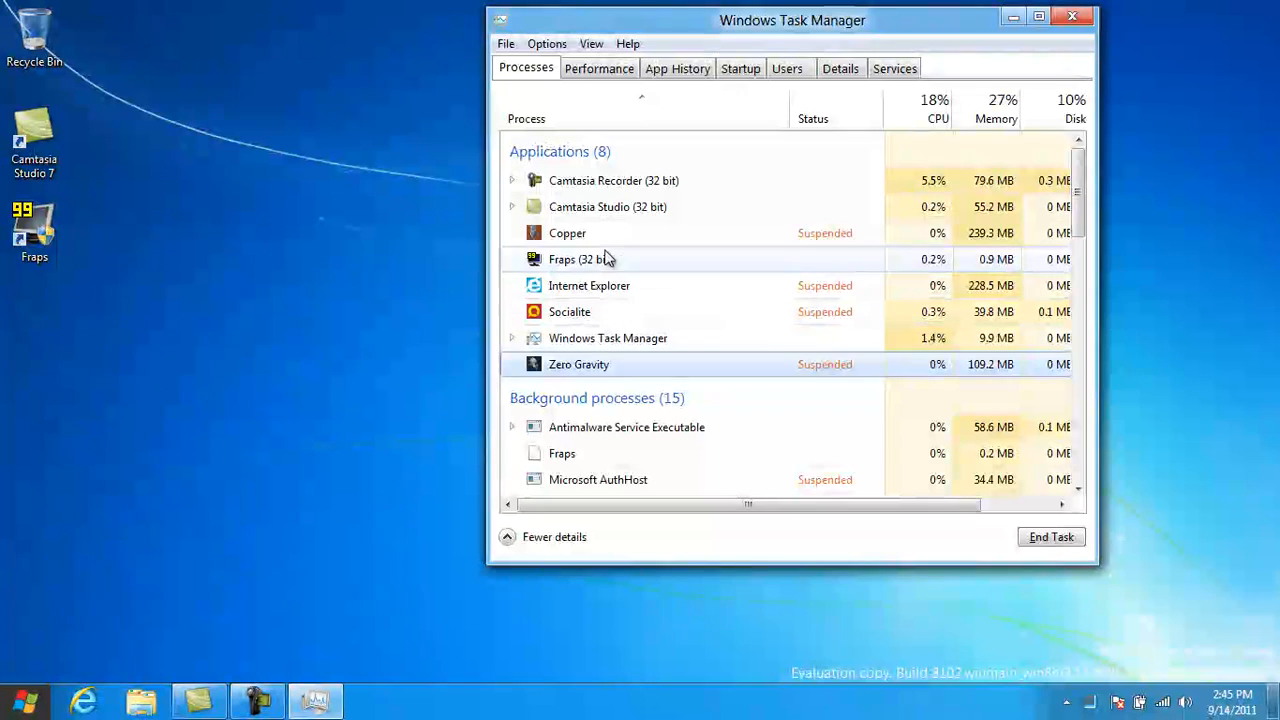
pyautogui.rightClick(568, 232)
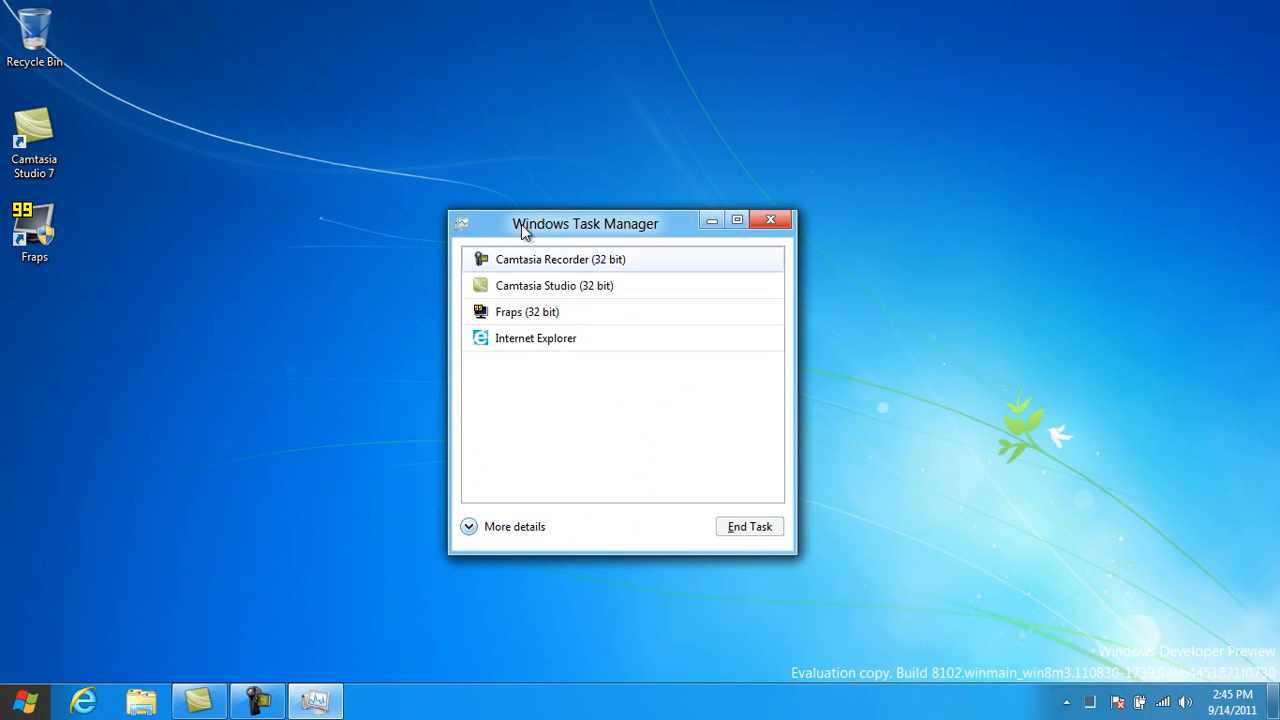
# - Expand Task Manager to full details and tour the Users, Services, Performance and App History views
pyautogui.click(514, 526)
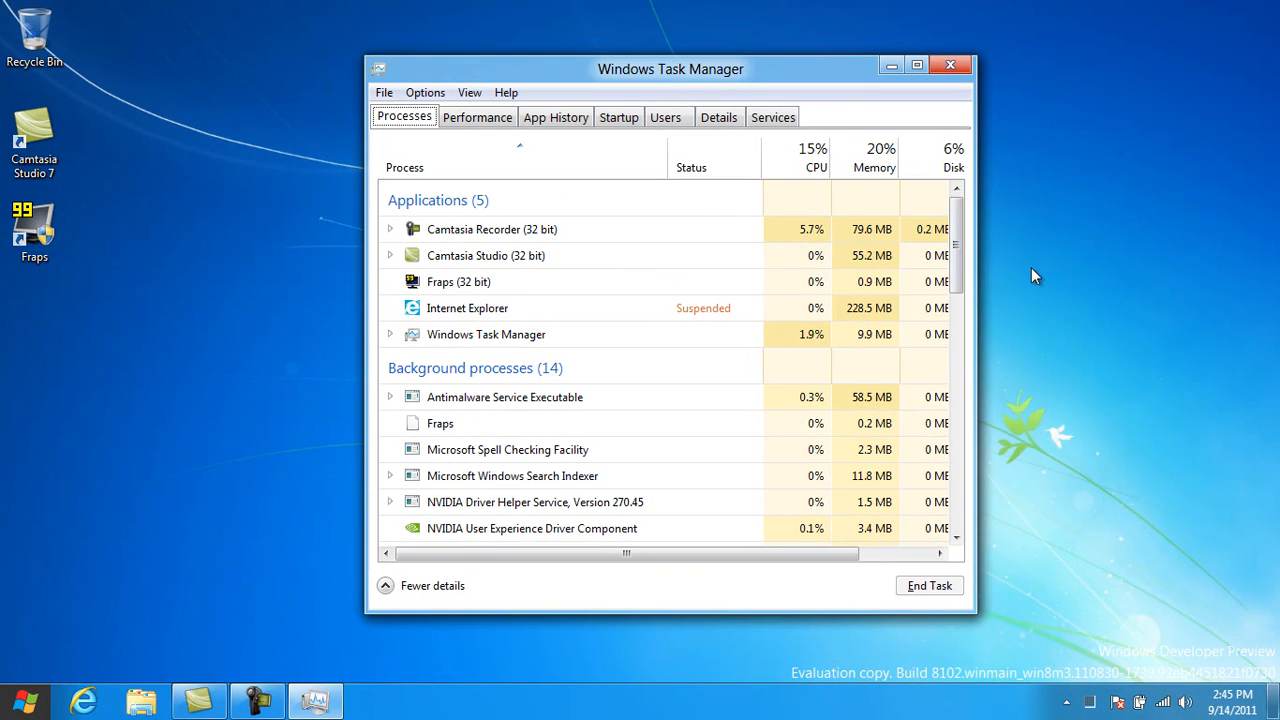
pyautogui.click(664, 116)
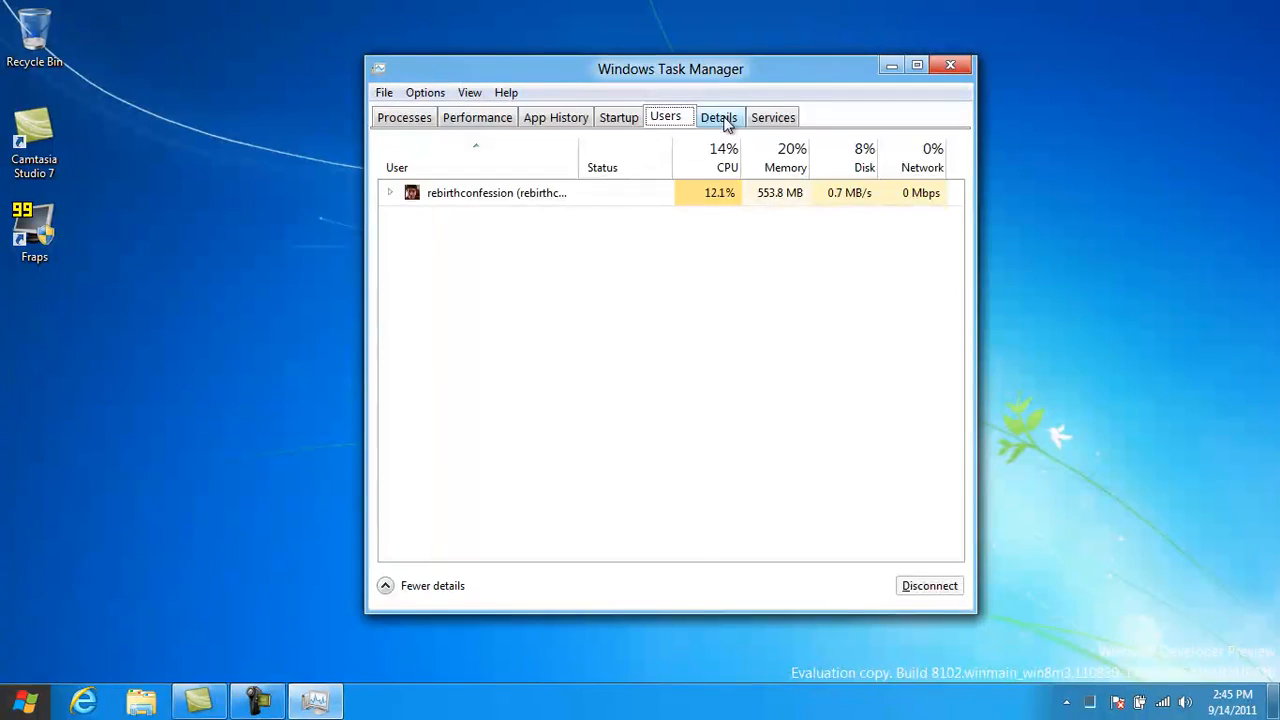
pyautogui.click(772, 116)
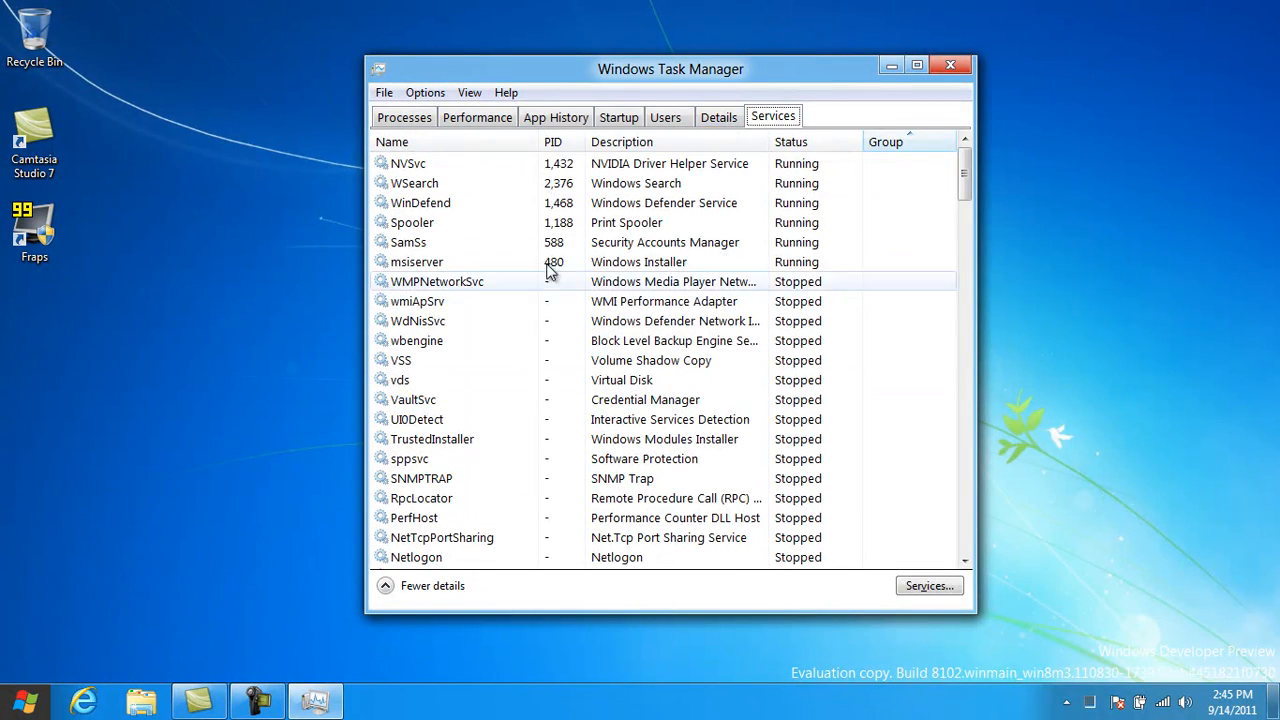
pyautogui.click(476, 116)
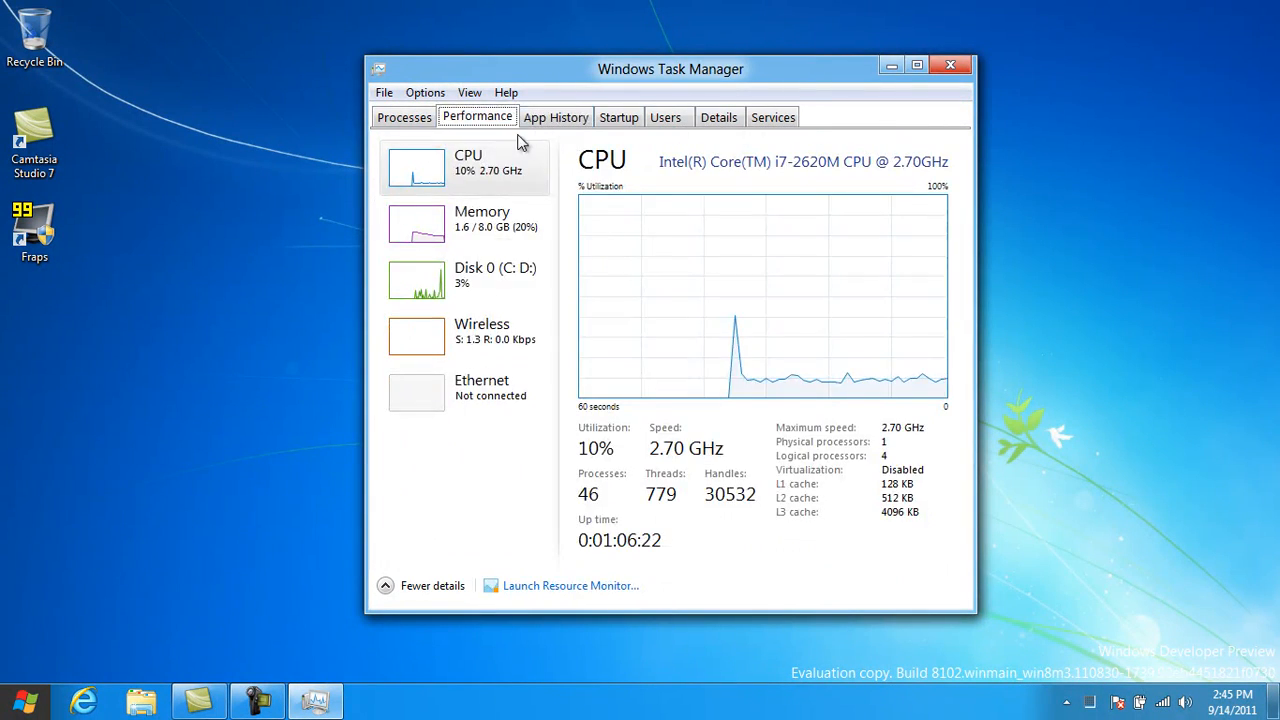
pyautogui.click(556, 116)
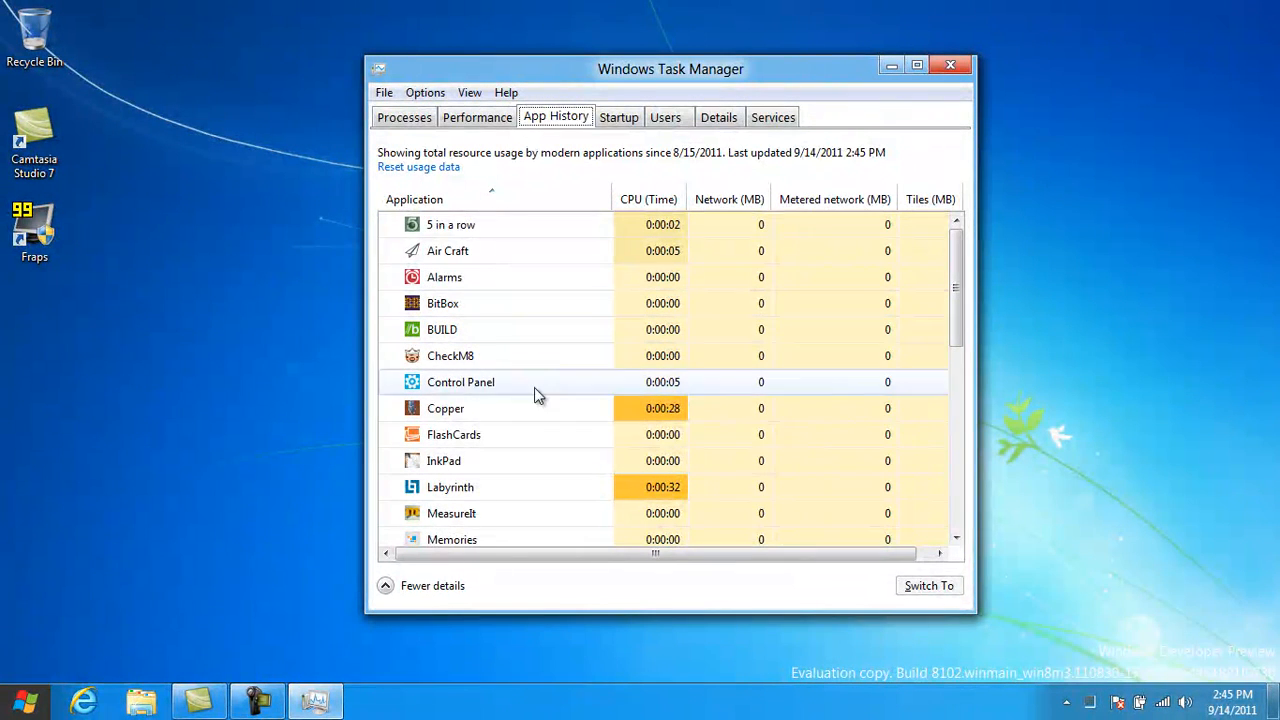
# - Scroll through the app history list, then return to the live CPU performance graph
pyautogui.scroll(-3)
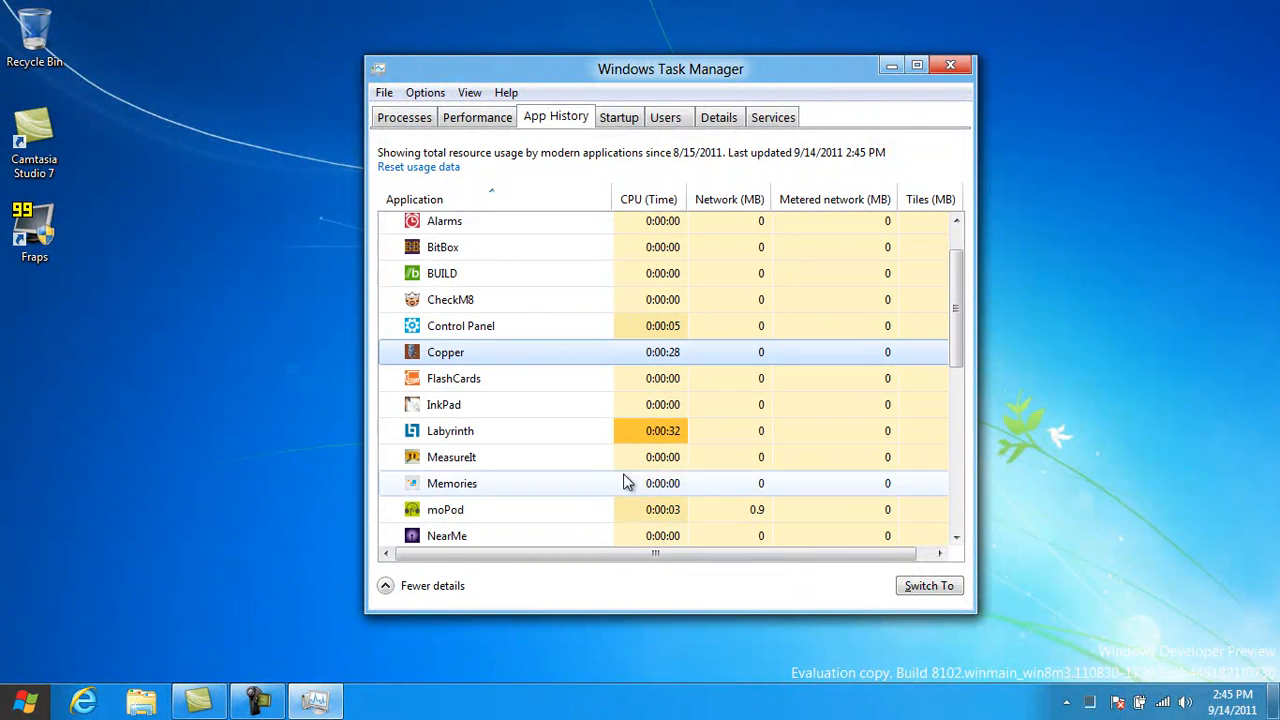
pyautogui.scroll(-3)
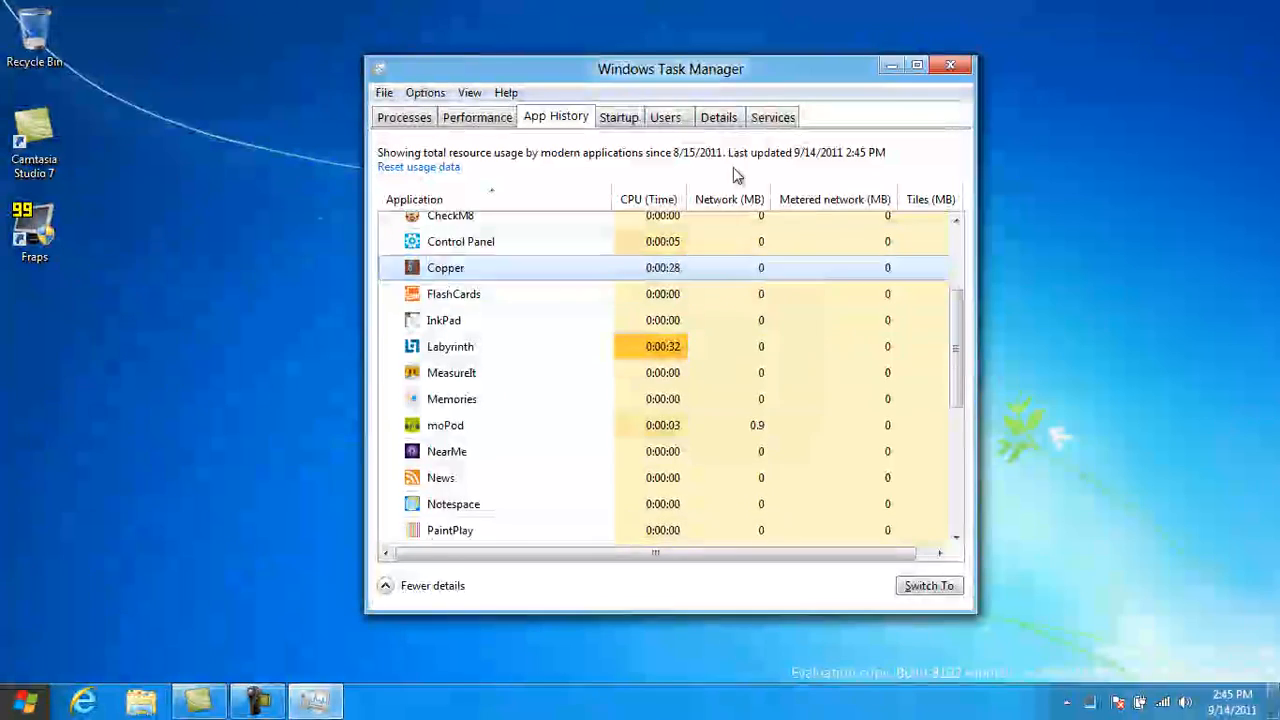
pyautogui.scroll(3)
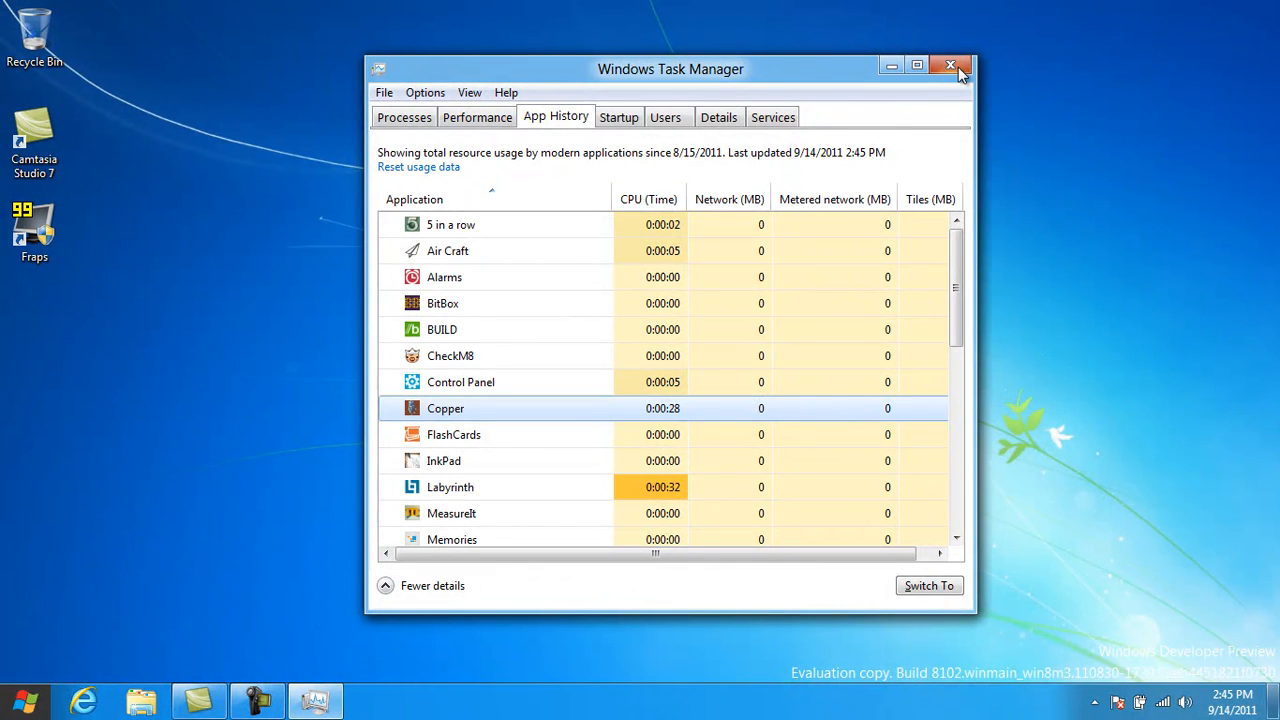
pyautogui.click(476, 116)
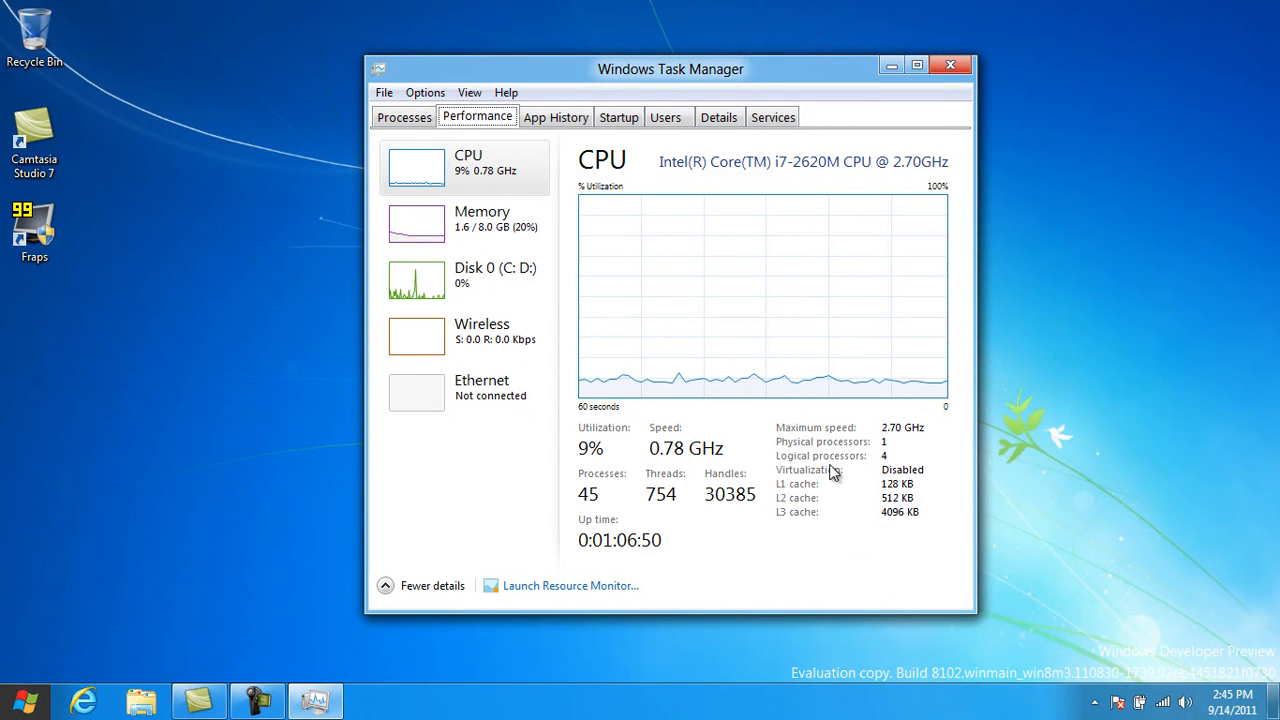
pyautogui.moveTo(962, 488)
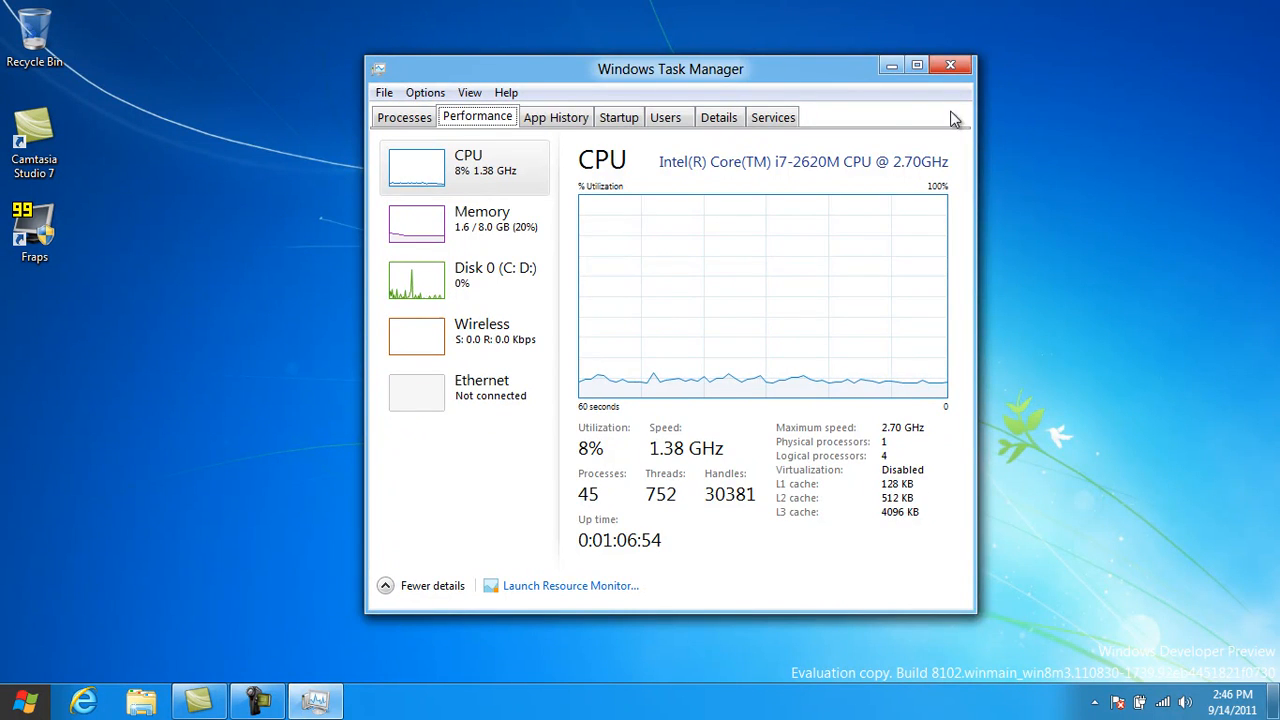
# - Close Task Manager and return to the Start screen, scrolling its tiles sideways
pyautogui.click(948, 64)
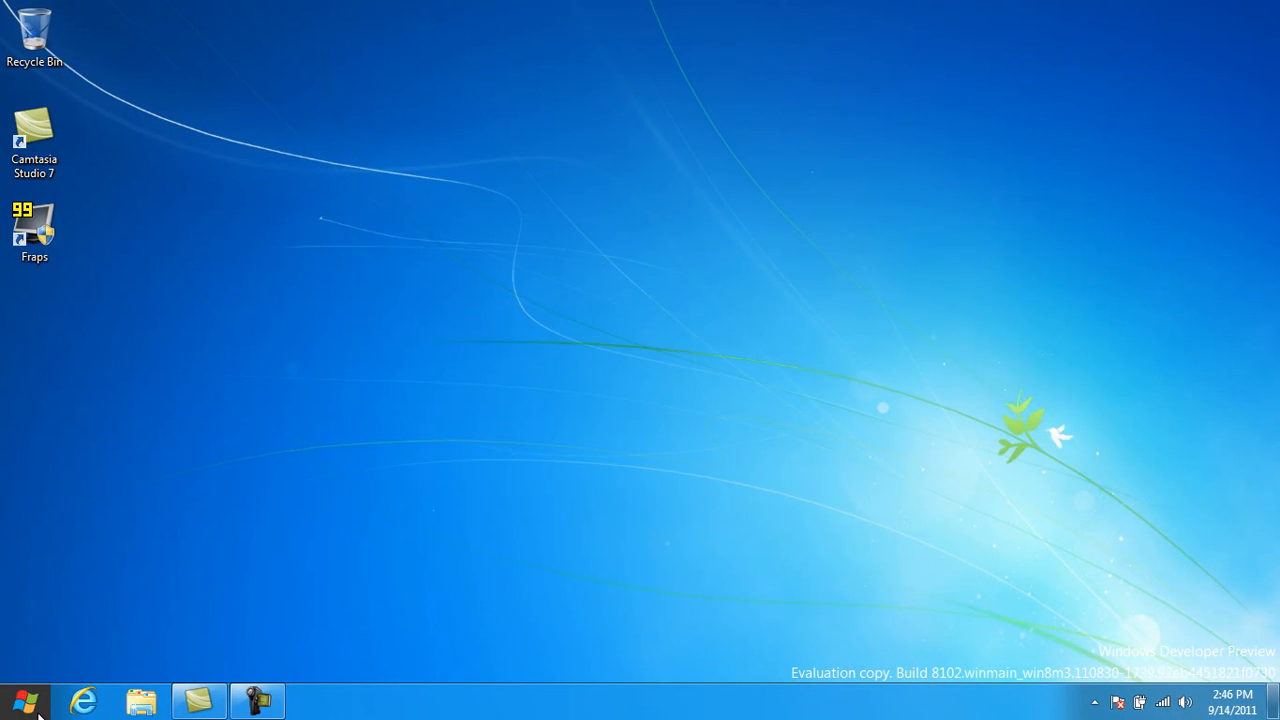
pyautogui.click(20, 700)
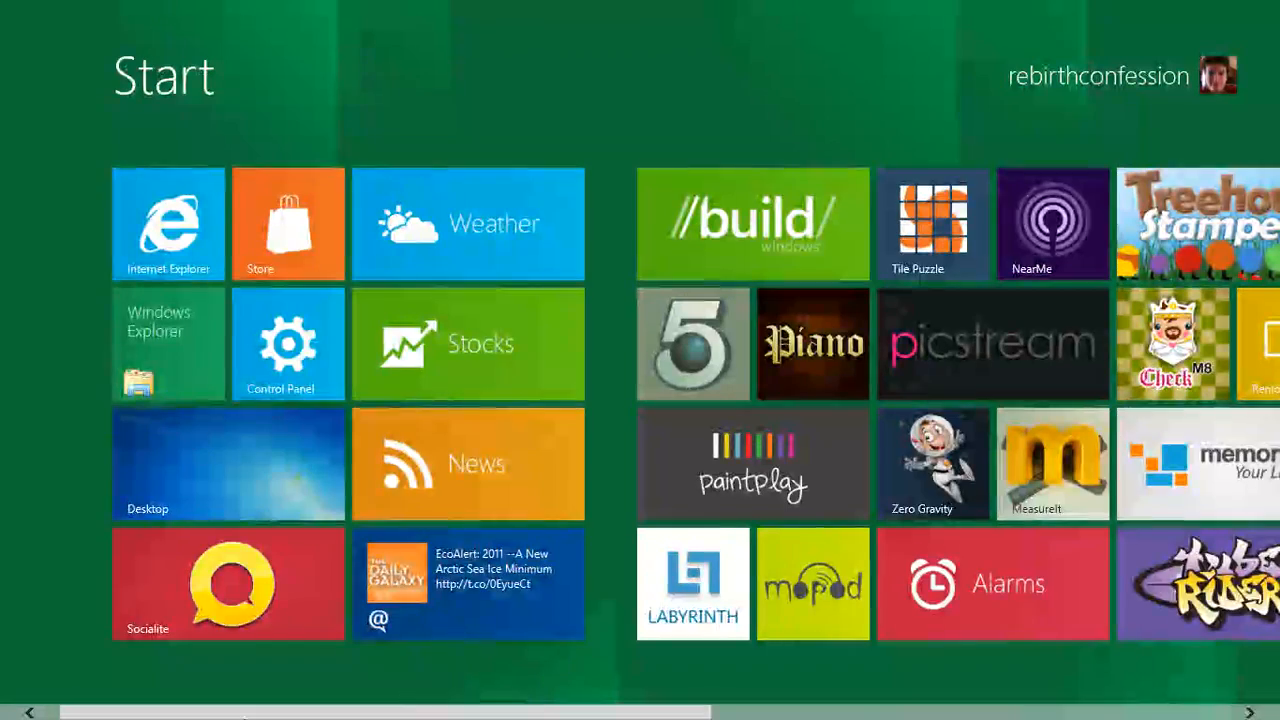
pyautogui.hscroll(3)
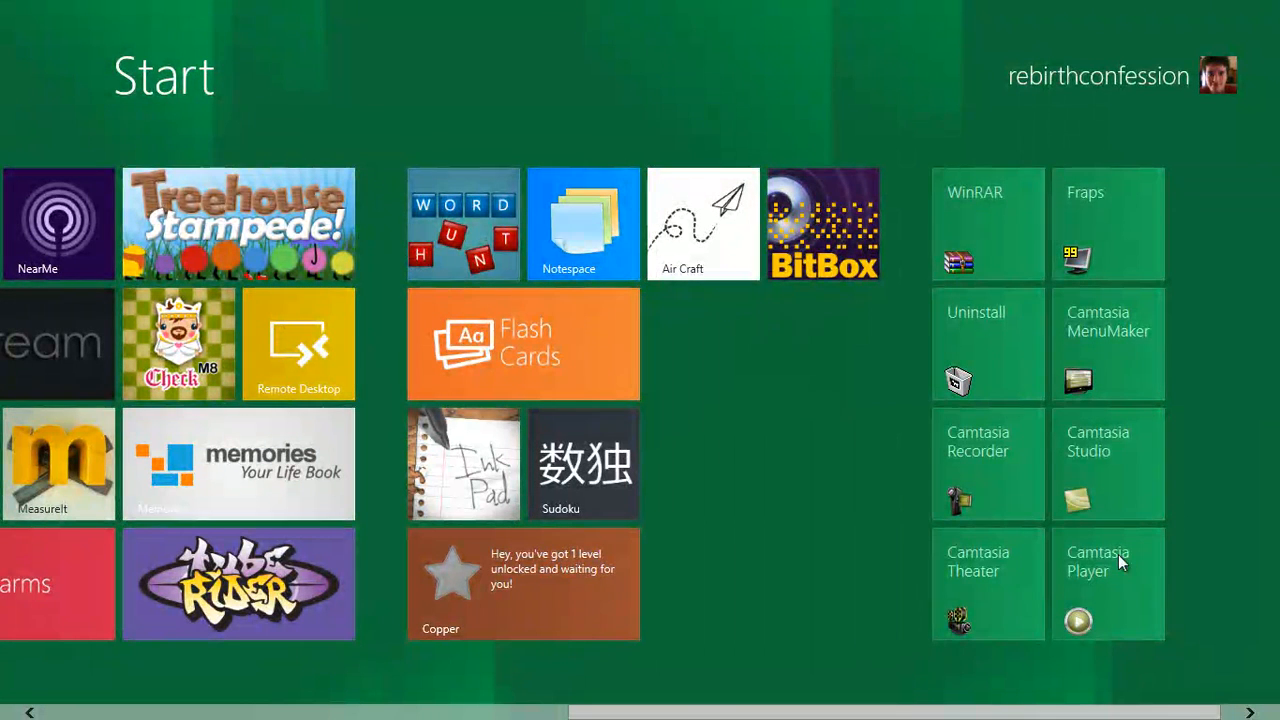
pyautogui.moveTo(610, 604)
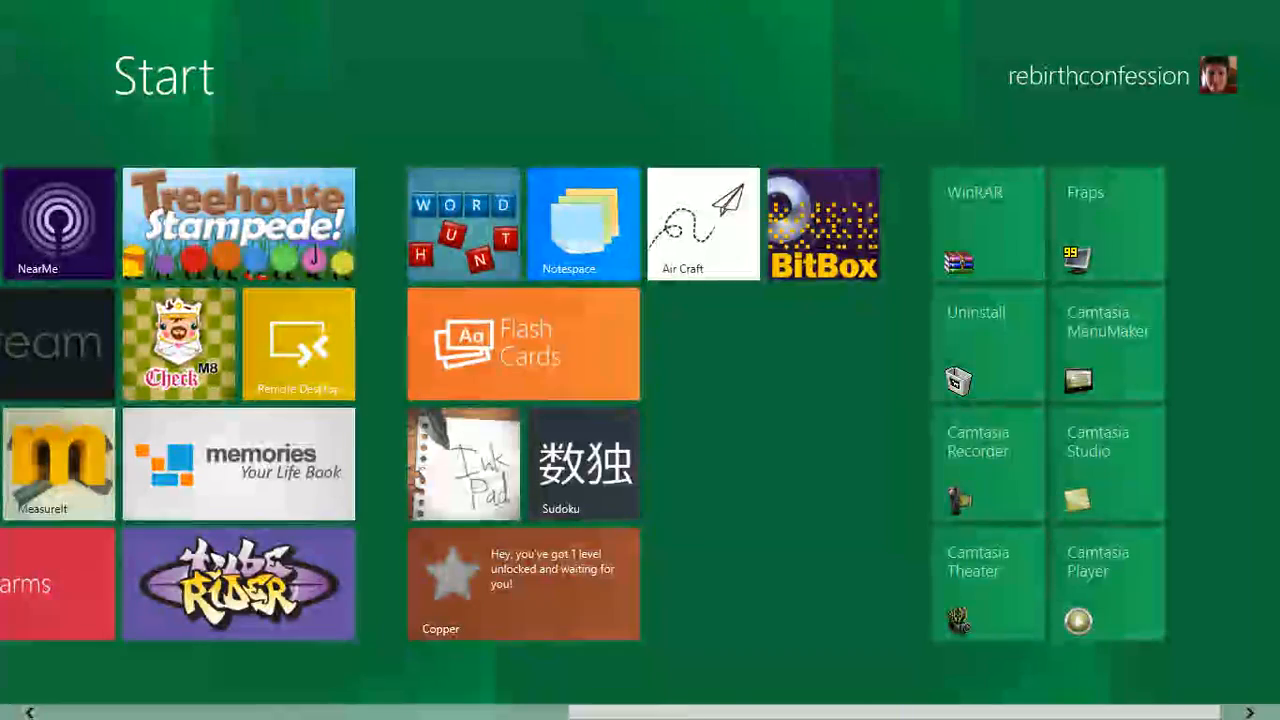
pyautogui.hscroll(-3)
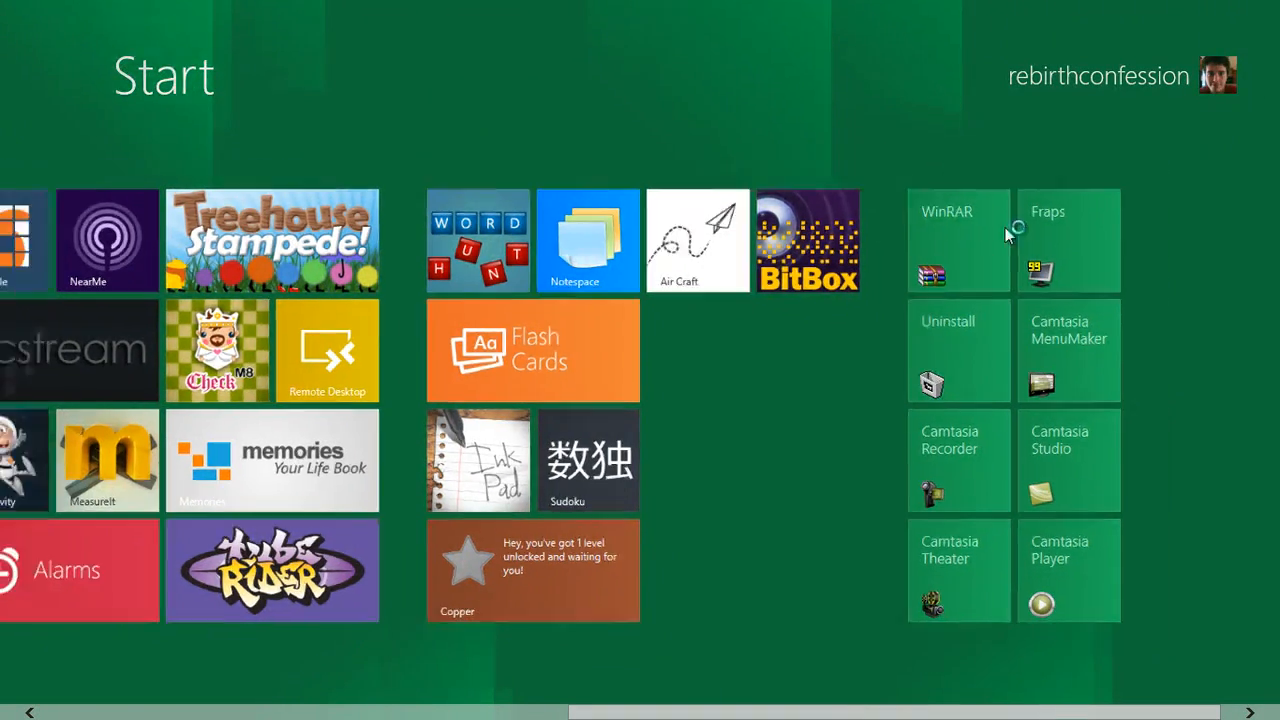
# - Scroll the Start screen tiles to the end and back to the beginning
pyautogui.click(944, 240)
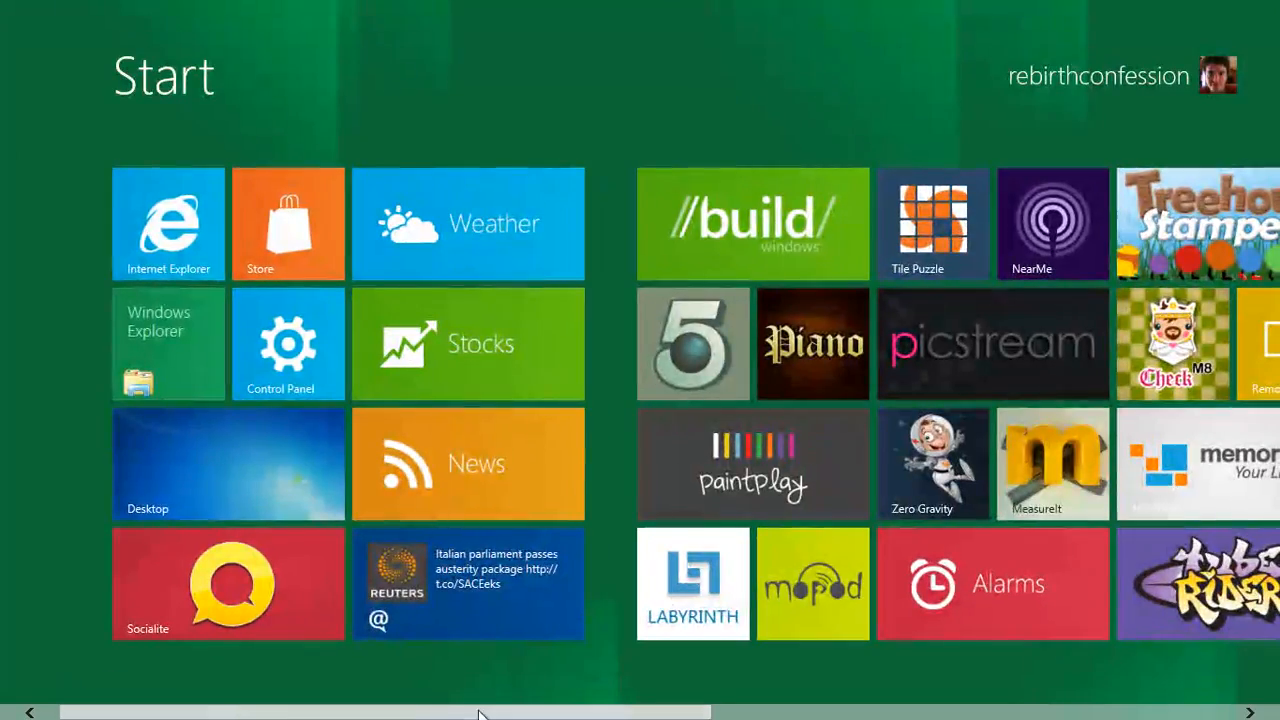
pyautogui.hscroll(3)
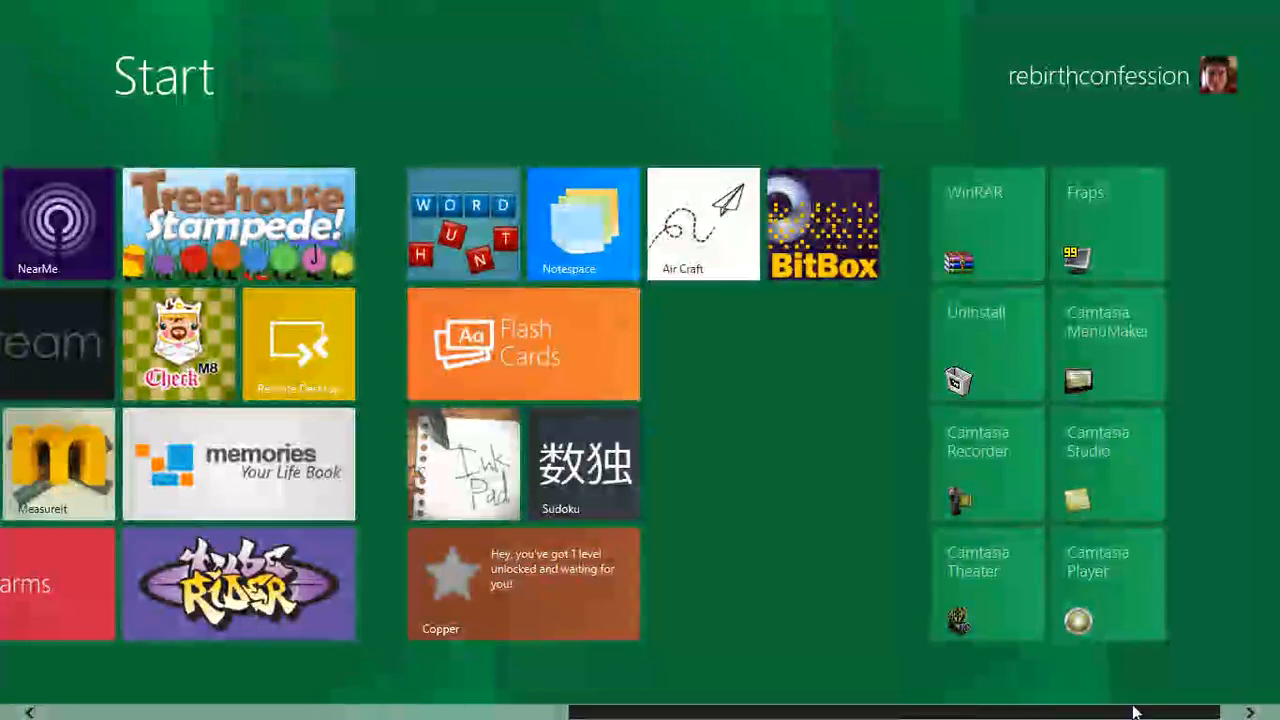
pyautogui.hscroll(-3)
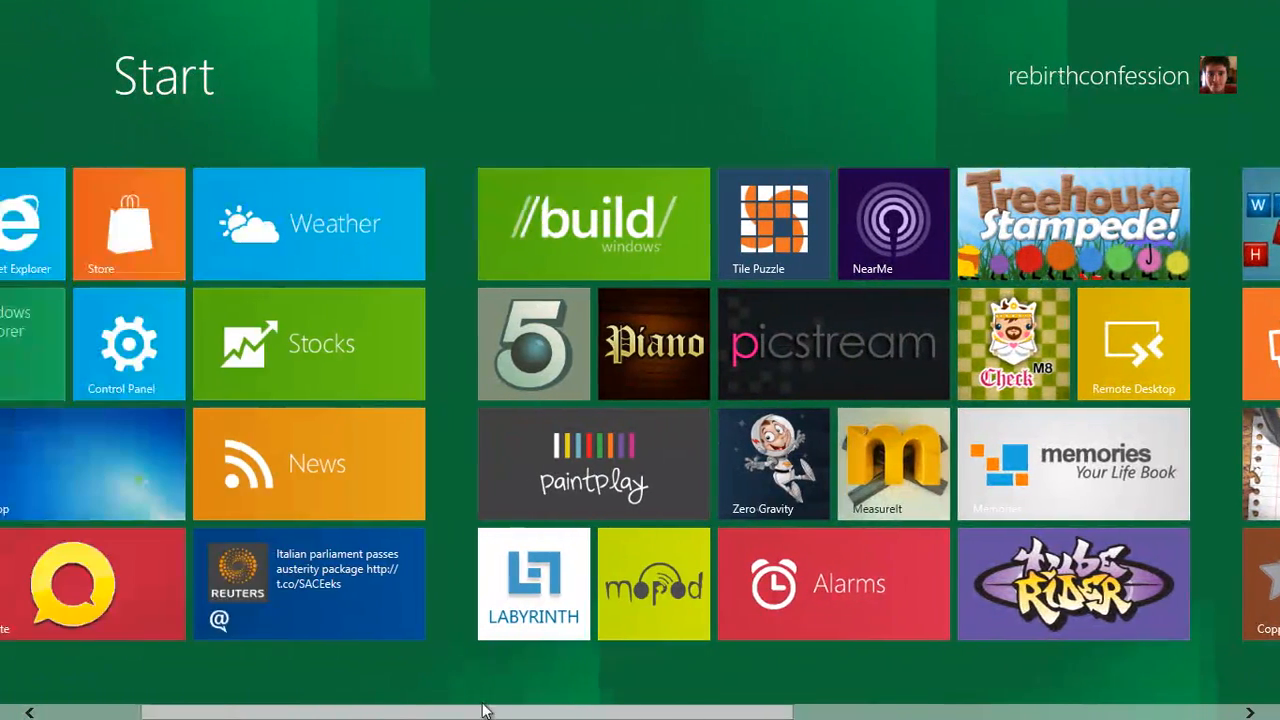
pyautogui.hscroll(-3)
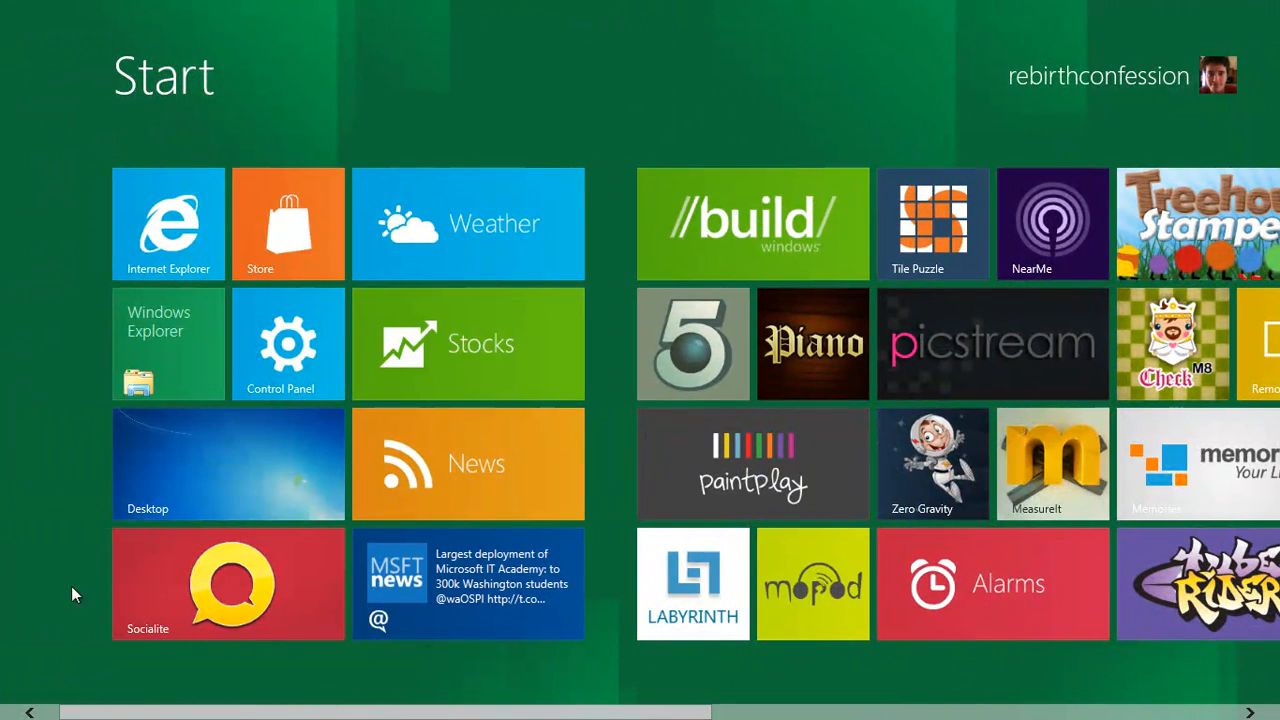
pyautogui.moveTo(268, 348)
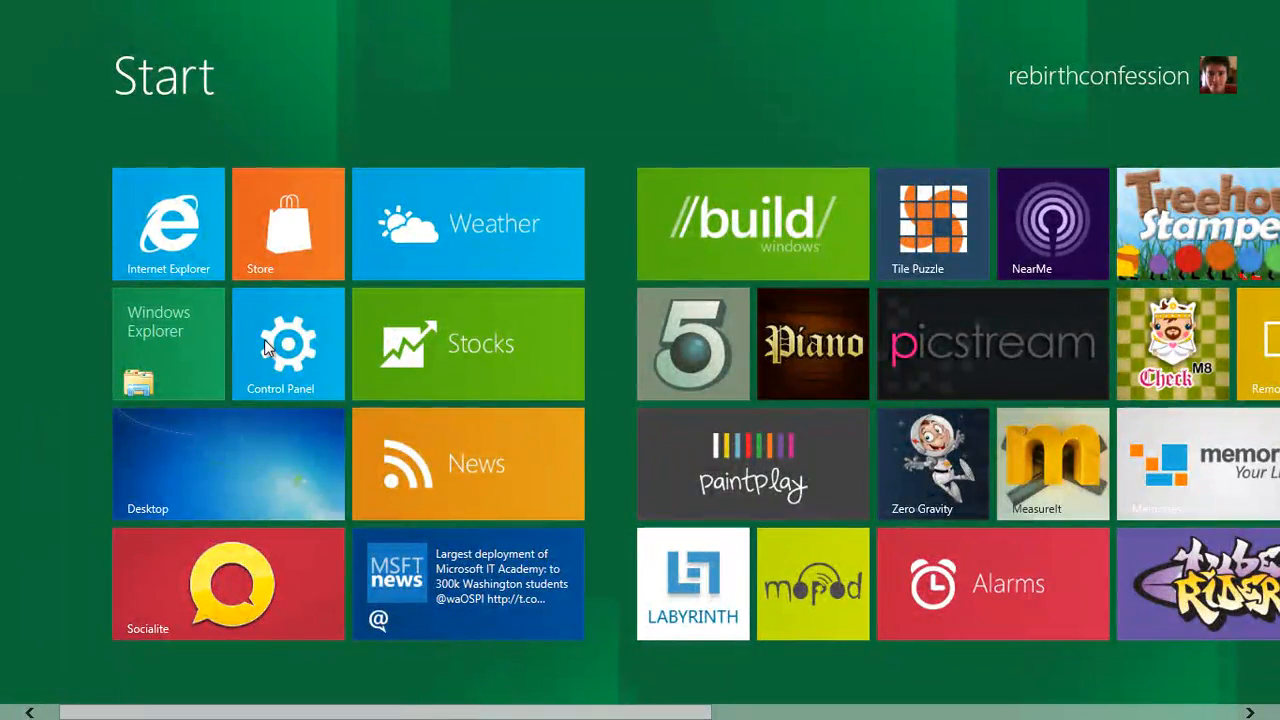
# - Launch the Metro Control Panel and scroll its category list down to More settings
pyautogui.click(288, 344)
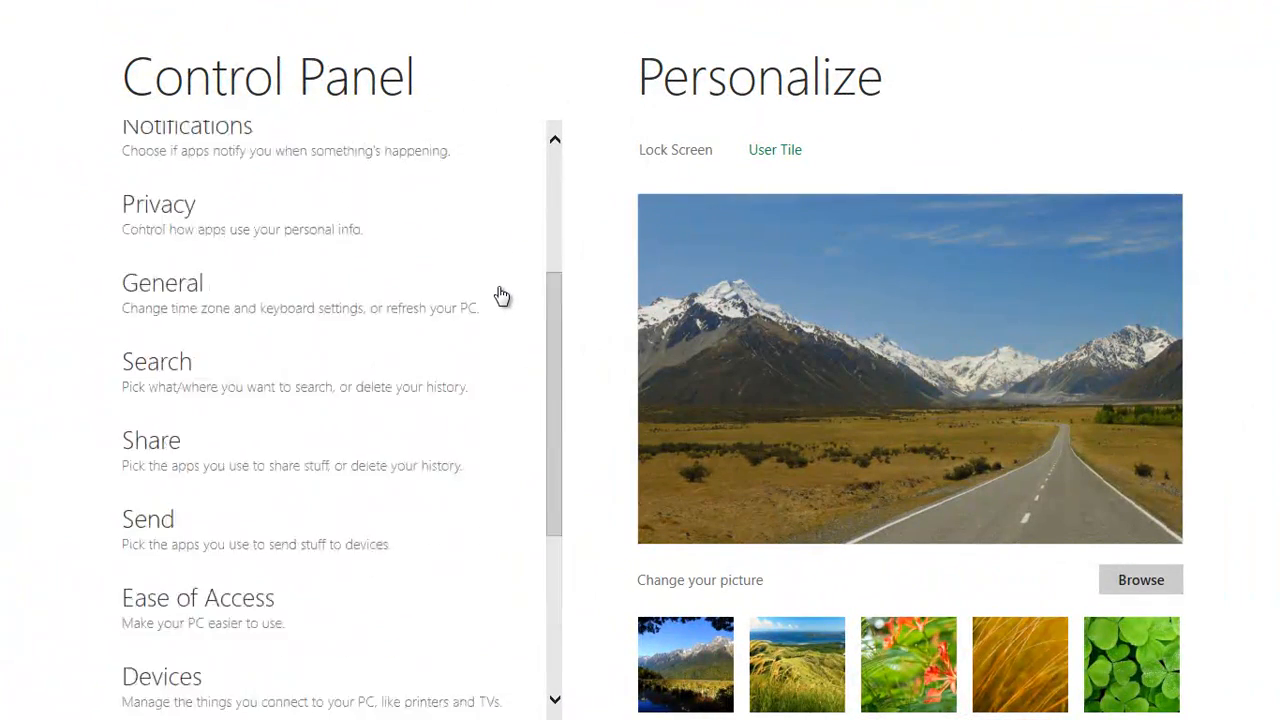
pyautogui.scroll(-3)
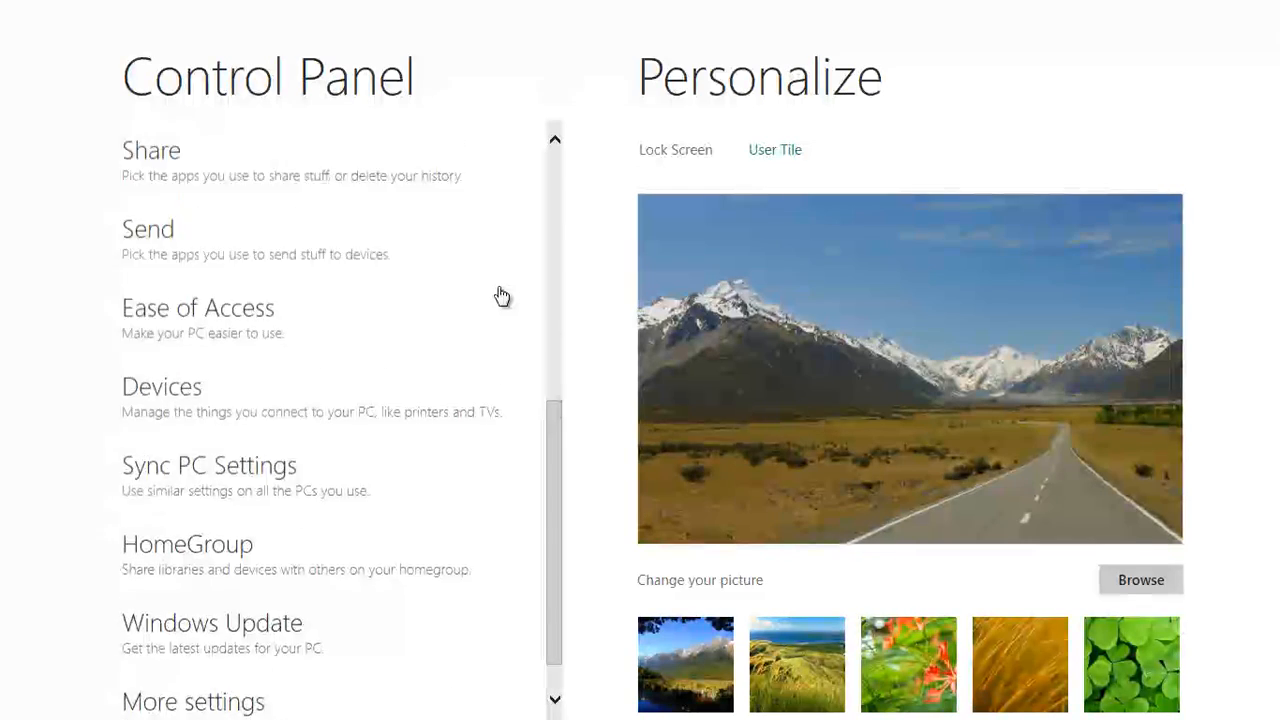
pyautogui.scroll(-3)
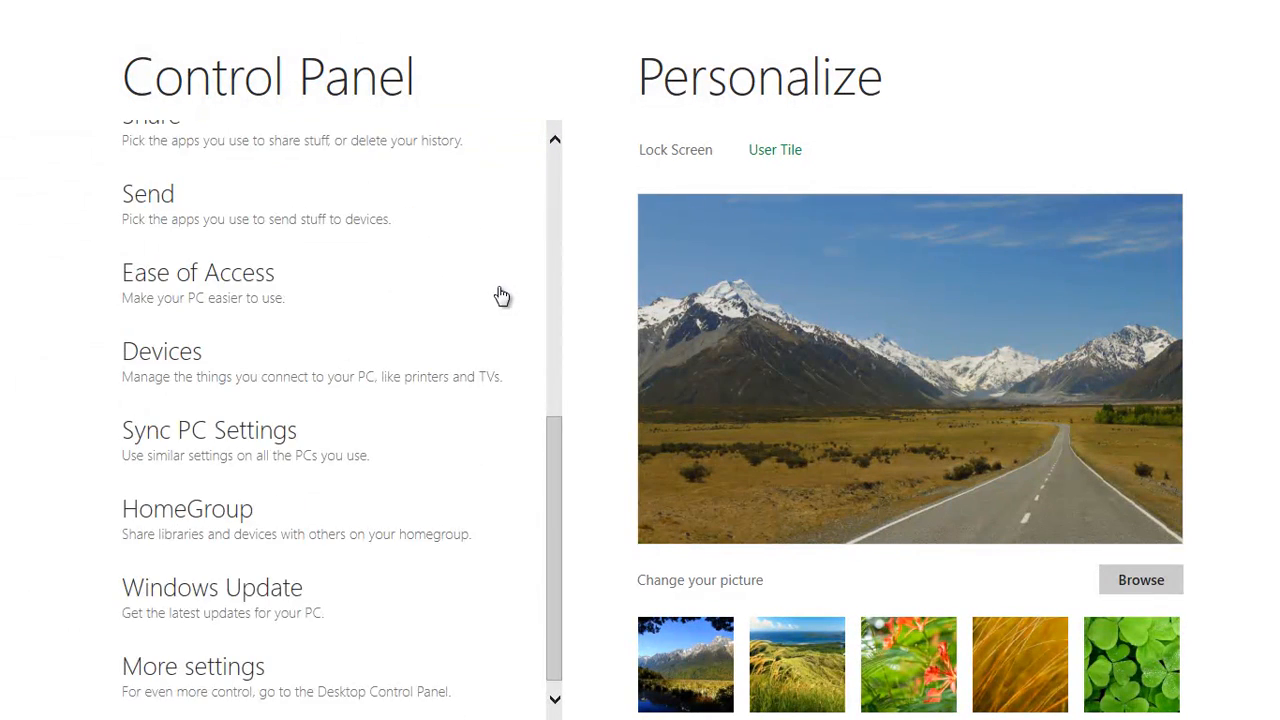
pyautogui.scroll(3)
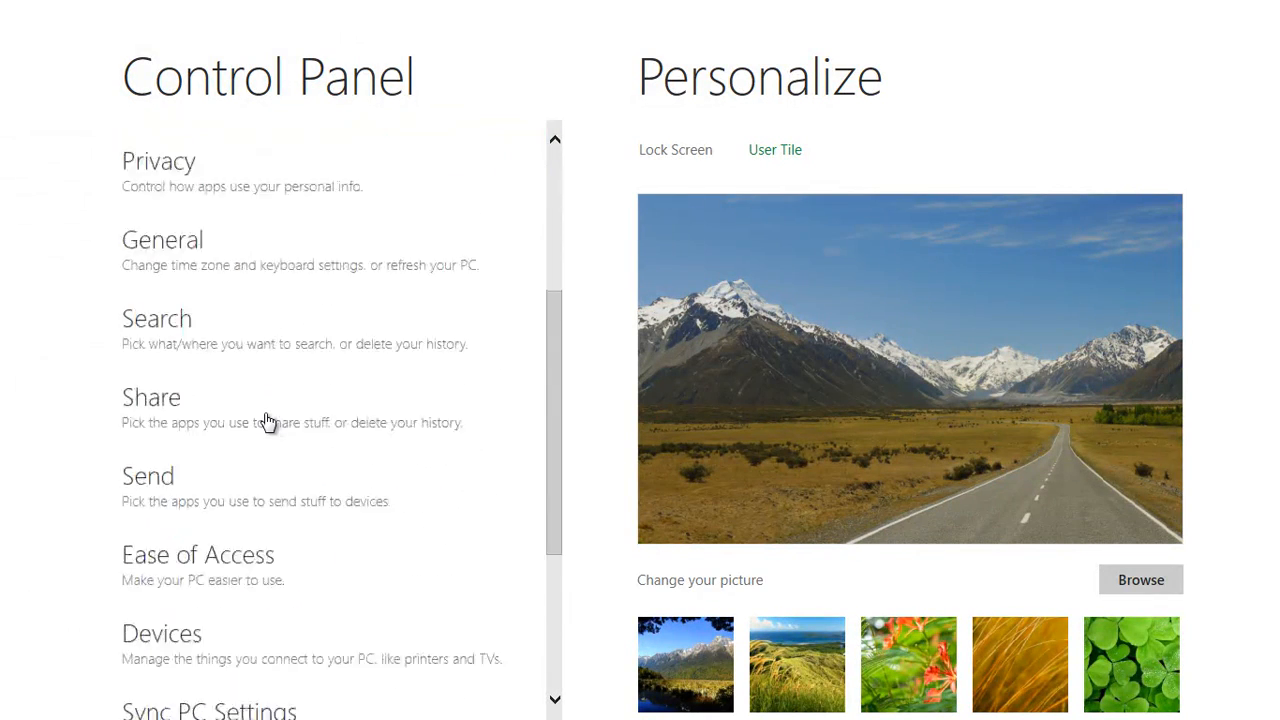
pyautogui.scroll(-3)
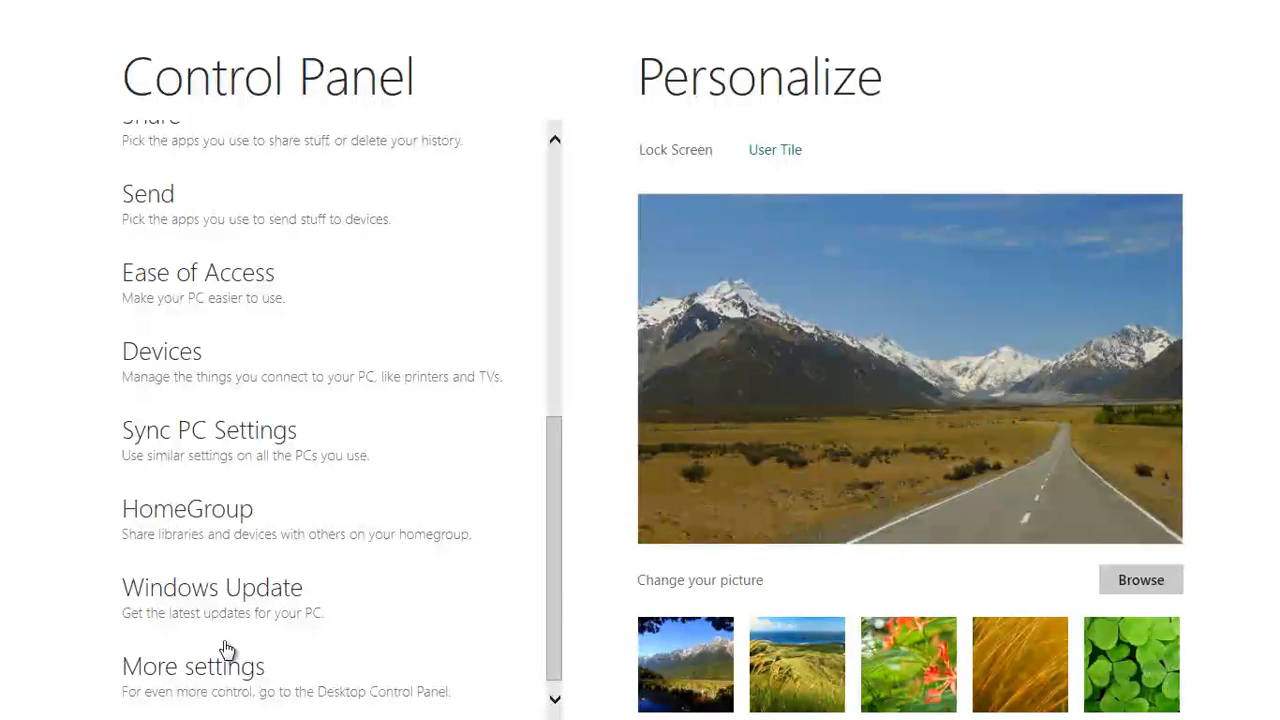
# - Launch the desktop All Control Panel Items window from More settings, then close it to clear the desktop
pyautogui.click(192, 666)
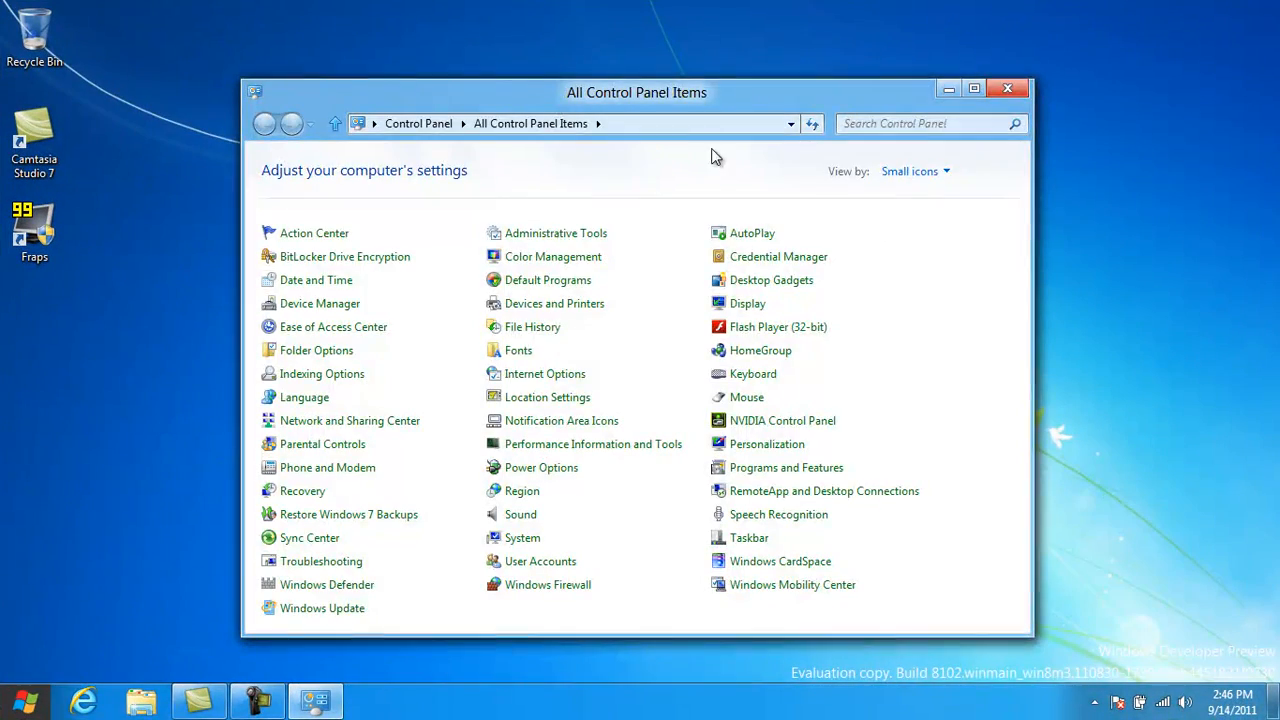
pyautogui.moveTo(636, 92); pyautogui.dragTo(610, 38)
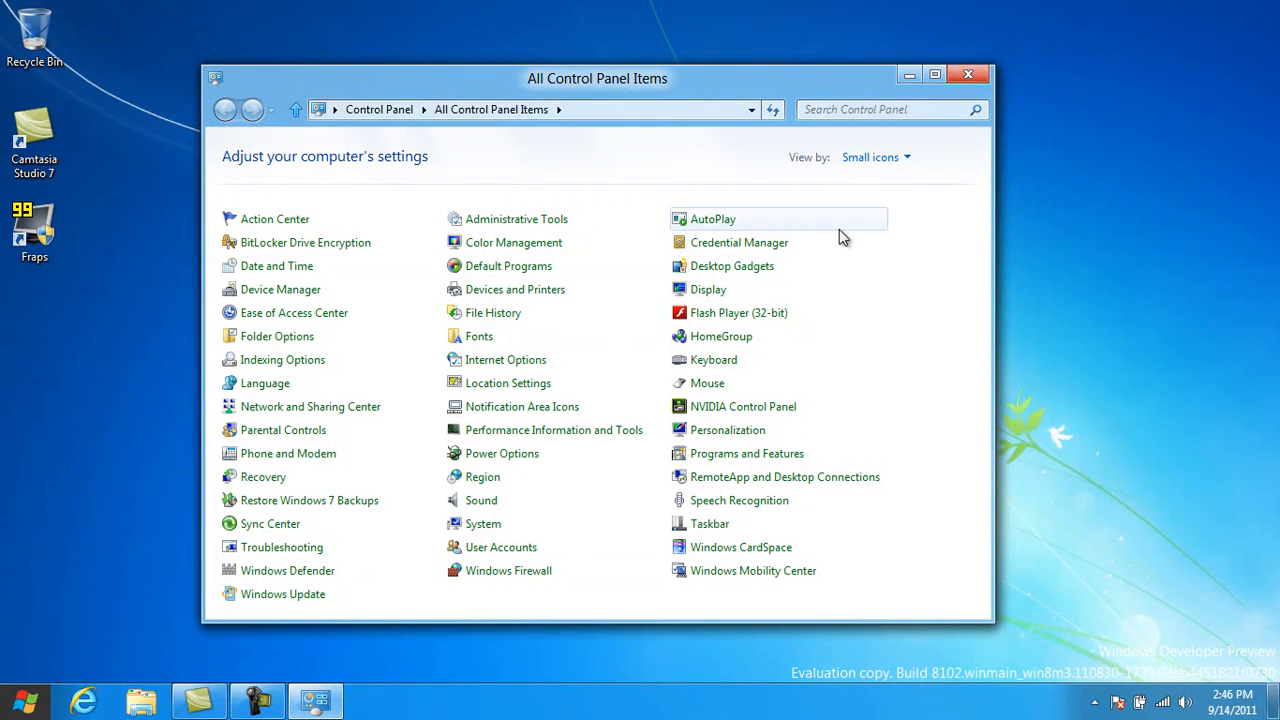
pyautogui.click(968, 74)
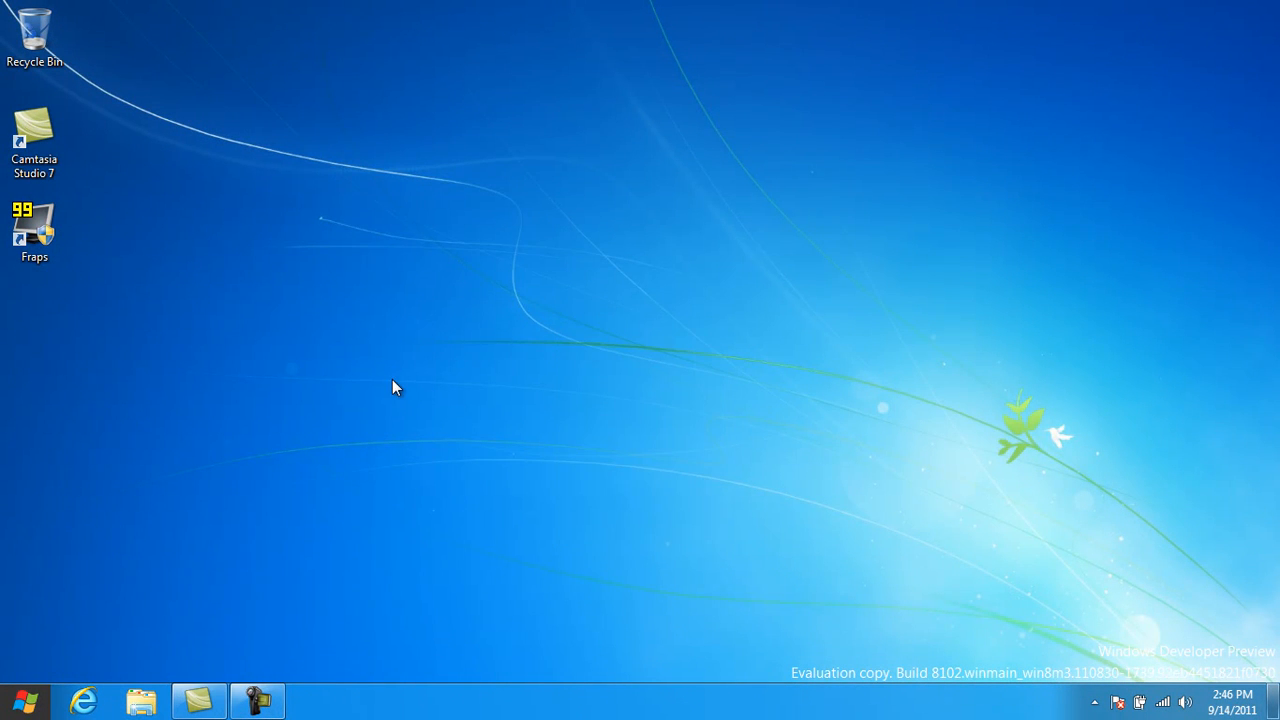
pyautogui.click(1186, 700)
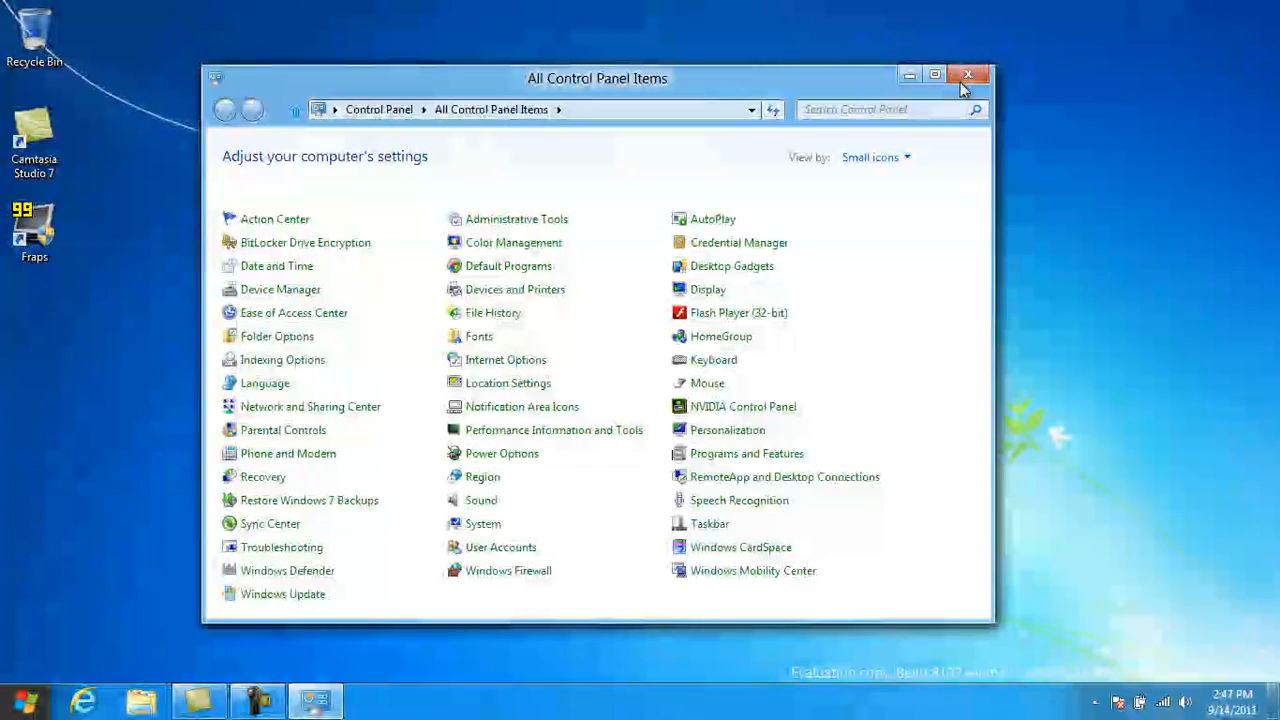
pyautogui.click(968, 74)
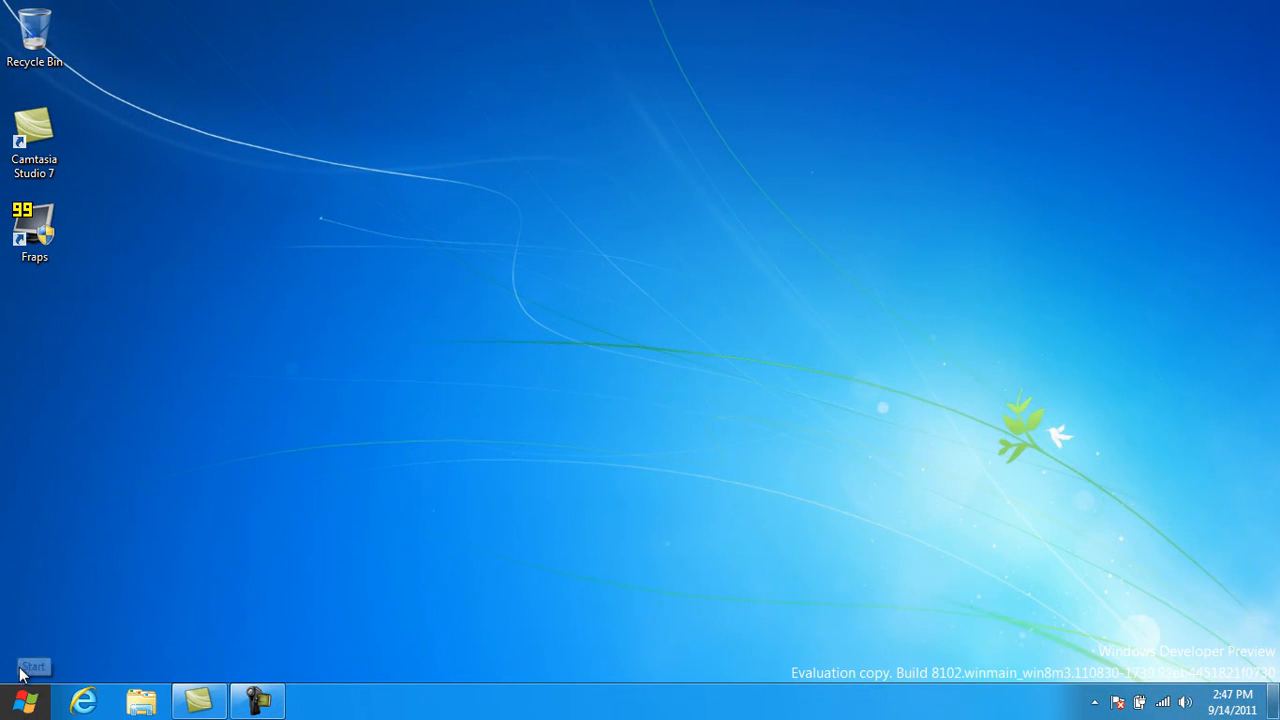
# - Return to the Start screen, scroll its tiles, and launch the Remote Desktop app
pyautogui.click(32, 666)
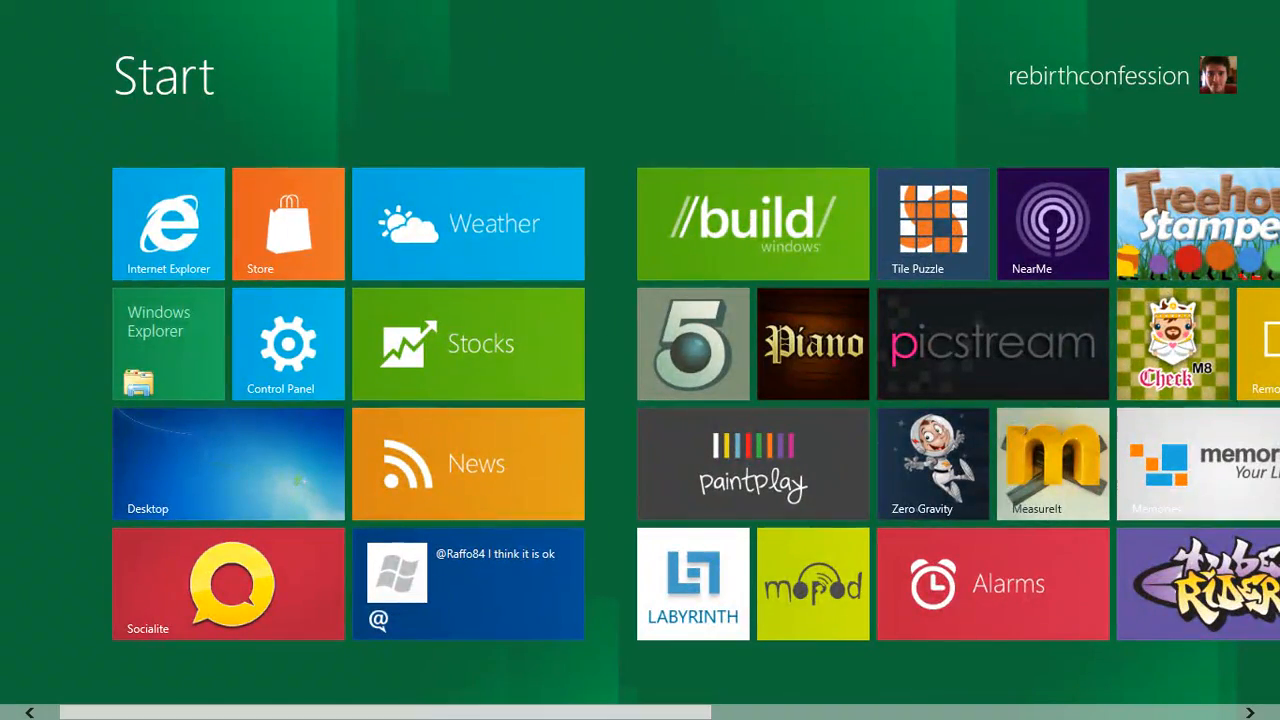
pyautogui.hscroll(3)
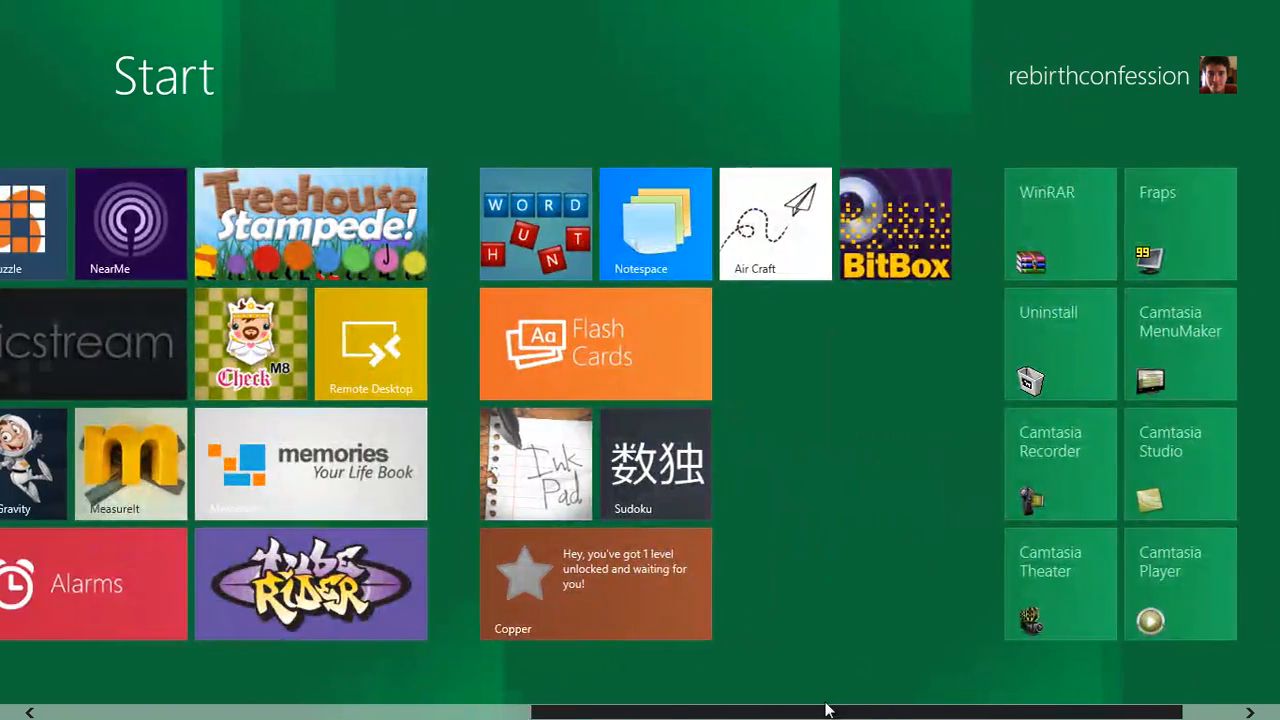
pyautogui.hscroll(-3)
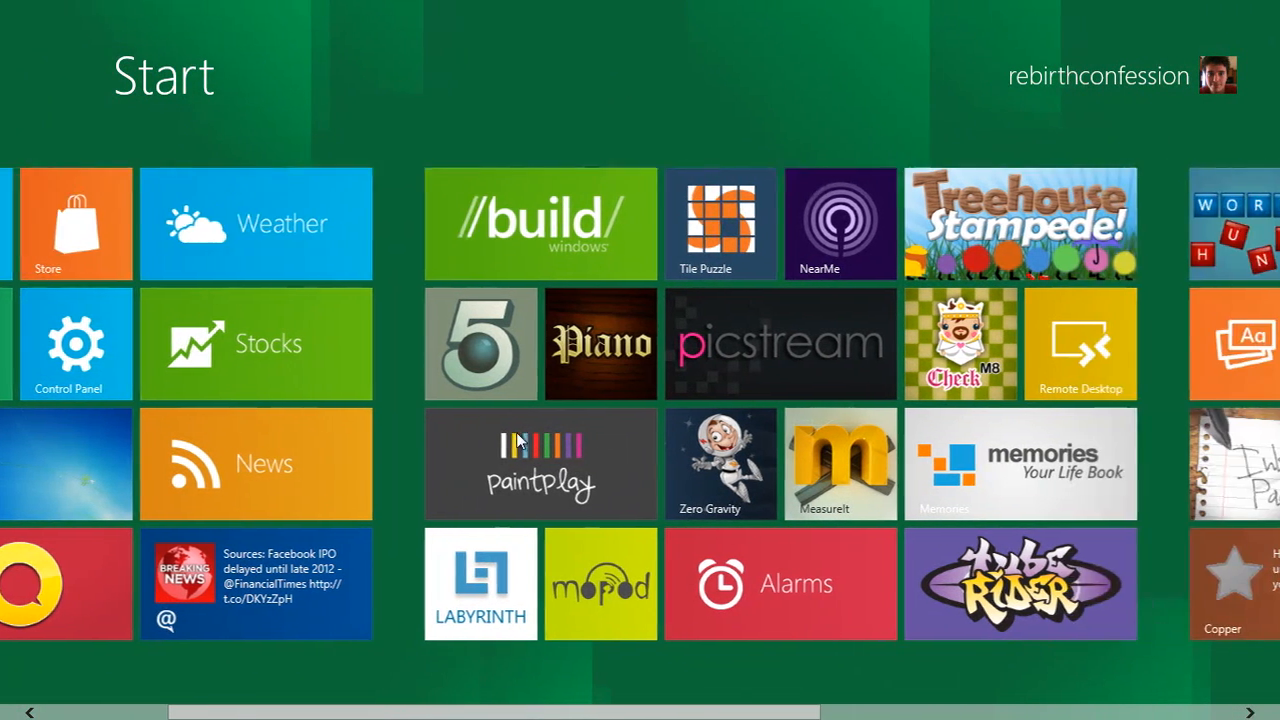
pyautogui.hscroll(3)
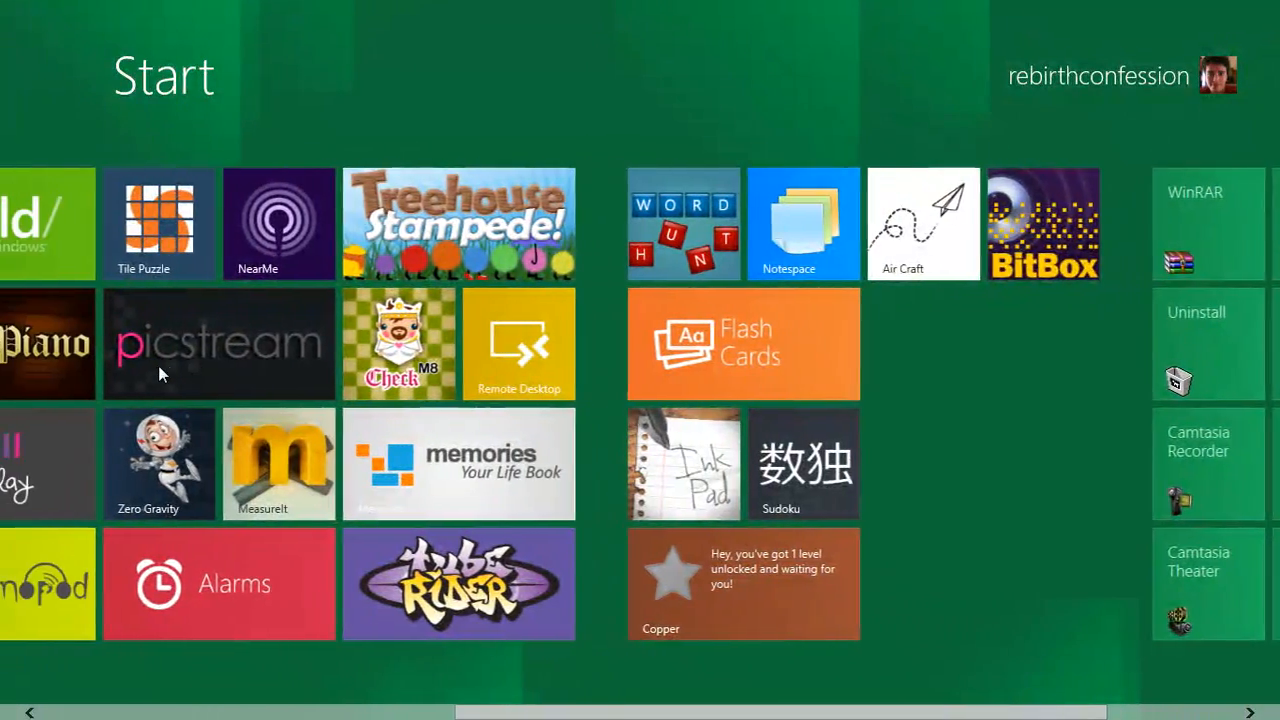
pyautogui.hscroll(-3)
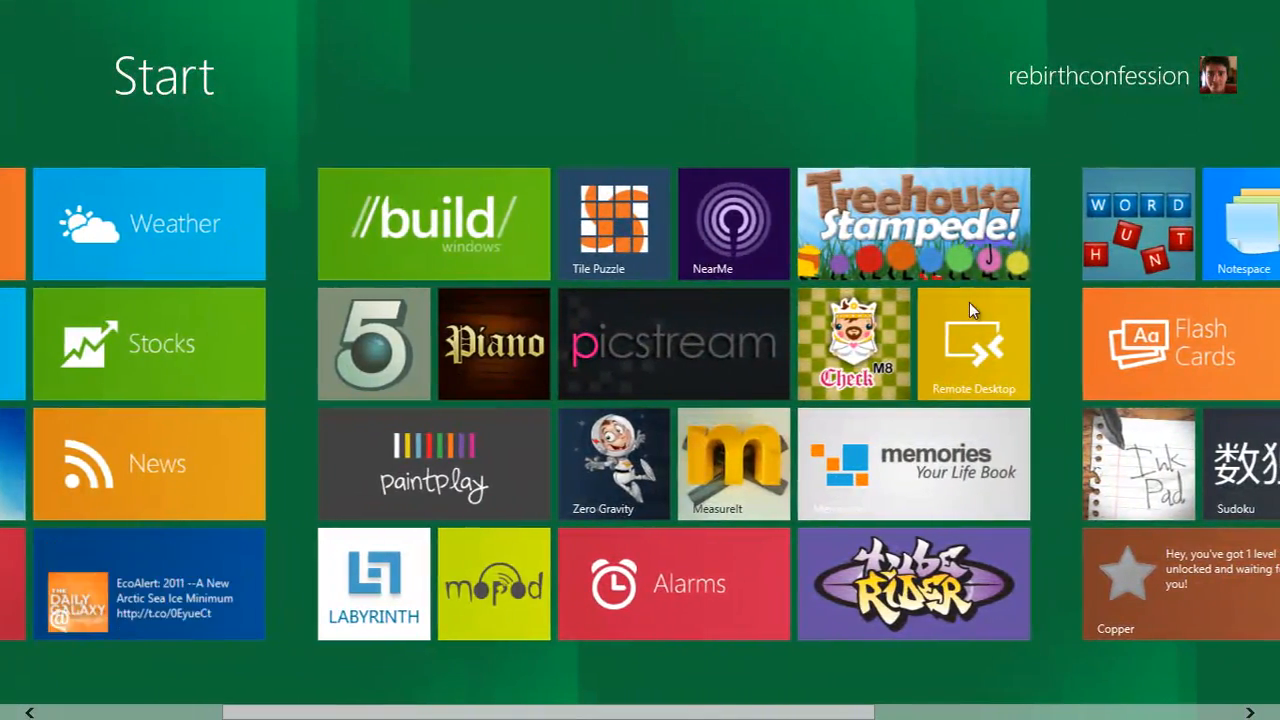
pyautogui.click(972, 344)
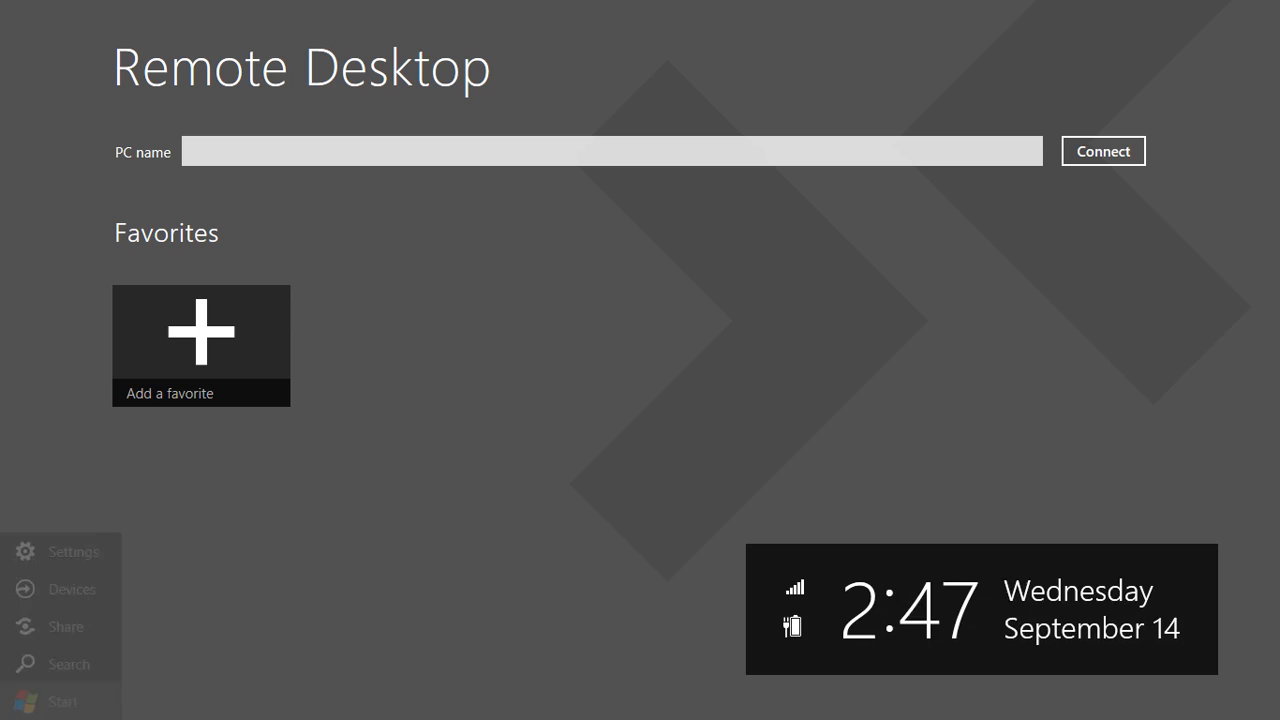
# - Leave Remote Desktop for the Start screen and scroll right toward the desktop app tiles
pyautogui.click(62, 700)
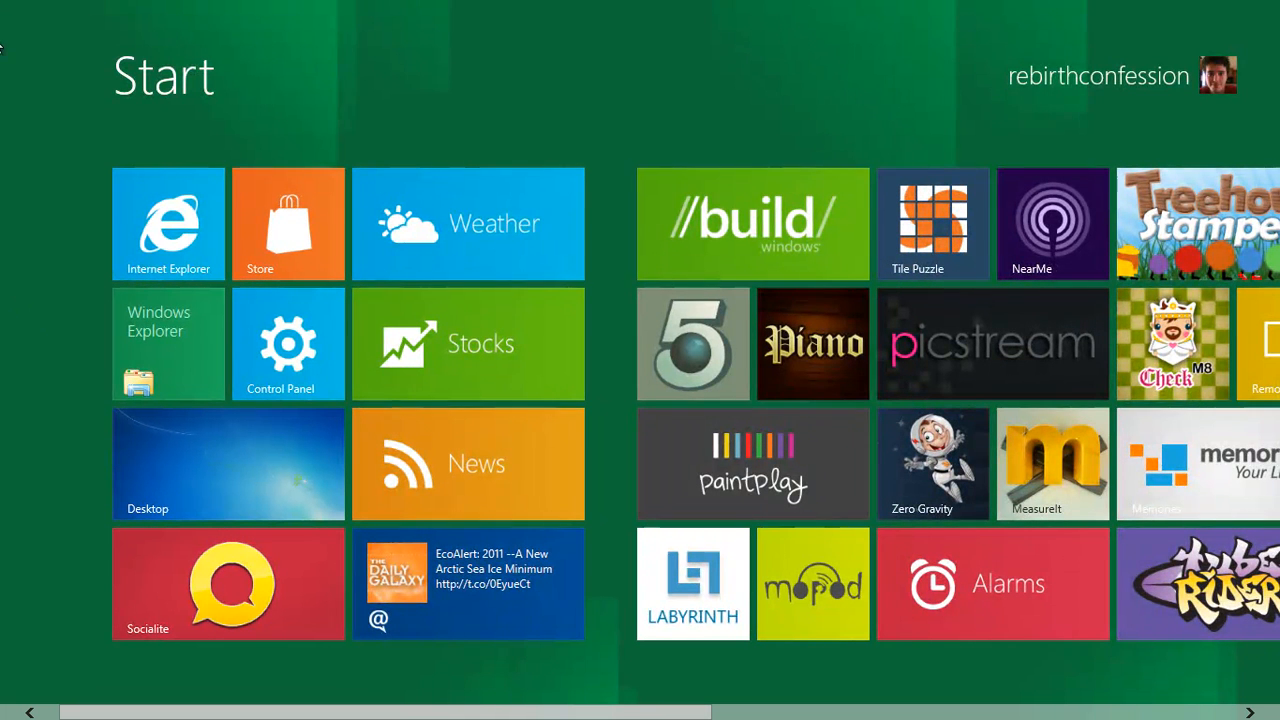
pyautogui.moveTo(612, 86)
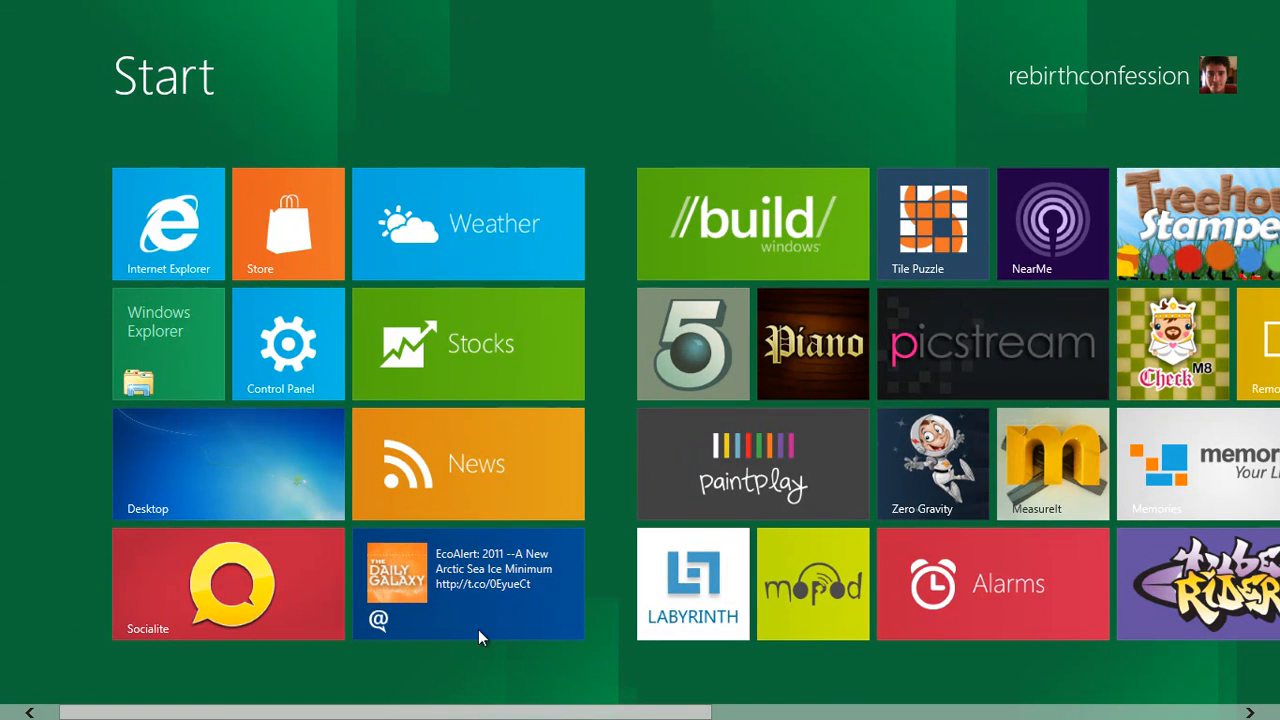
pyautogui.hscroll(3)
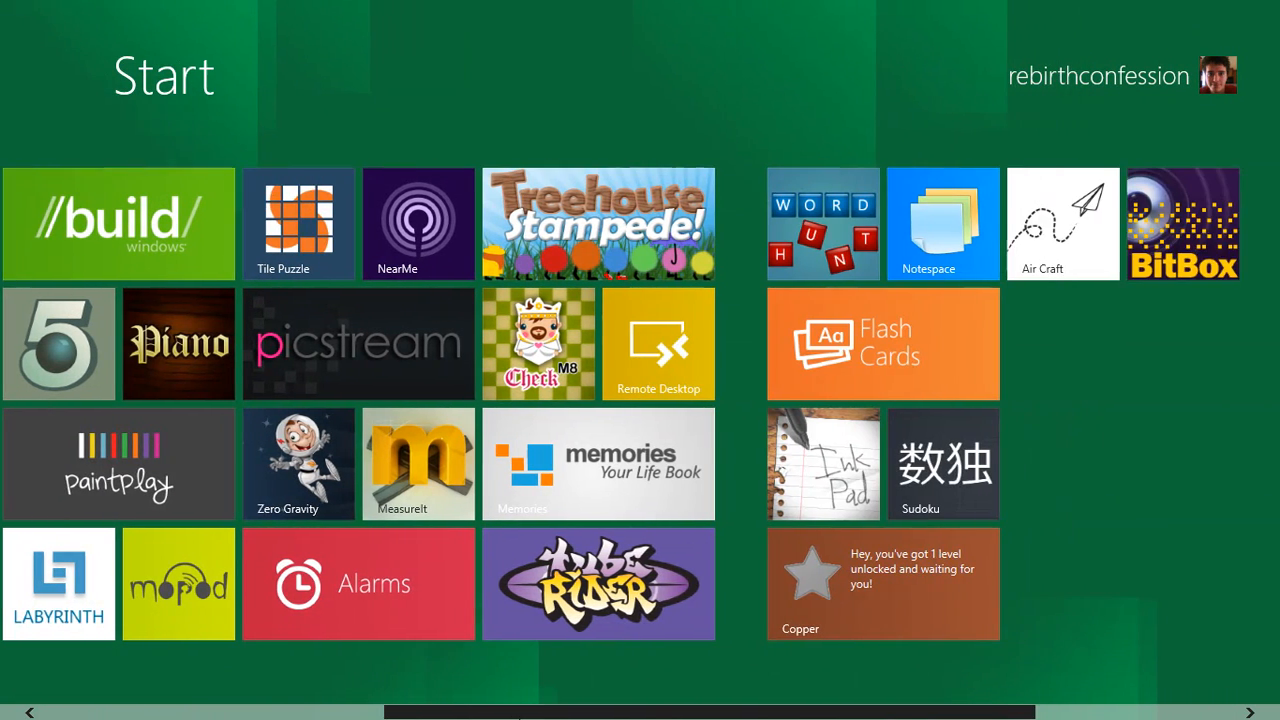
pyautogui.hscroll(3)
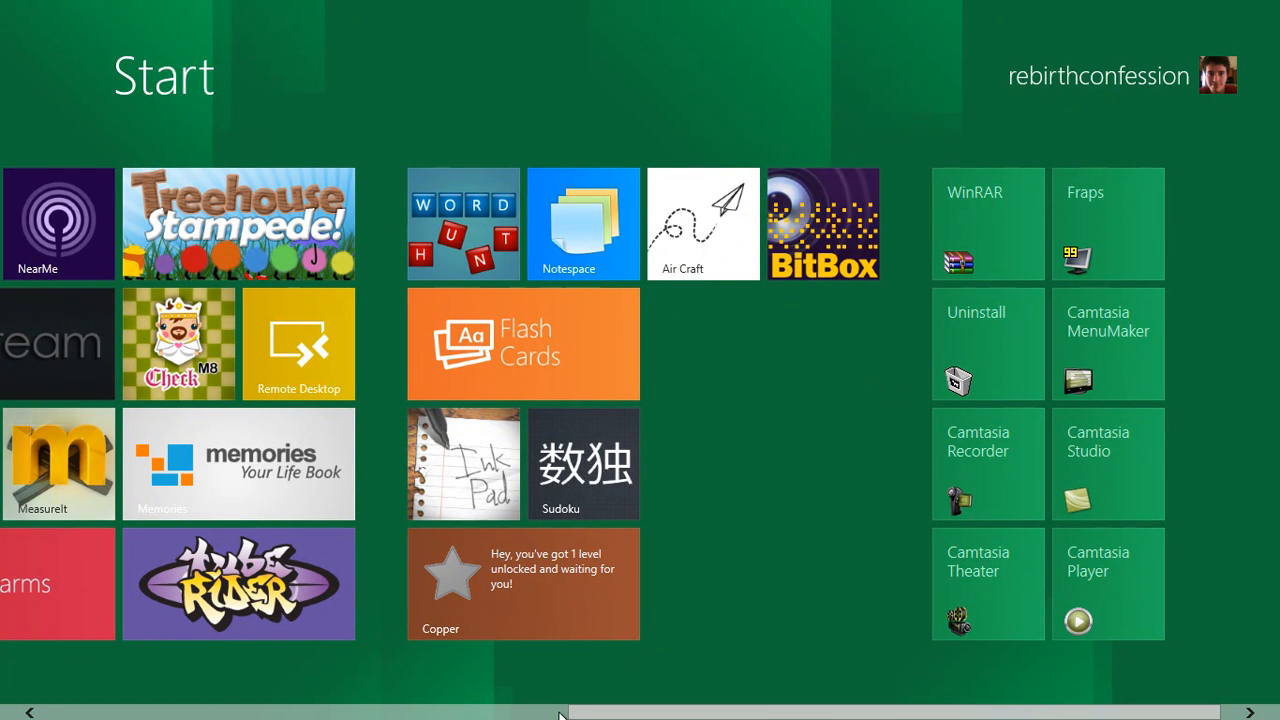
pyautogui.moveTo(750, 698)
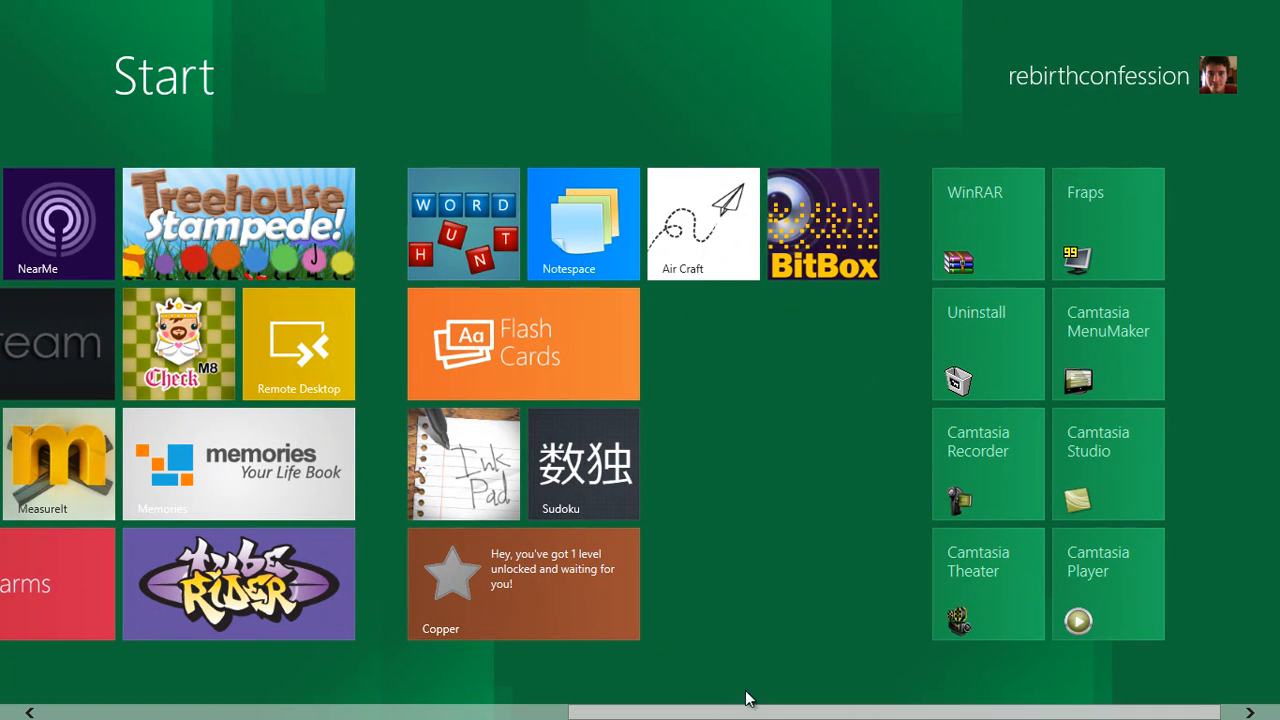
pyautogui.hscroll(3)
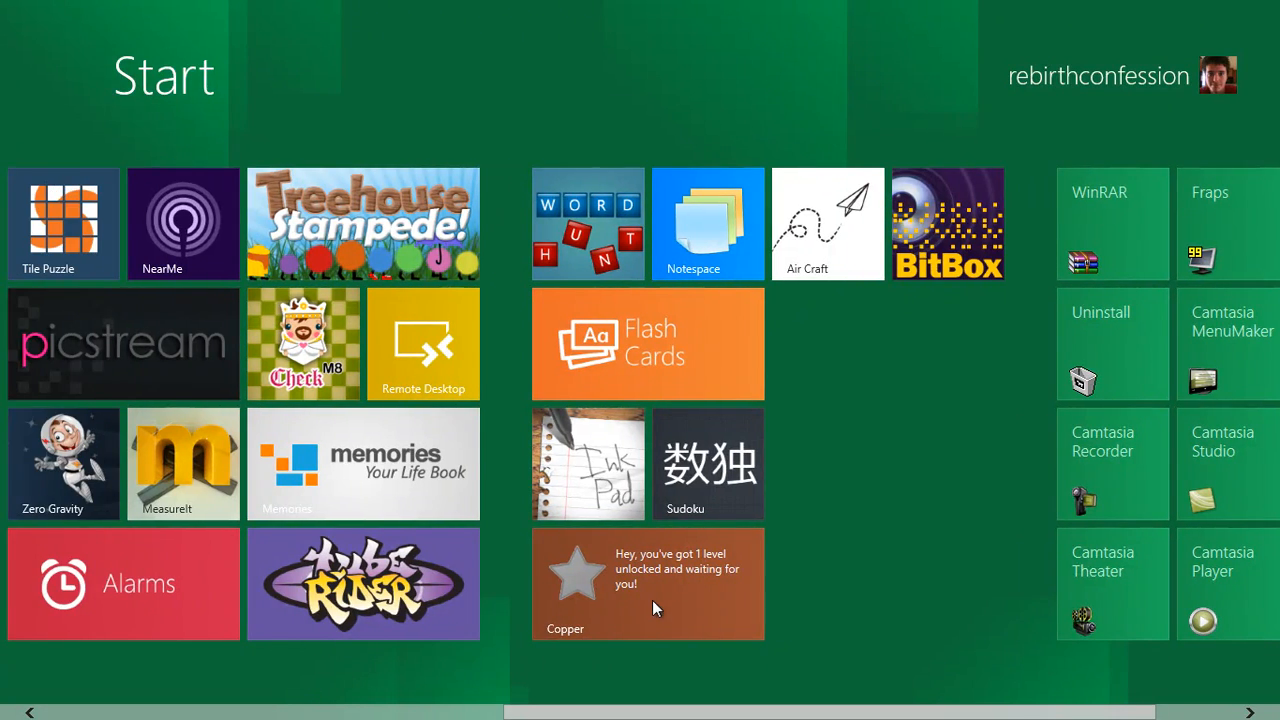
# - Launch Copper, dismiss its welcome message and walk the robot forward in the tutorial
pyautogui.click(648, 584)
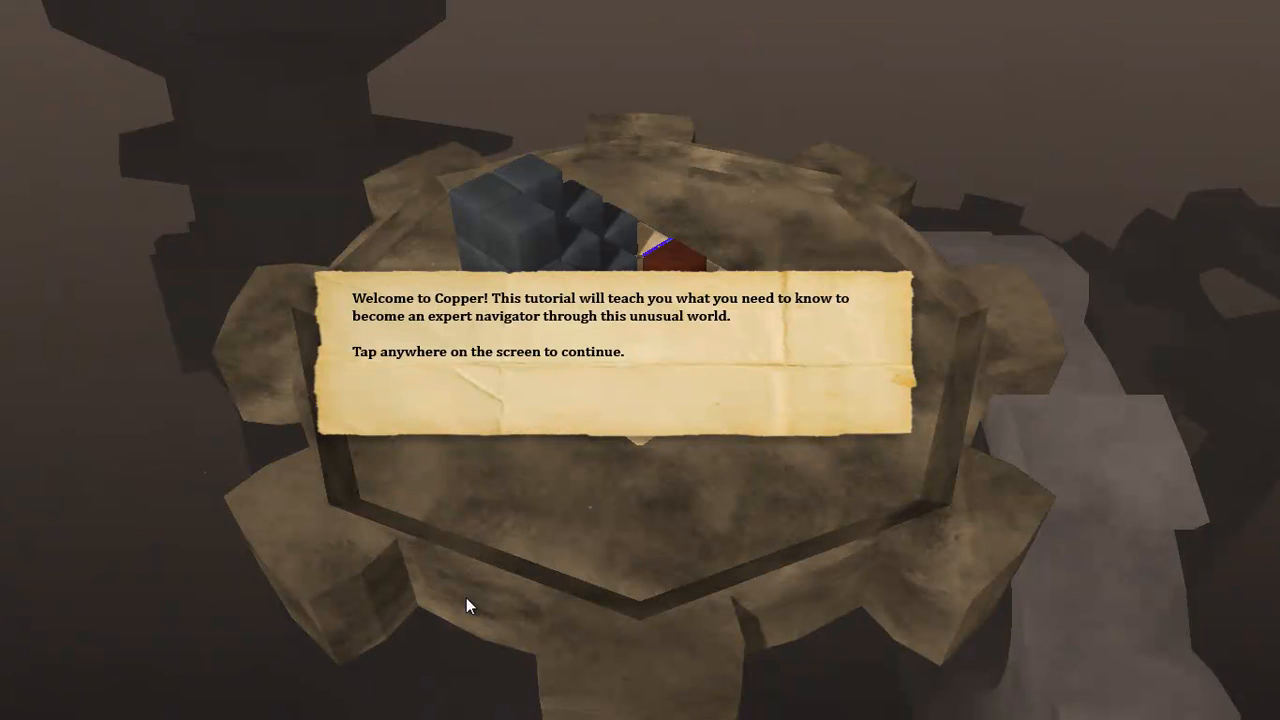
pyautogui.click(472, 604)
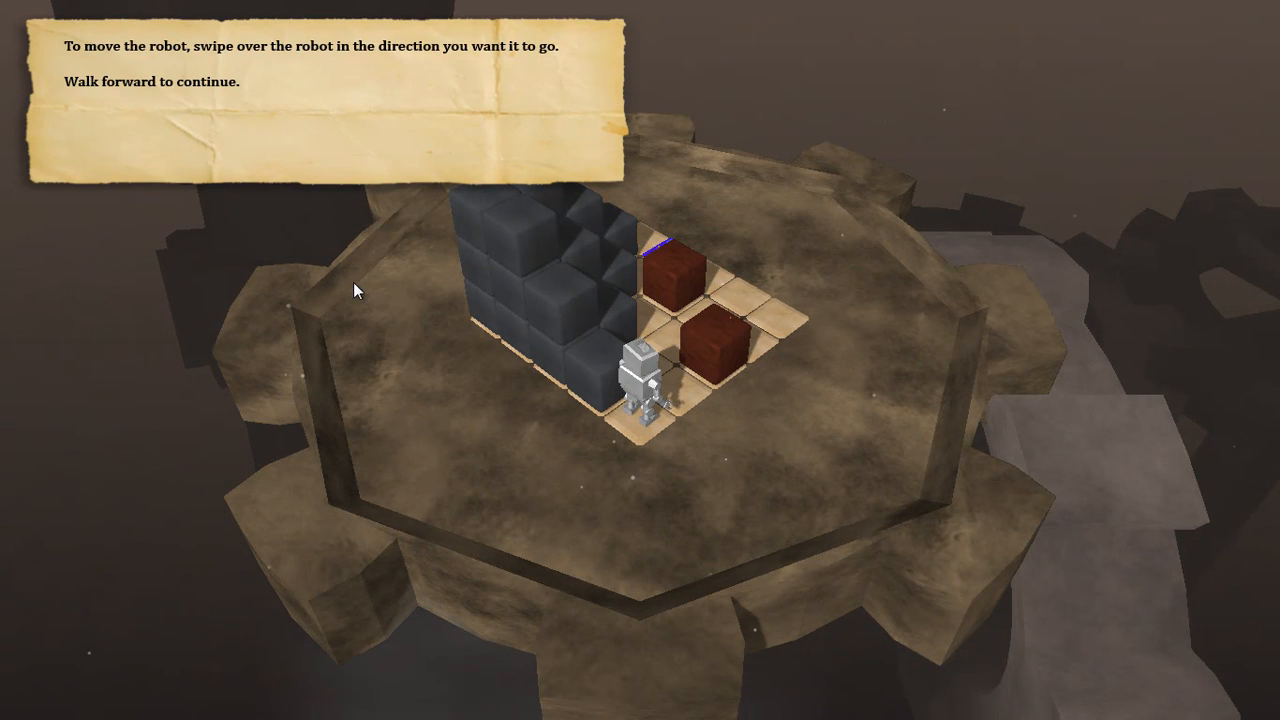
pyautogui.moveTo(528, 196)
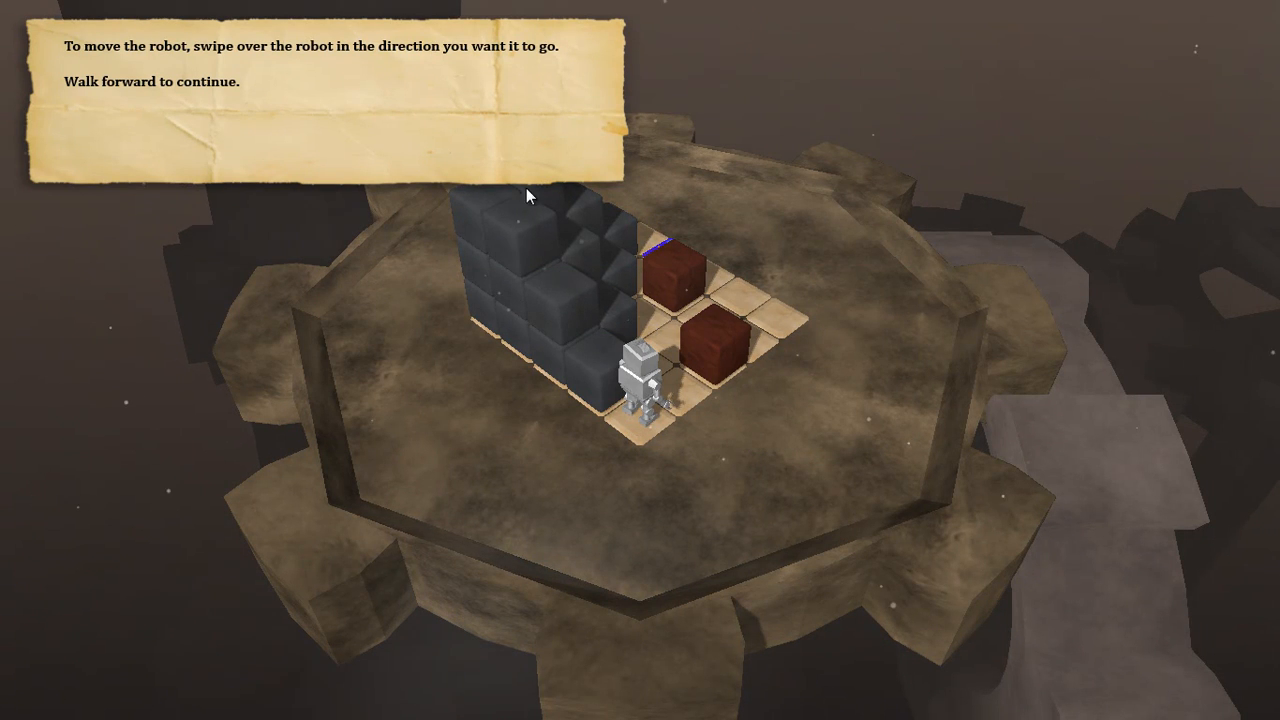
pyautogui.moveTo(210, 224)
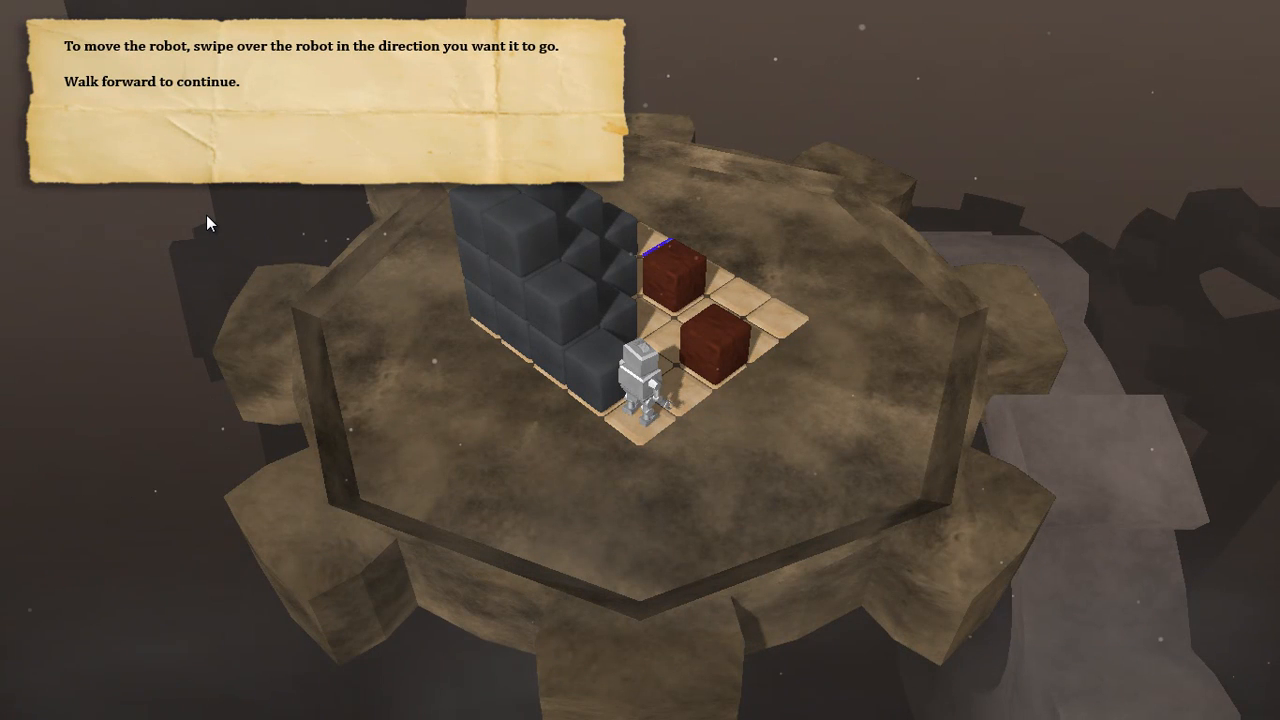
pyautogui.moveTo(296, 282)
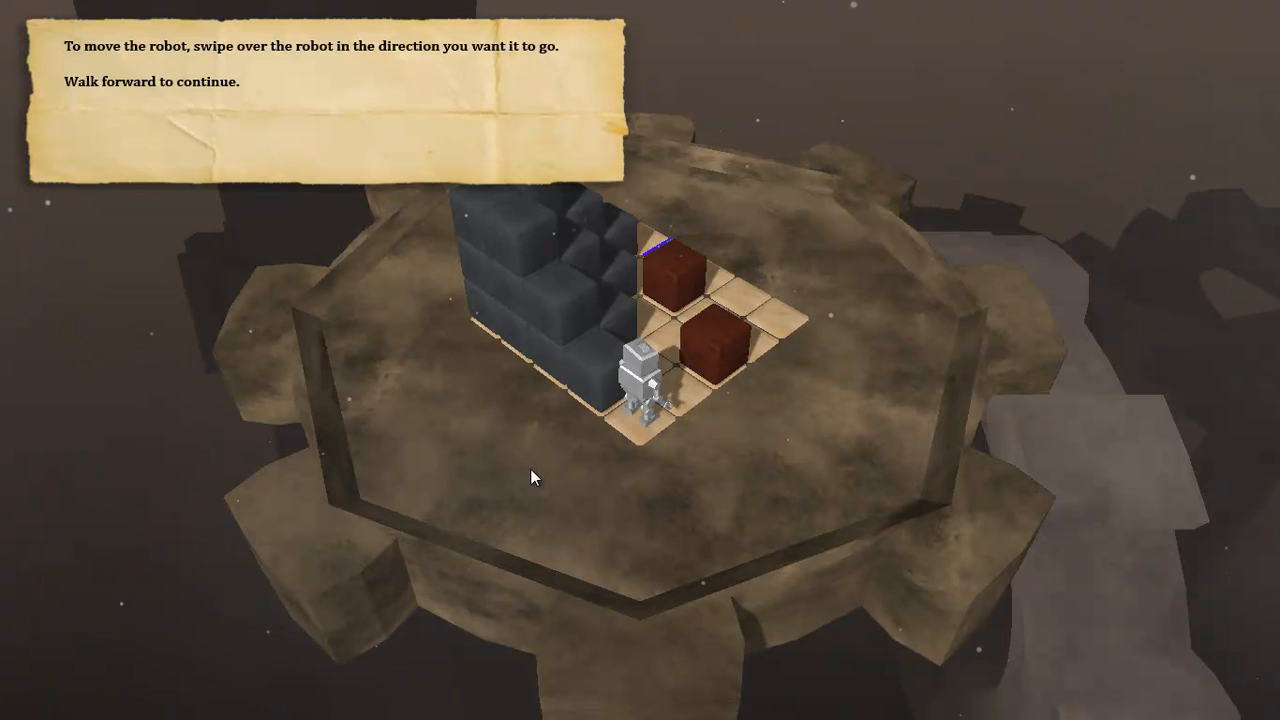
pyautogui.moveTo(644, 410); pyautogui.dragTo(650, 350)
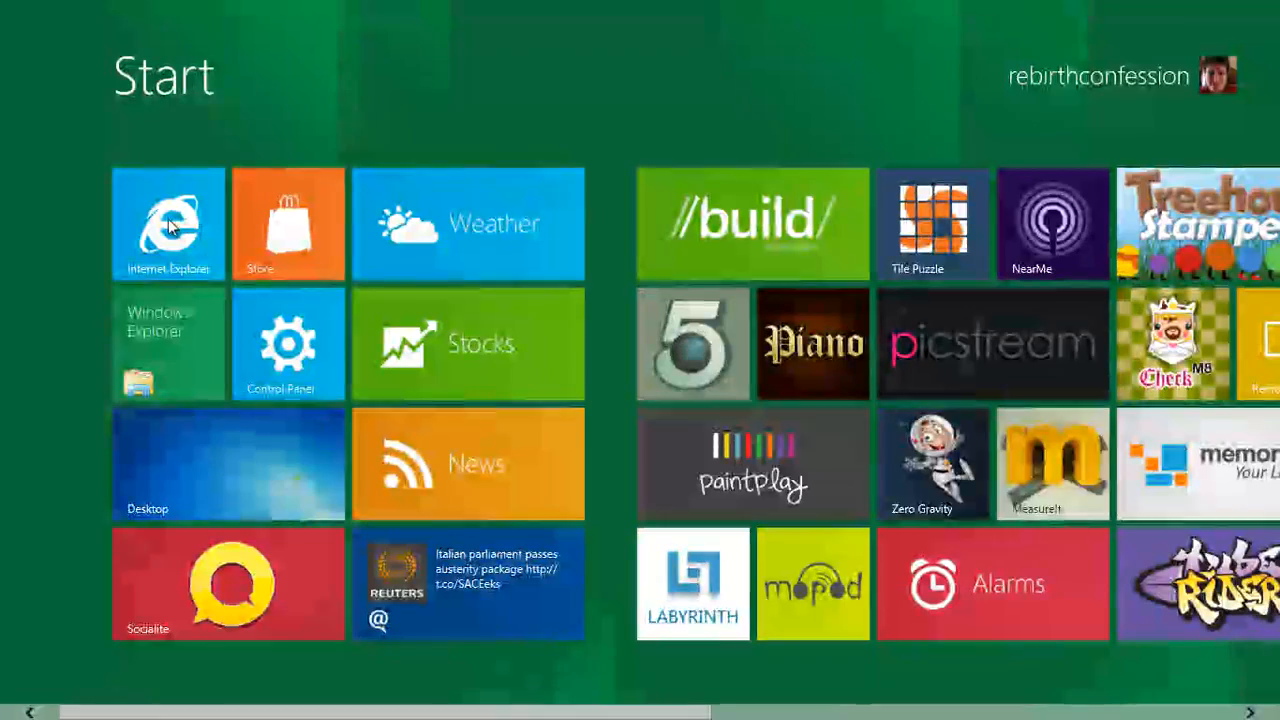
# - Leave the Copper game and pass briefly through the desktop
pyautogui.click(168, 224)
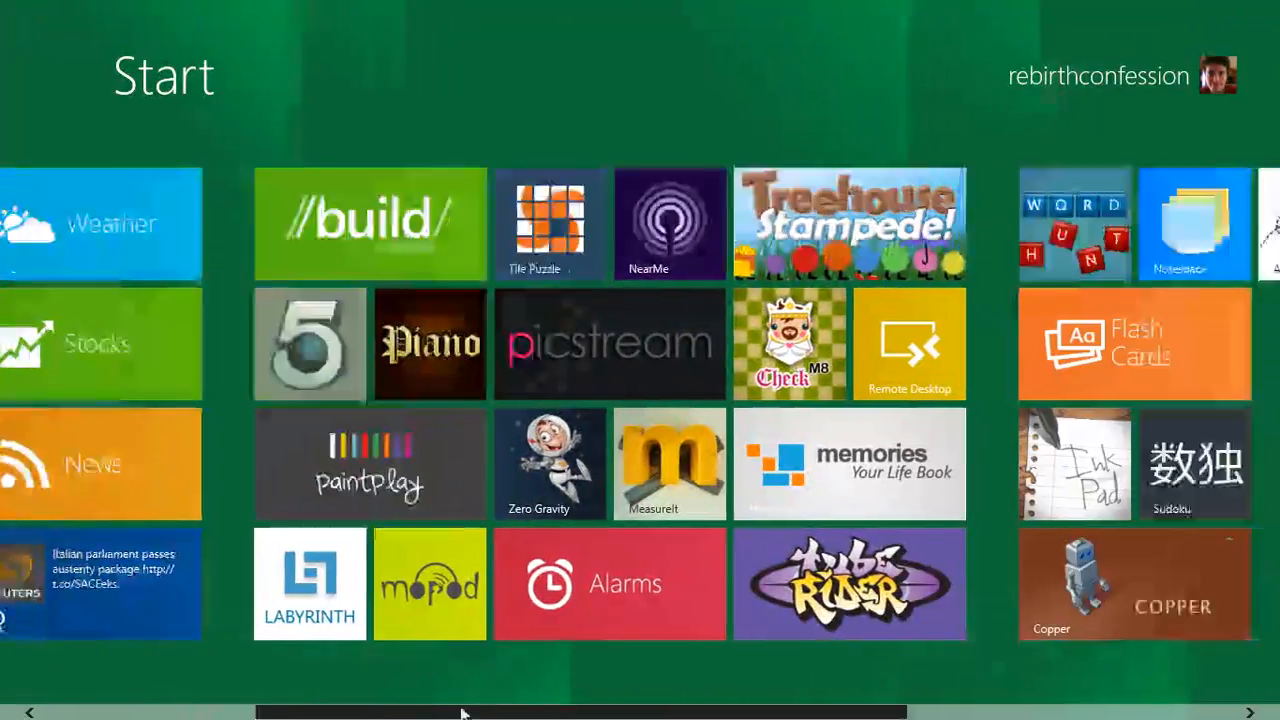
pyautogui.hscroll(3)
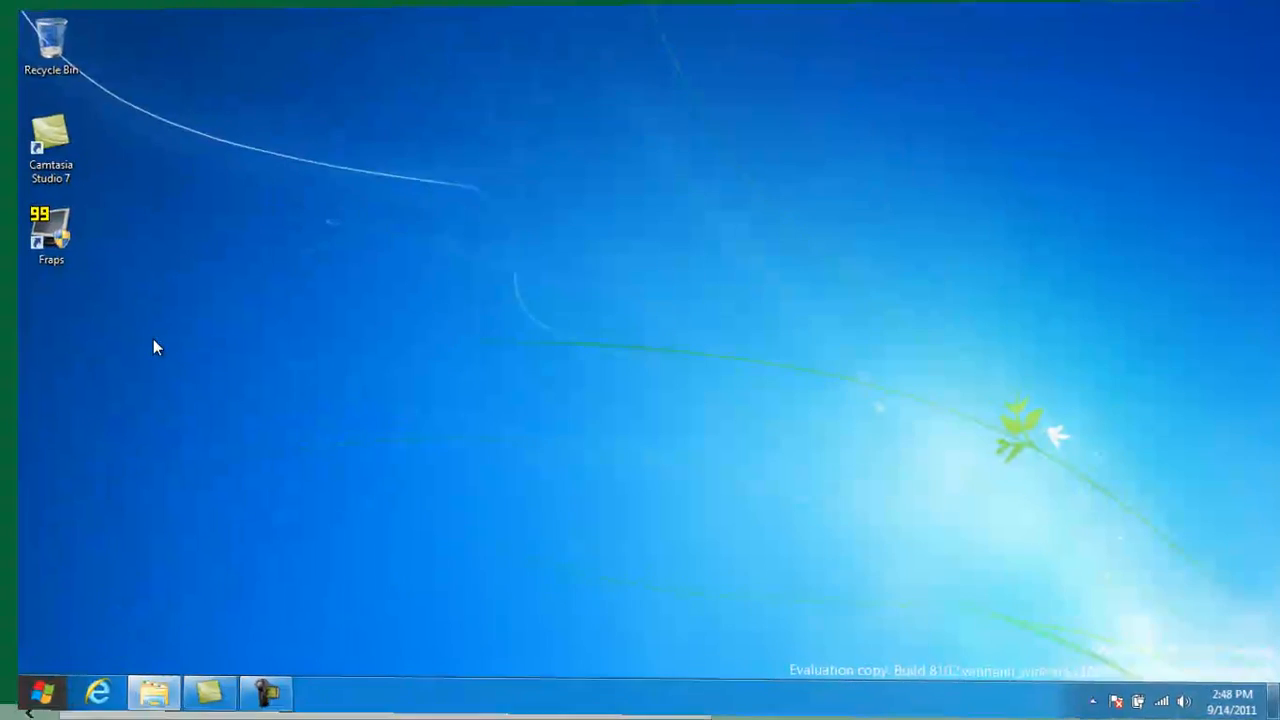
pyautogui.click(152, 692)
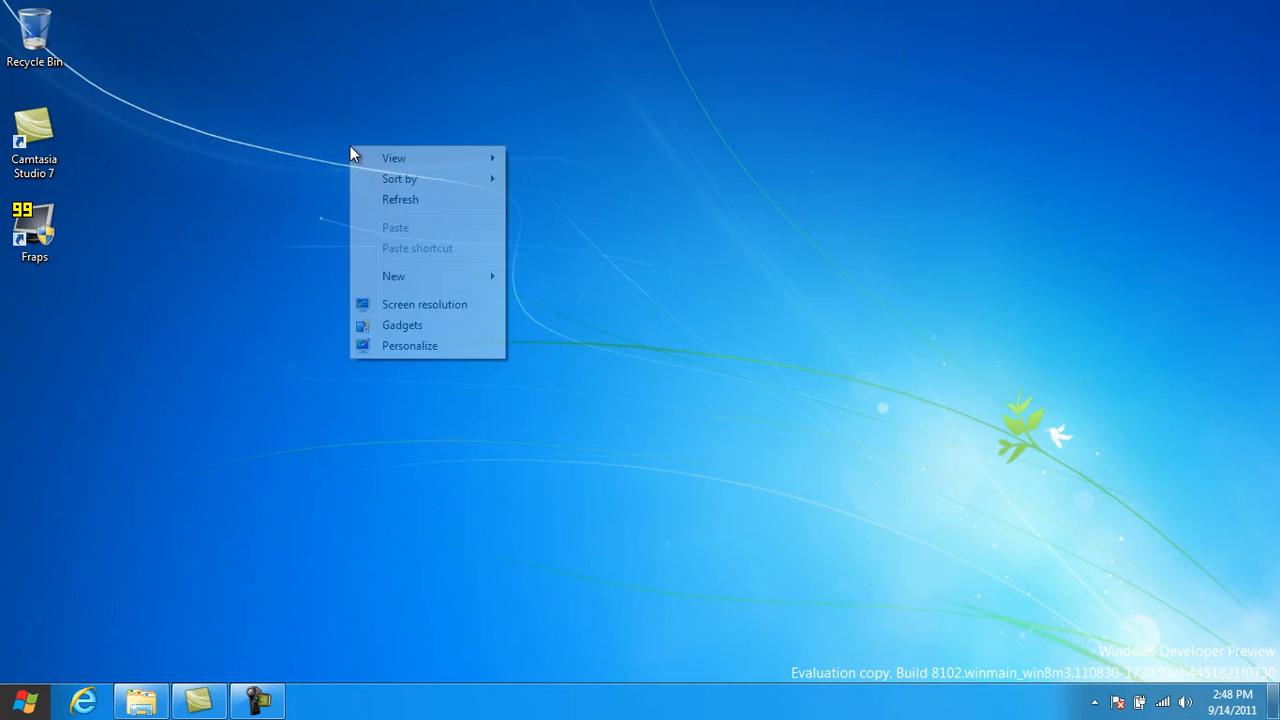
pyautogui.click(410, 344)
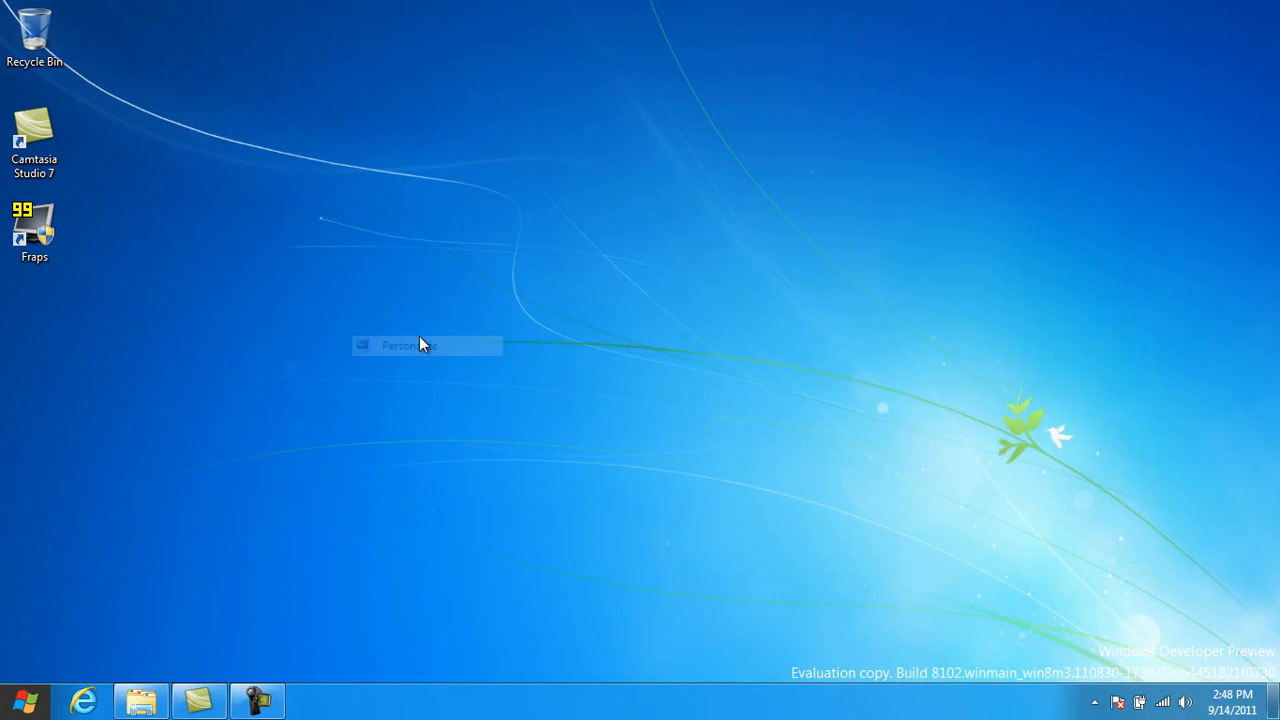
pyautogui.click(404, 344)
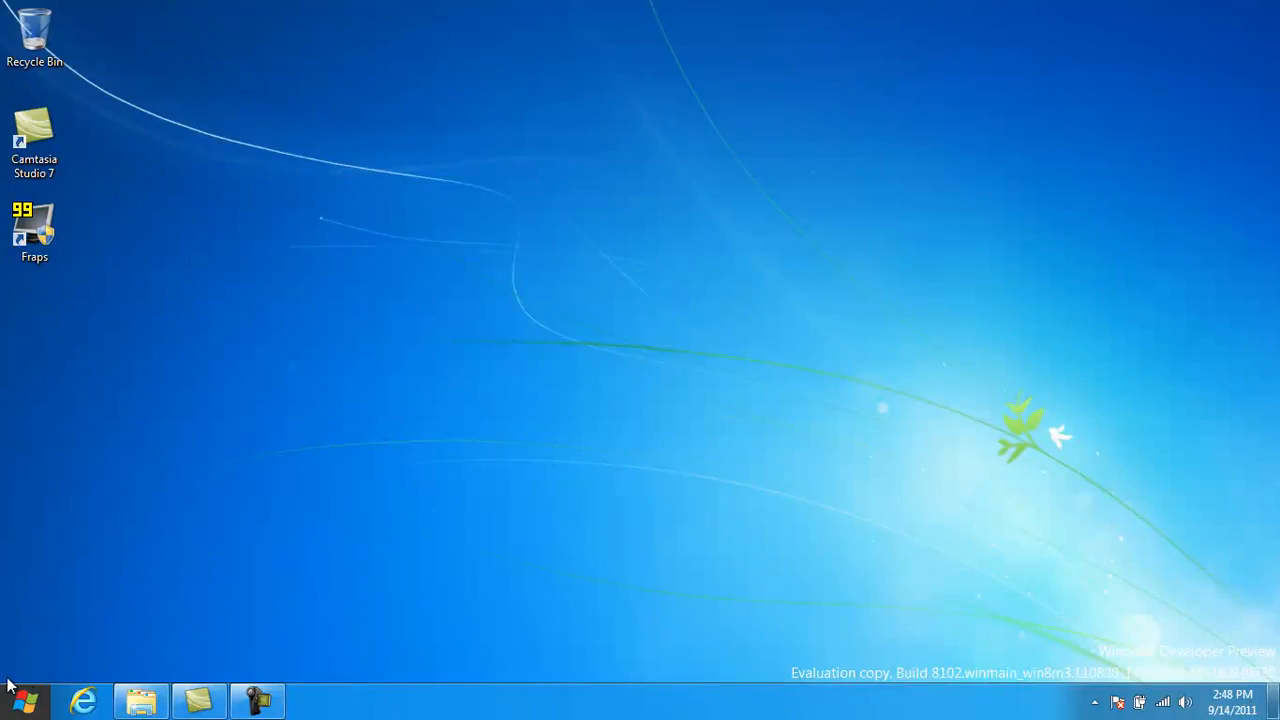
# - Bring the Start screen back and scroll it to its first tiles: Internet Explorer, Store, Weather
pyautogui.click(28, 700)
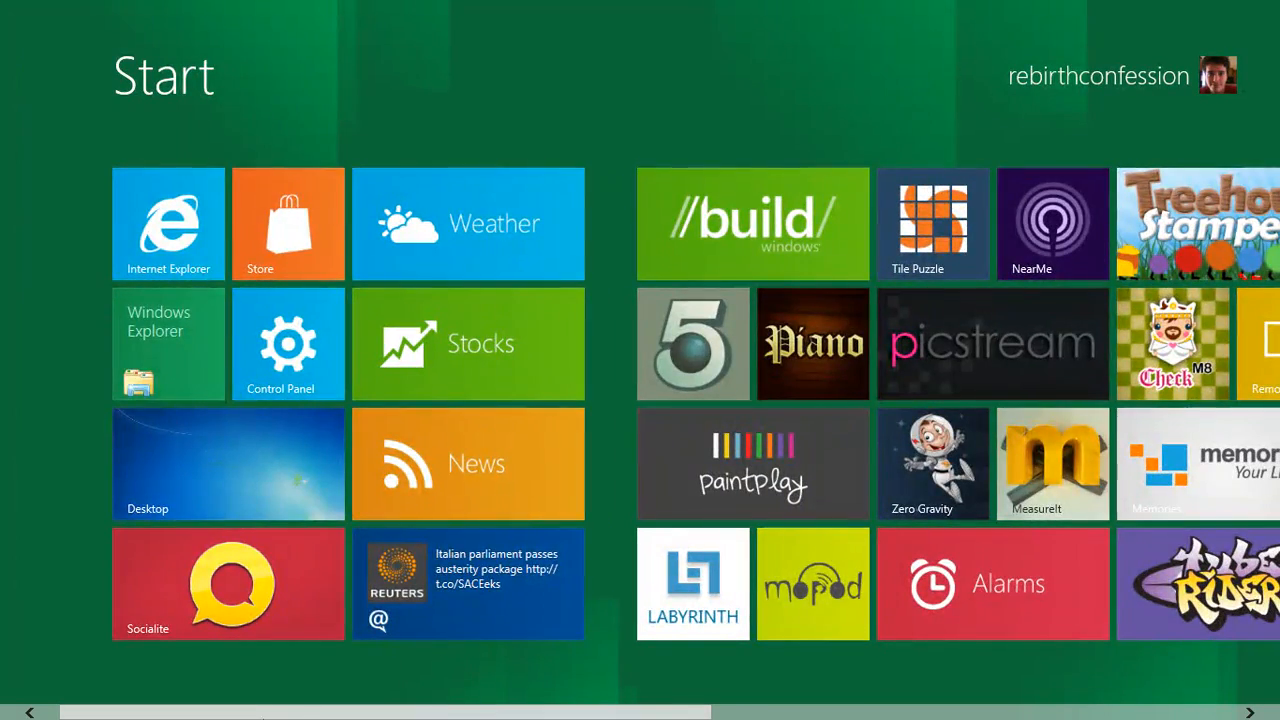
pyautogui.hscroll(3)
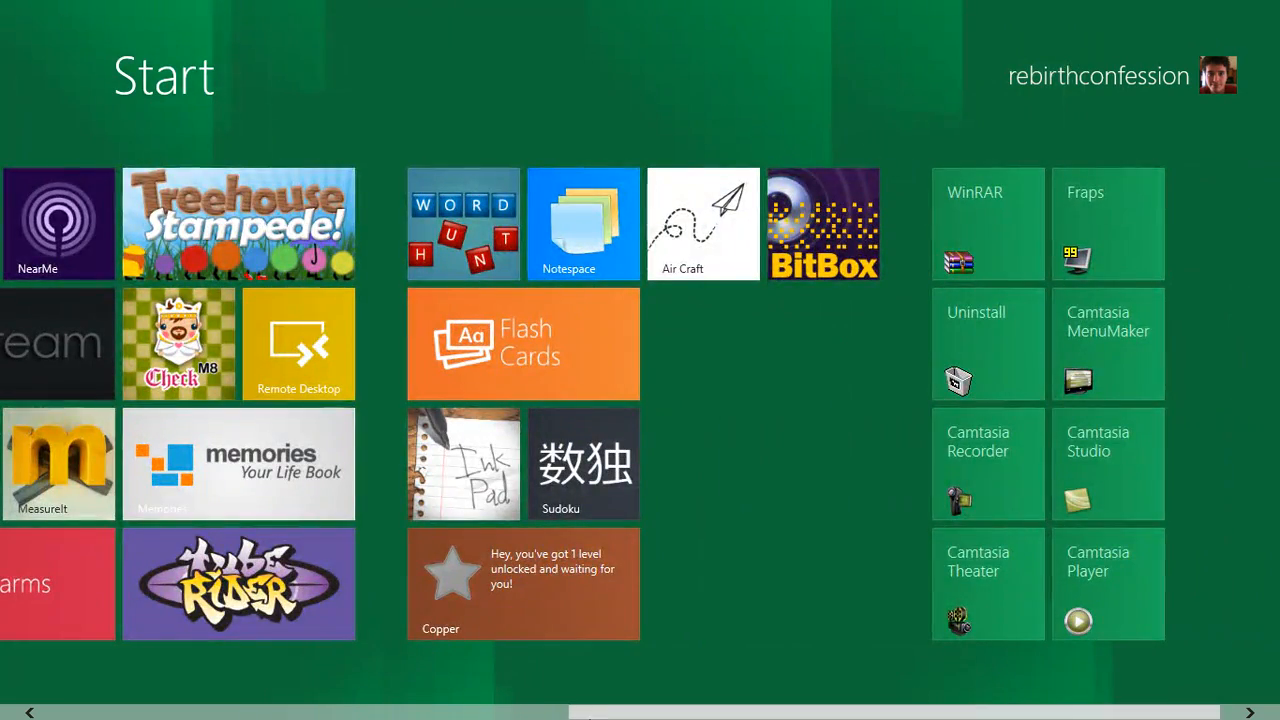
pyautogui.hscroll(-3)
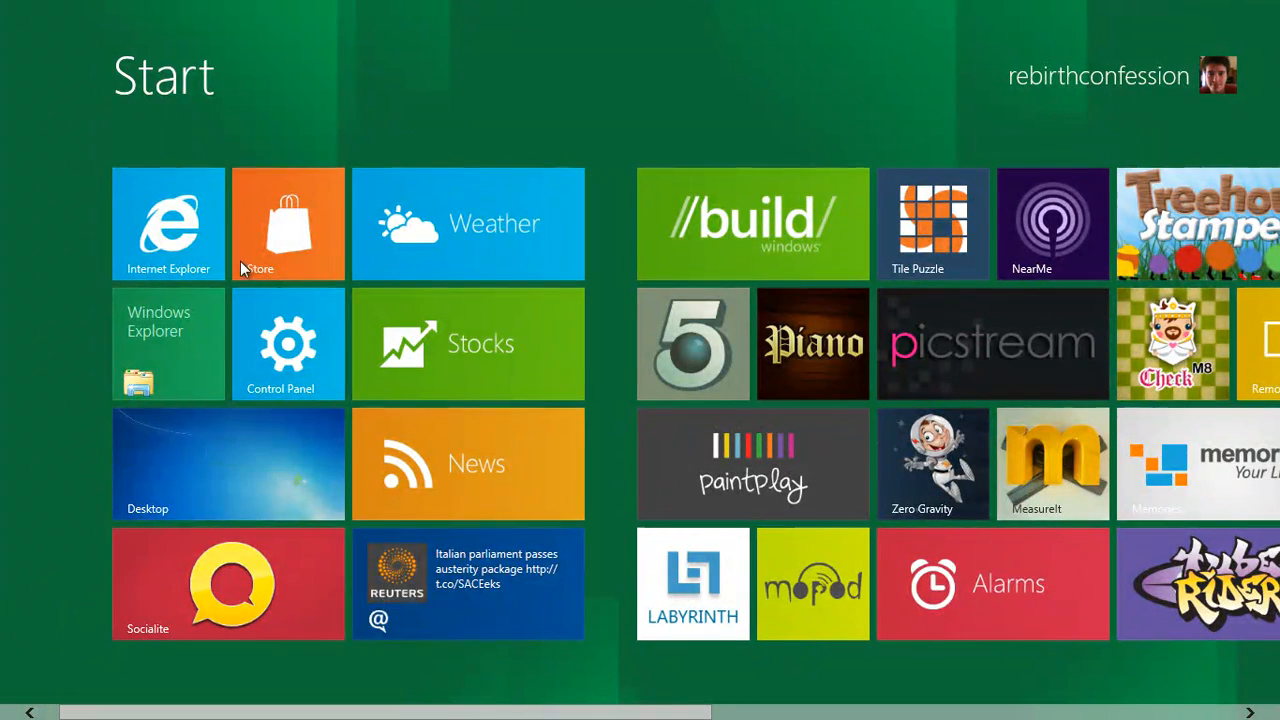
# - Launch Windows Explorer and browse from Libraries to the OS (D:) drive's 20 items
pyautogui.click(168, 344)
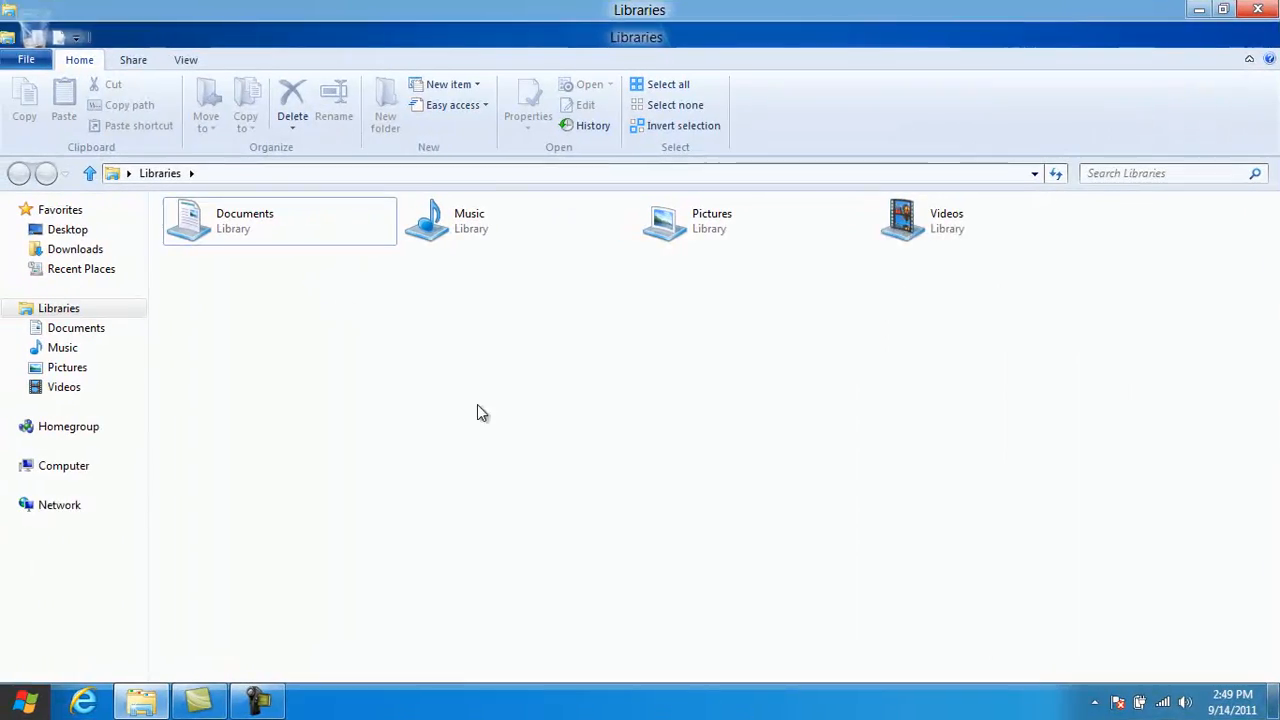
pyautogui.click(90, 148)
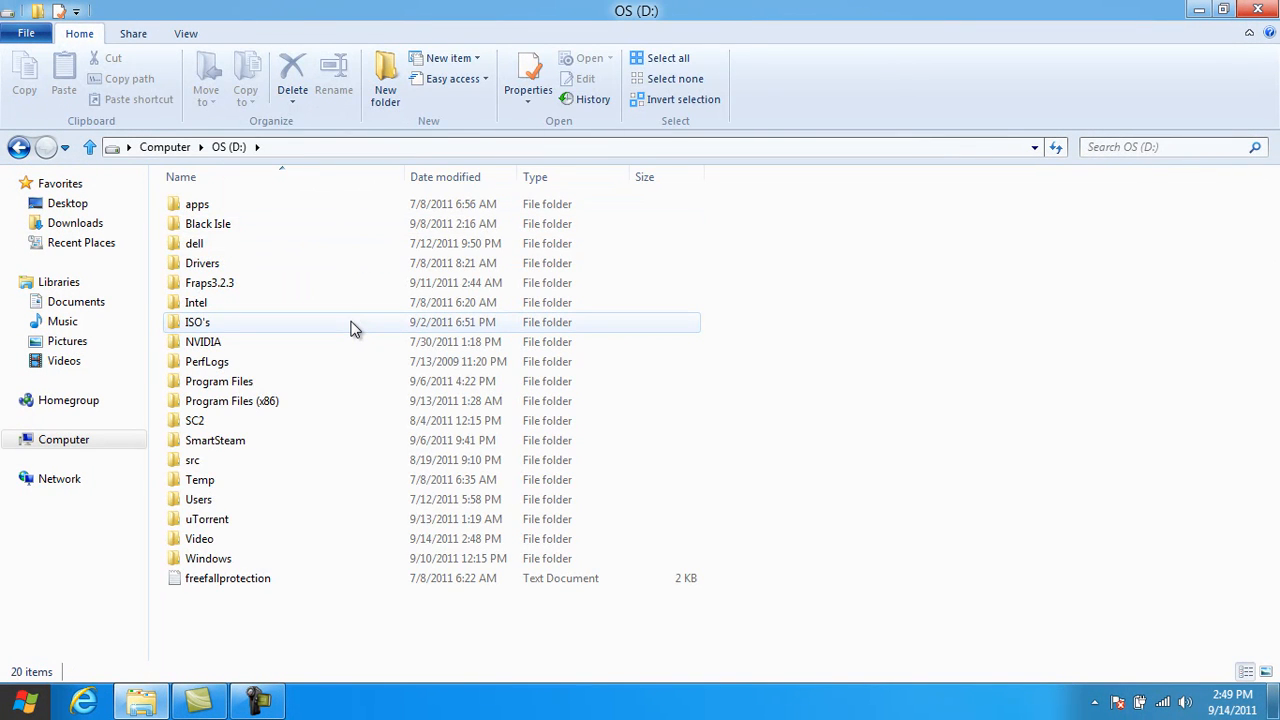
pyautogui.moveTo(350, 328)
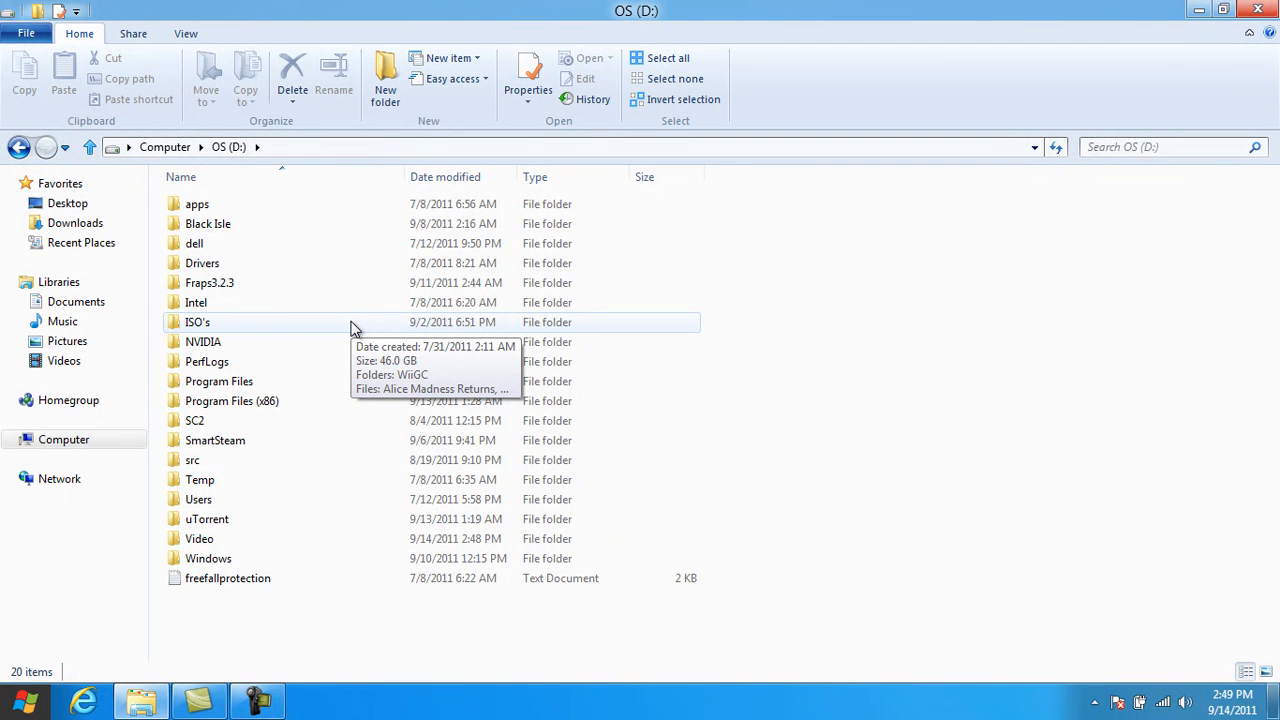
pyautogui.moveTo(22, 350)
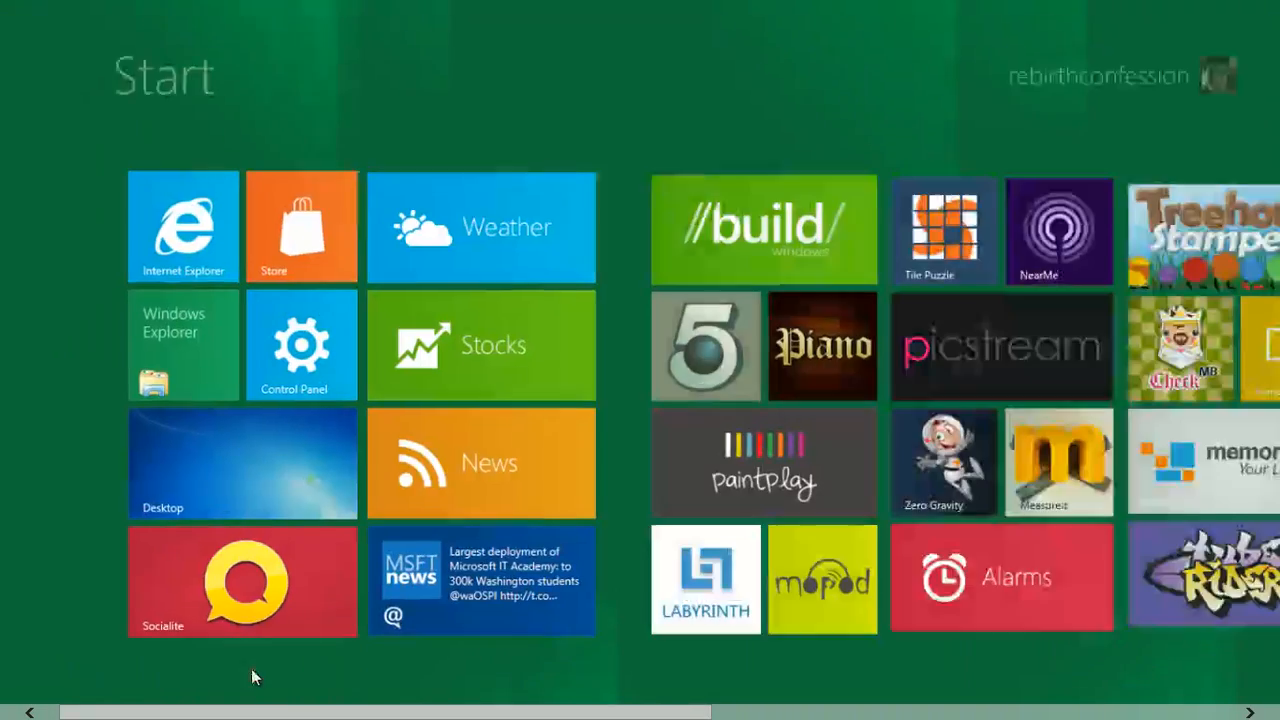
# - Scroll the Start screen right to the desktop program tiles
pyautogui.hscroll(3)
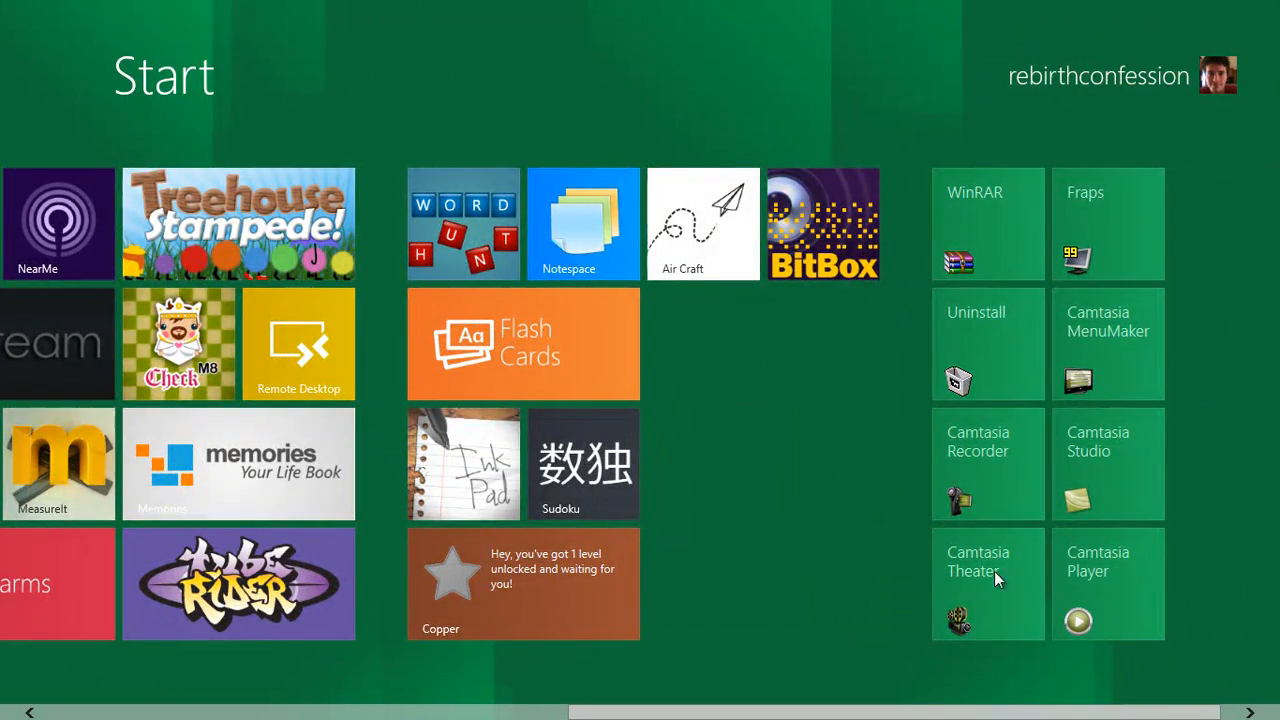
pyautogui.moveTo(1044, 684)
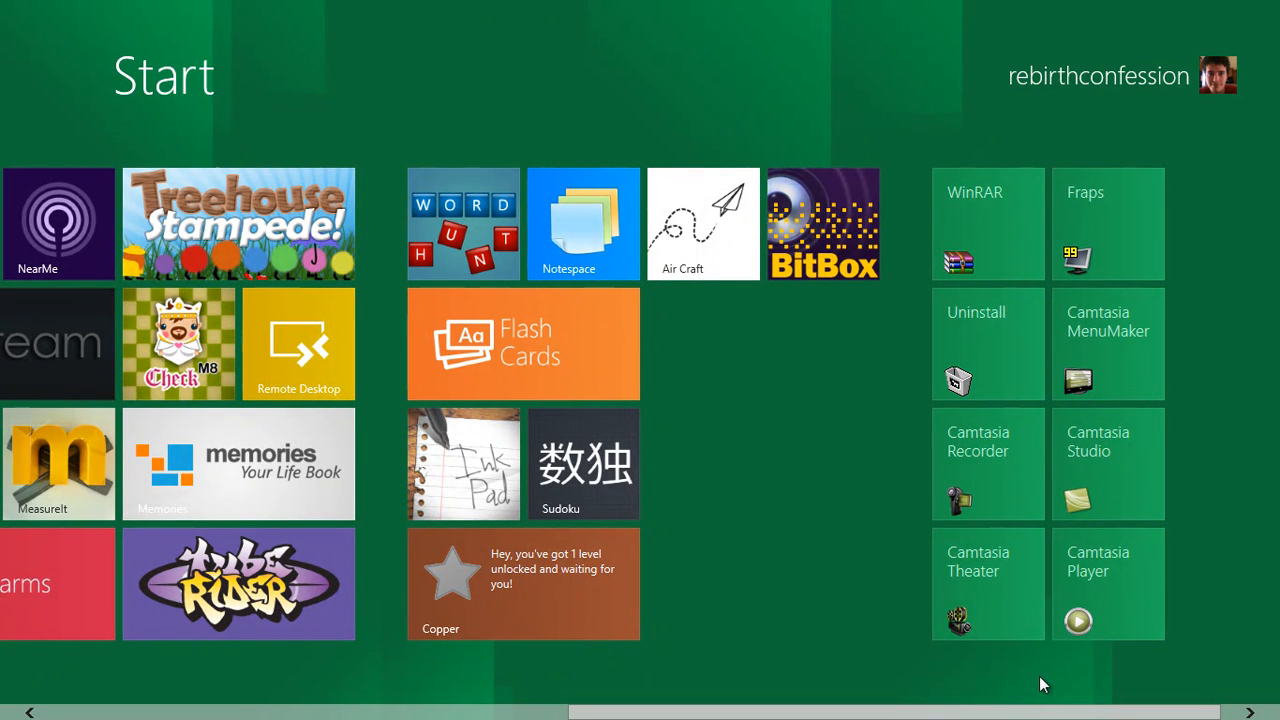
pyautogui.moveTo(1098, 424)
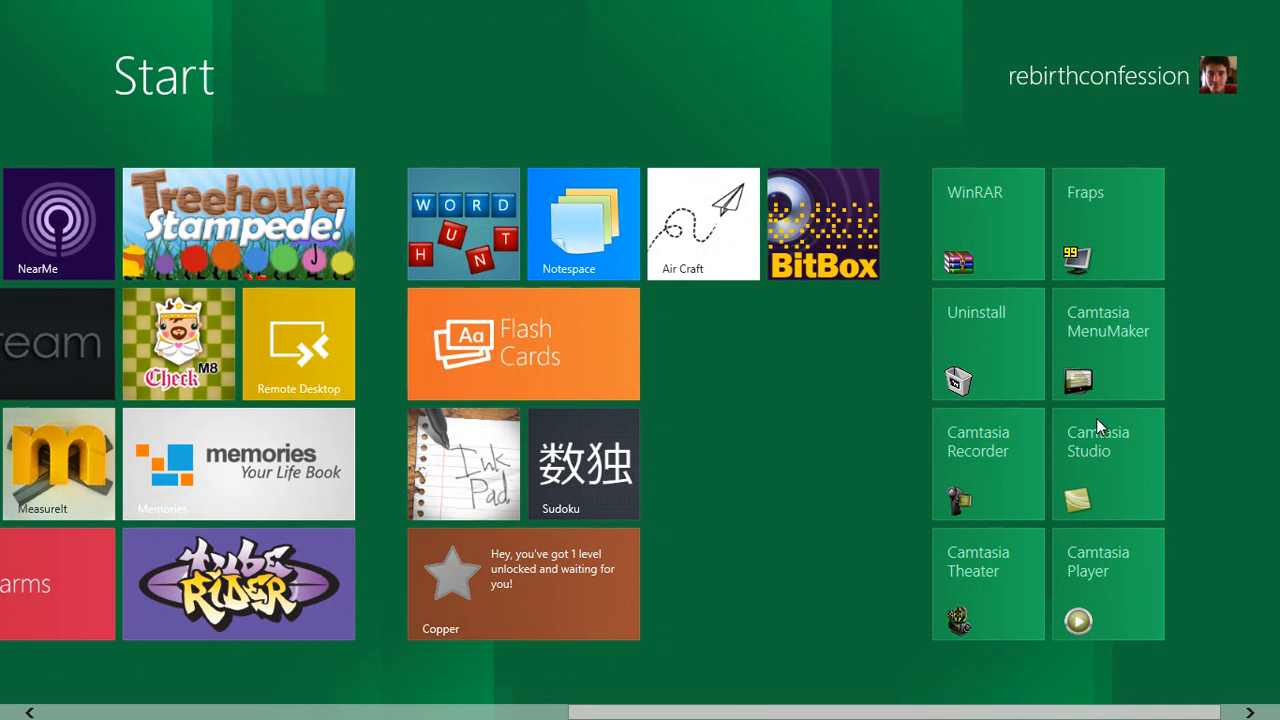
pyautogui.moveTo(4, 696)
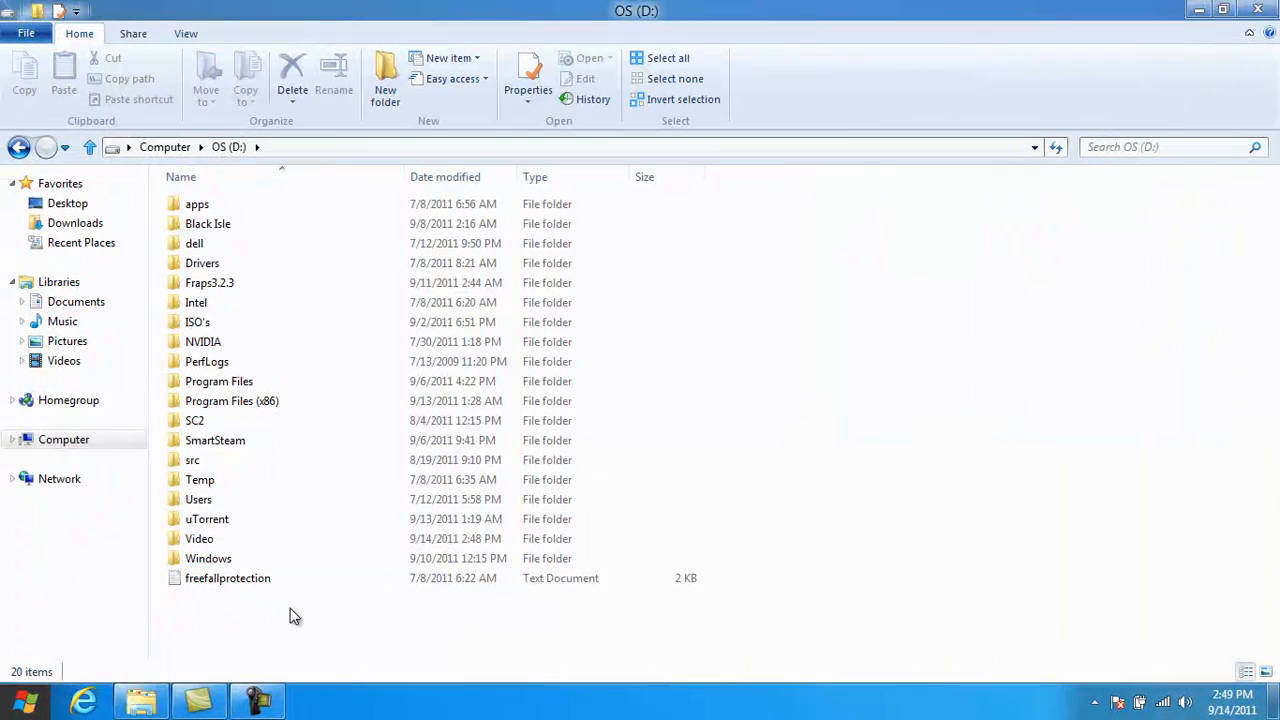
# - Browse Computer > Win8DevPreview (C:) > Program Files (x86), return to the drive list and close Explorer
pyautogui.click(132, 32)
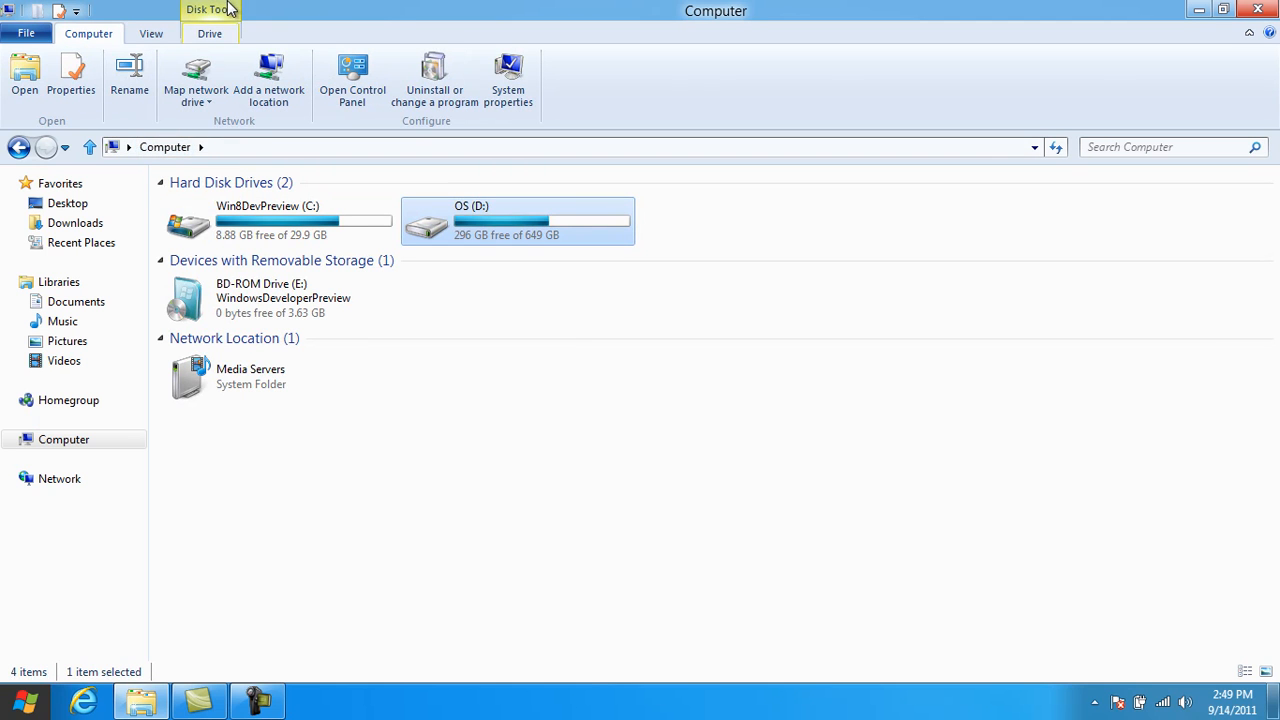
pyautogui.moveTo(602, 400)
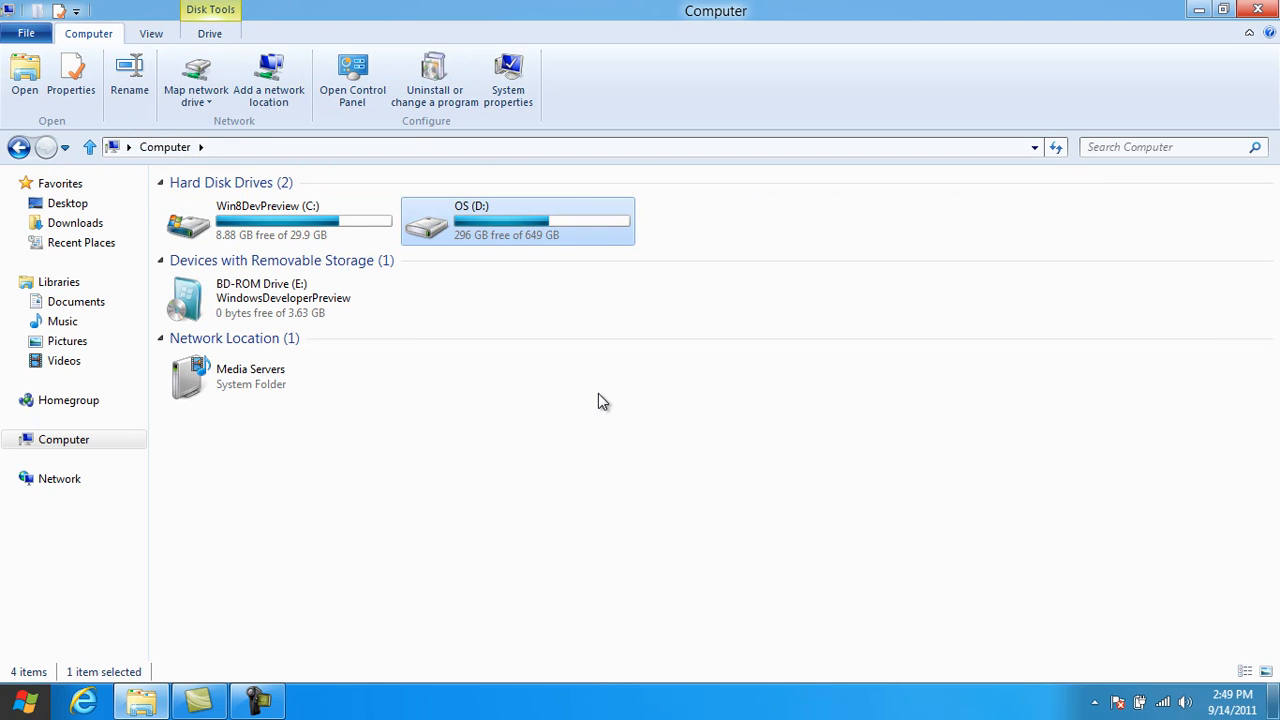
pyautogui.doubleClick(268, 220)
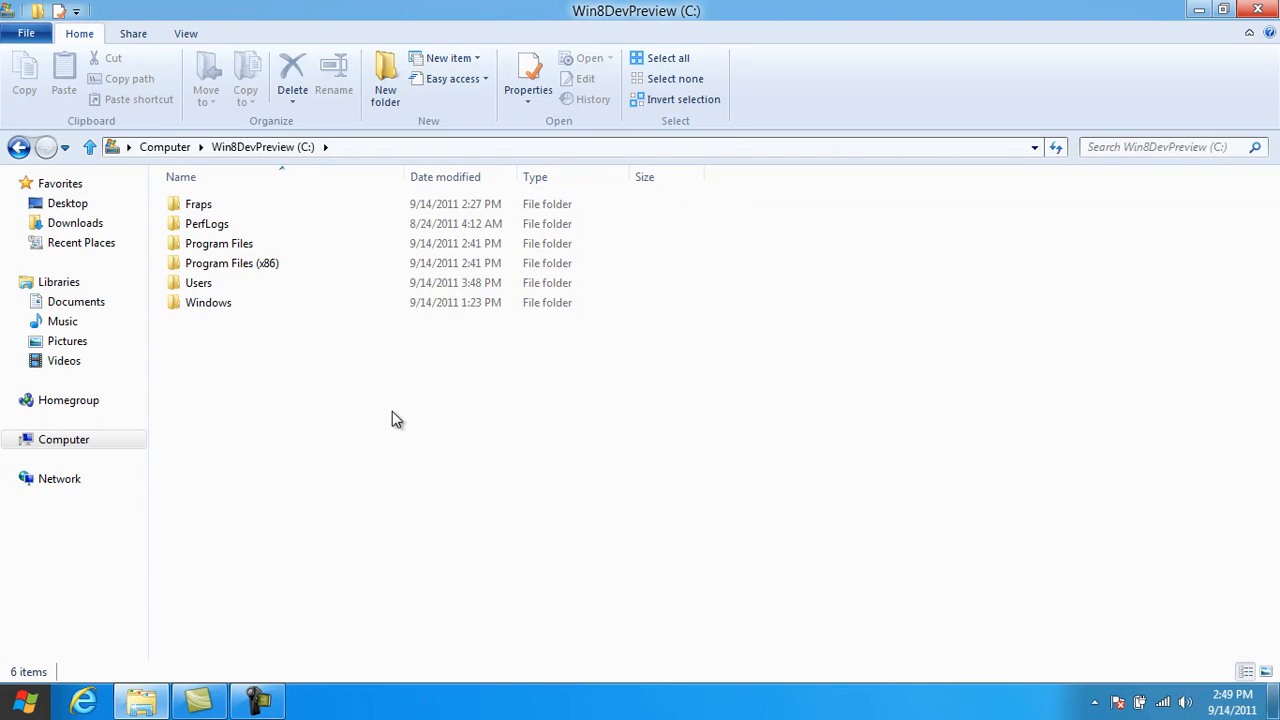
pyautogui.click(164, 148)
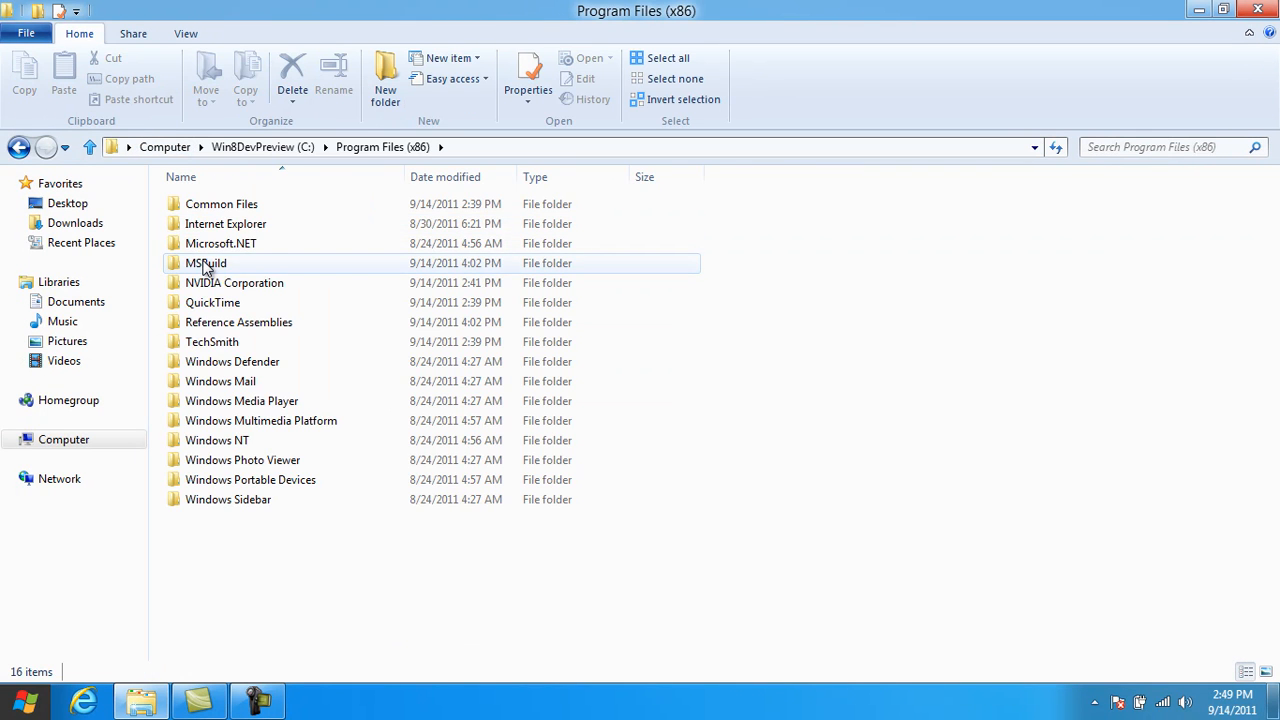
pyautogui.moveTo(304, 276)
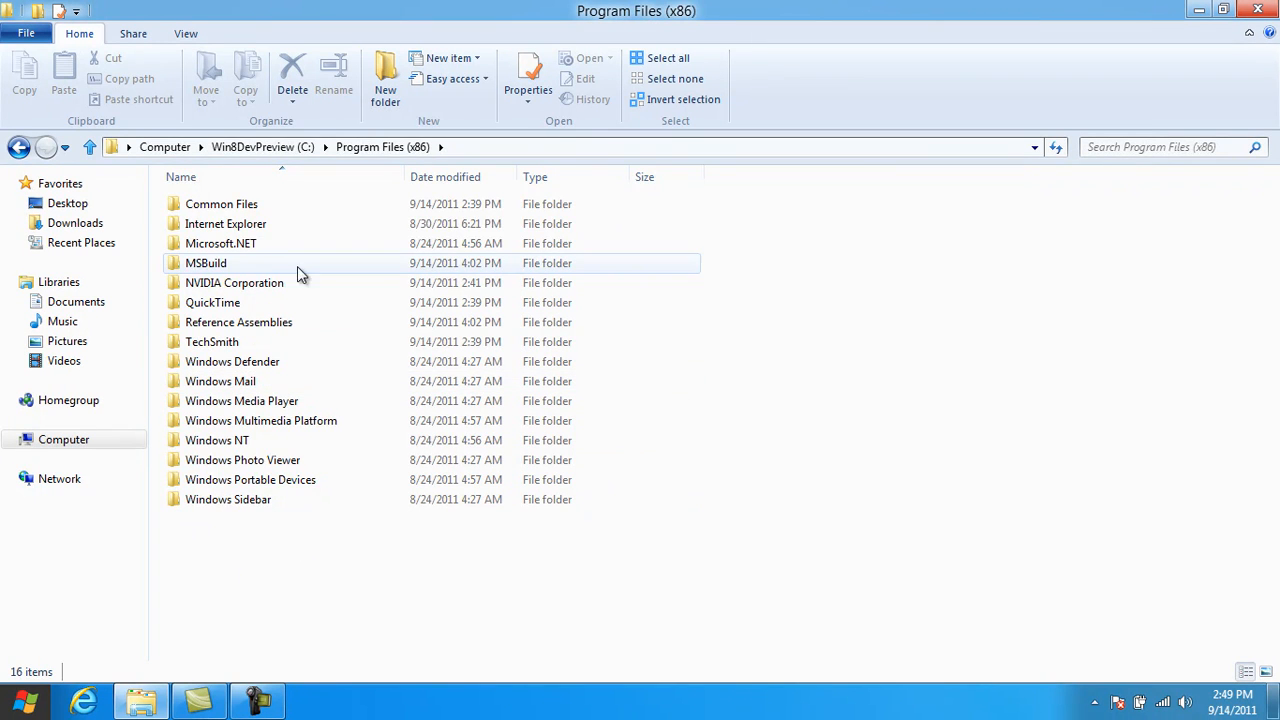
pyautogui.click(368, 146)
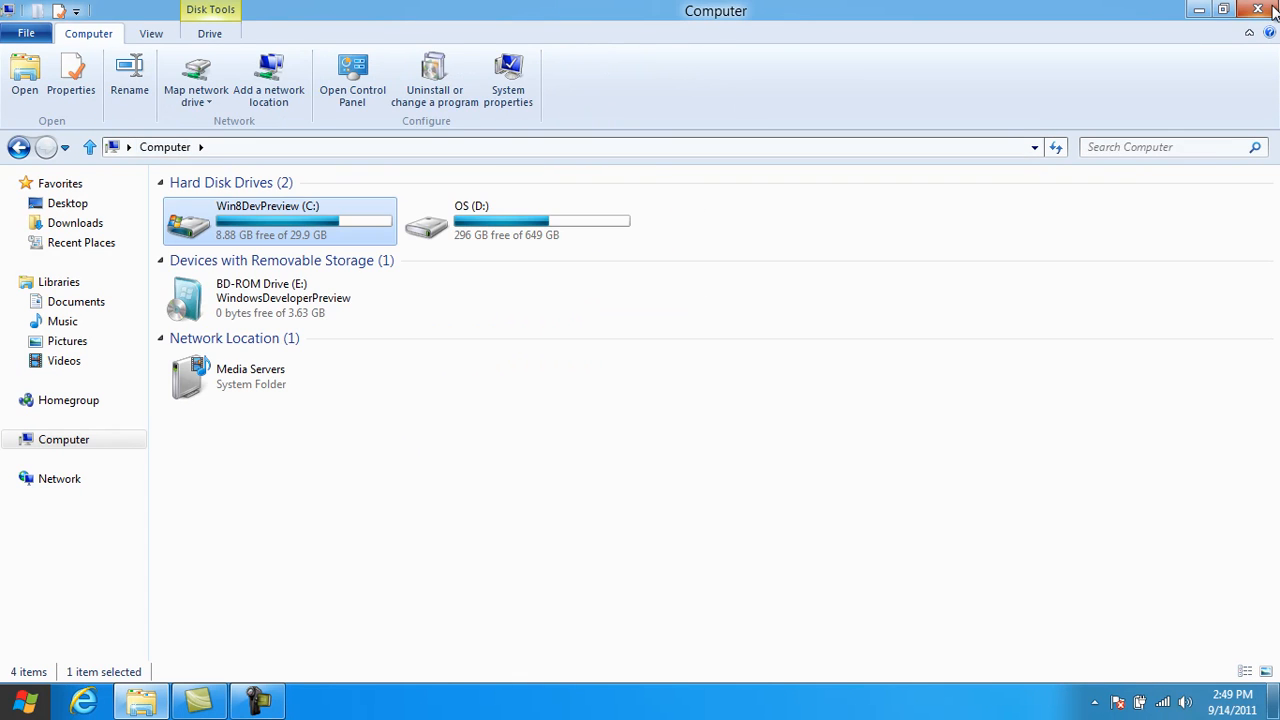
pyautogui.click(1258, 10)
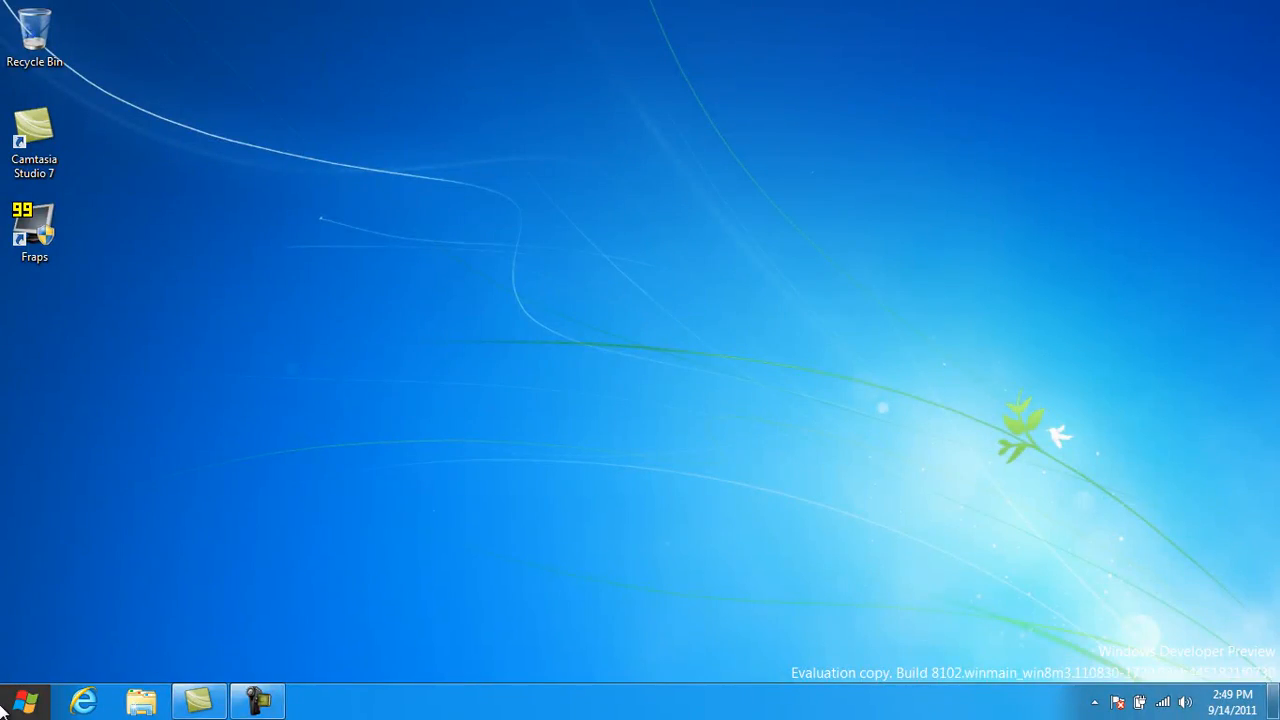
# - Bring up the Start screen and scroll between its first tiles and the WinRAR and Camtasia desktop group
pyautogui.click(24, 700)
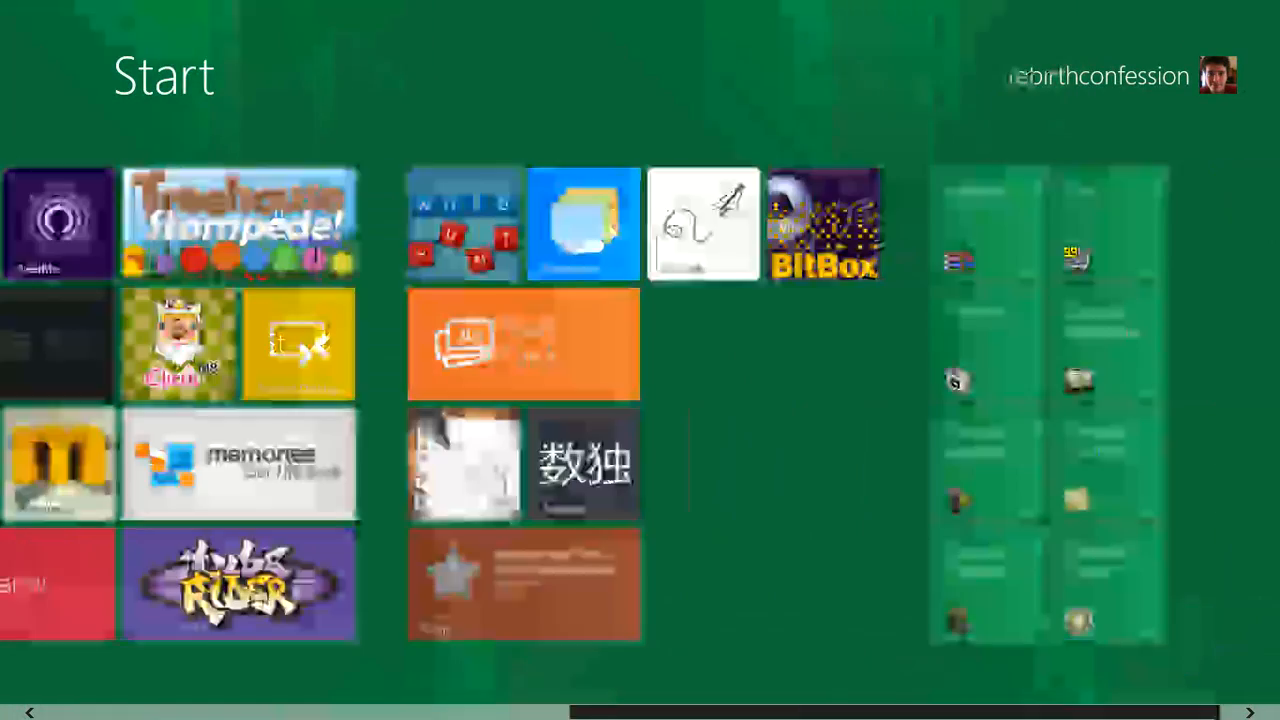
pyautogui.hscroll(-3)
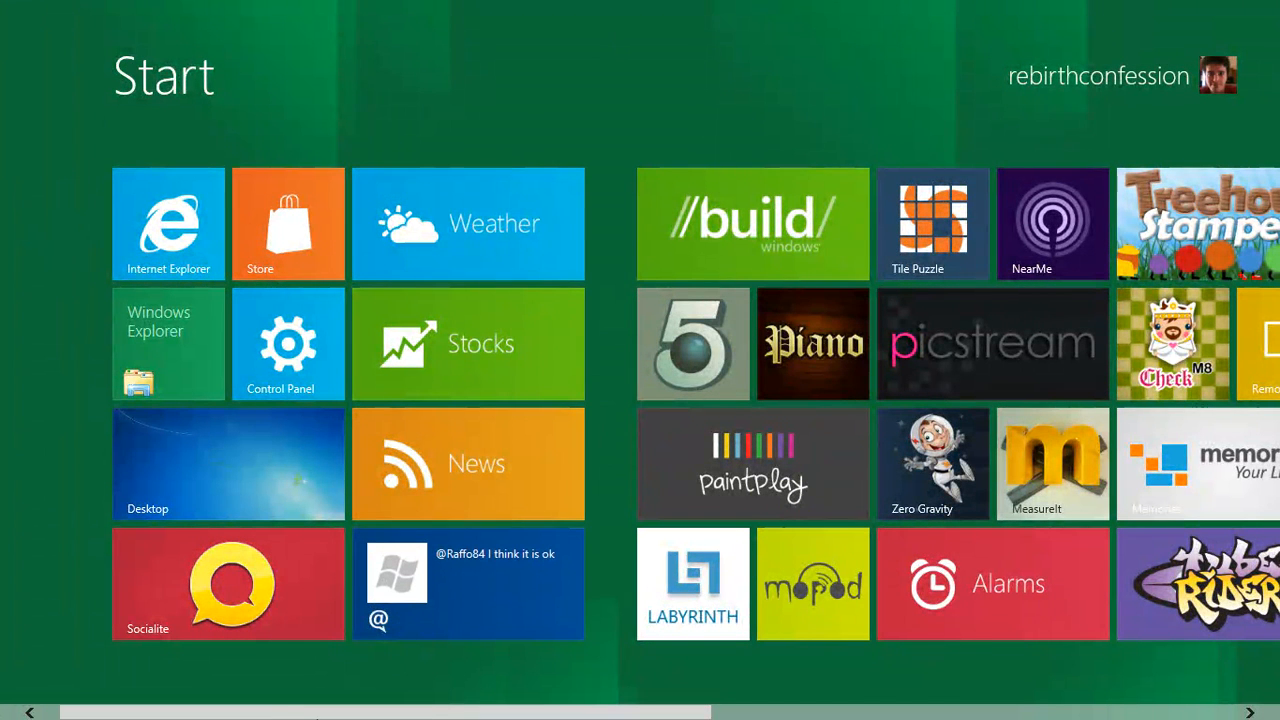
pyautogui.hscroll(3)
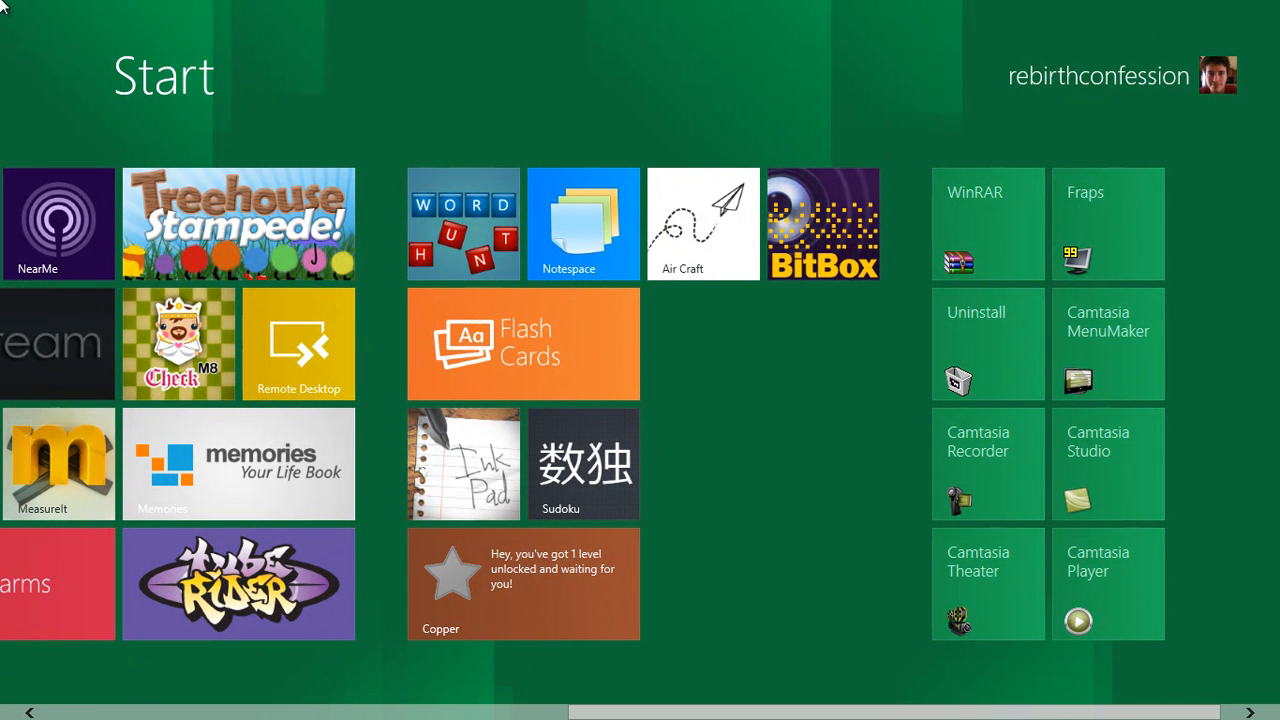
pyautogui.hscroll(-3)
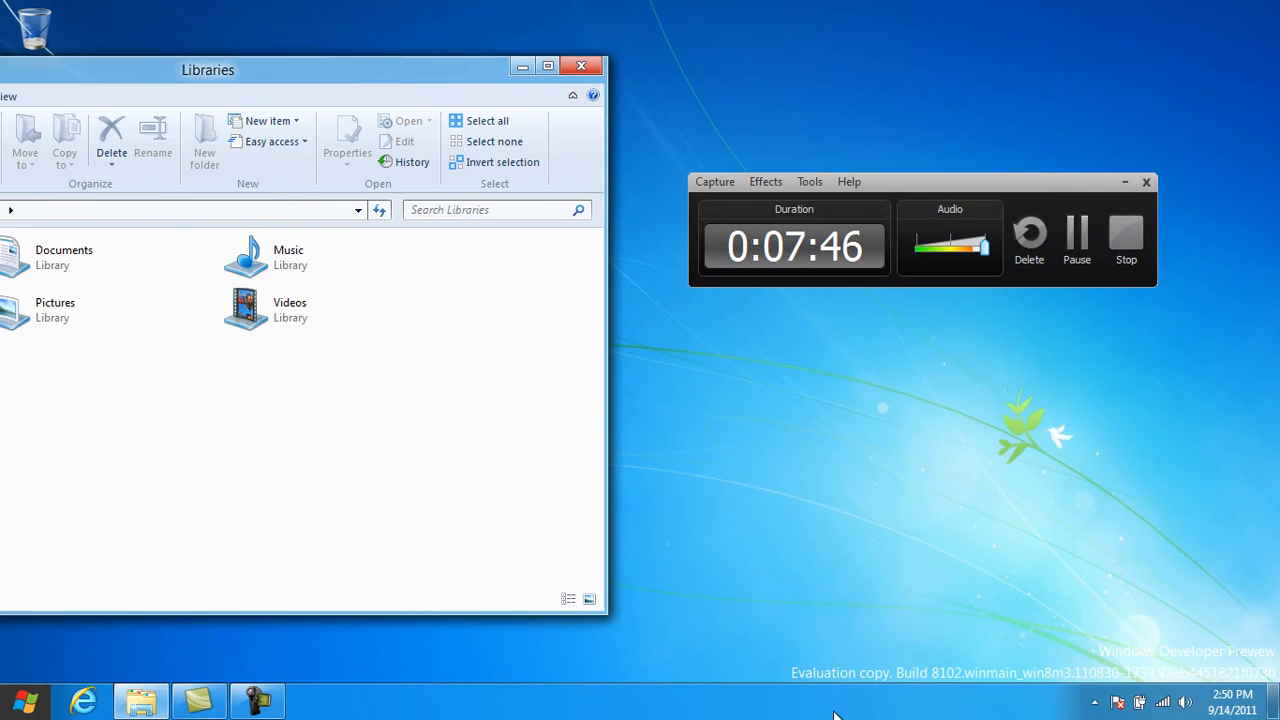
pyautogui.moveTo(900, 684)
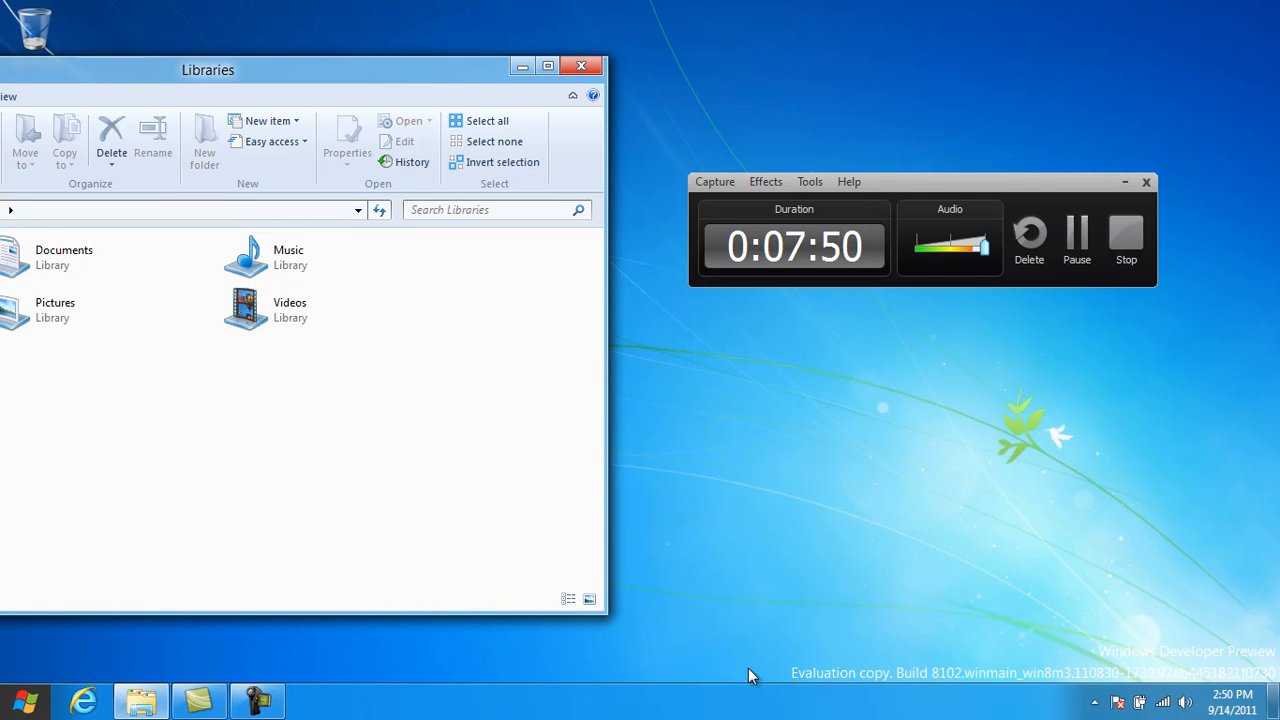
# - Maximize the Libraries window, show its view and sorting context menu, then dismiss it unchanged
pyautogui.click(548, 64)
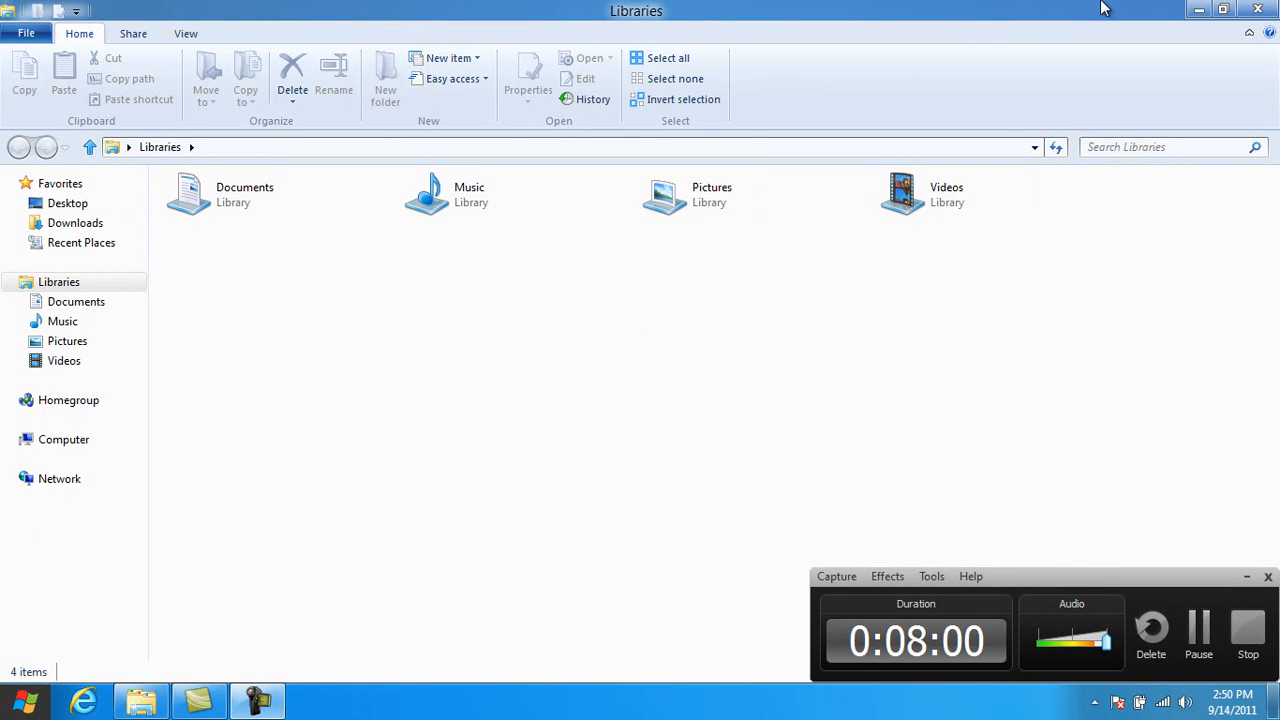
pyautogui.rightClick(1076, 448)
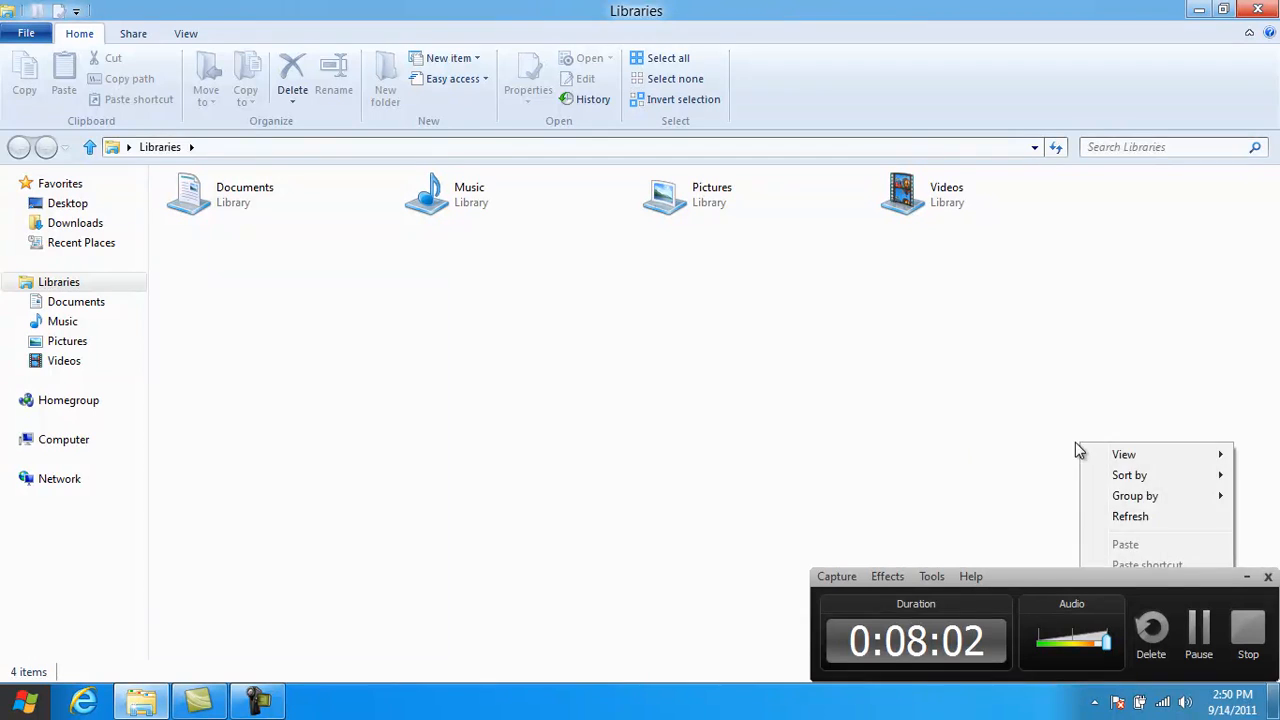
pyautogui.click(964, 430)
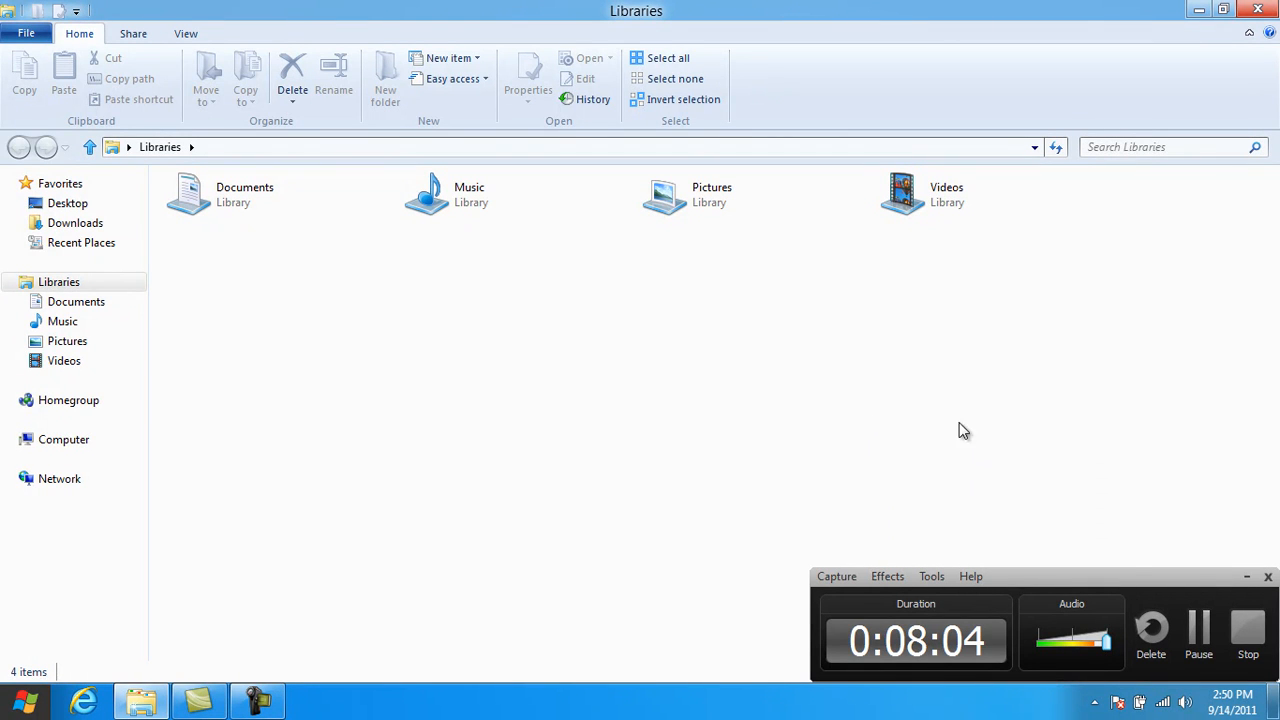